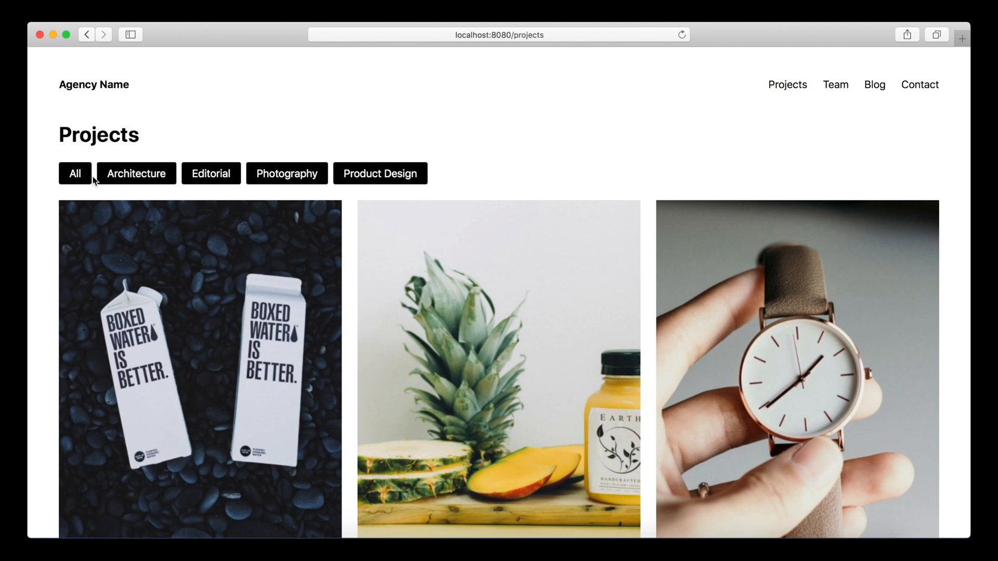
Try the Architecture, Product Design and All filters on the projects page in the browser
{"action": "left_click", "coordinate": [136, 173]}
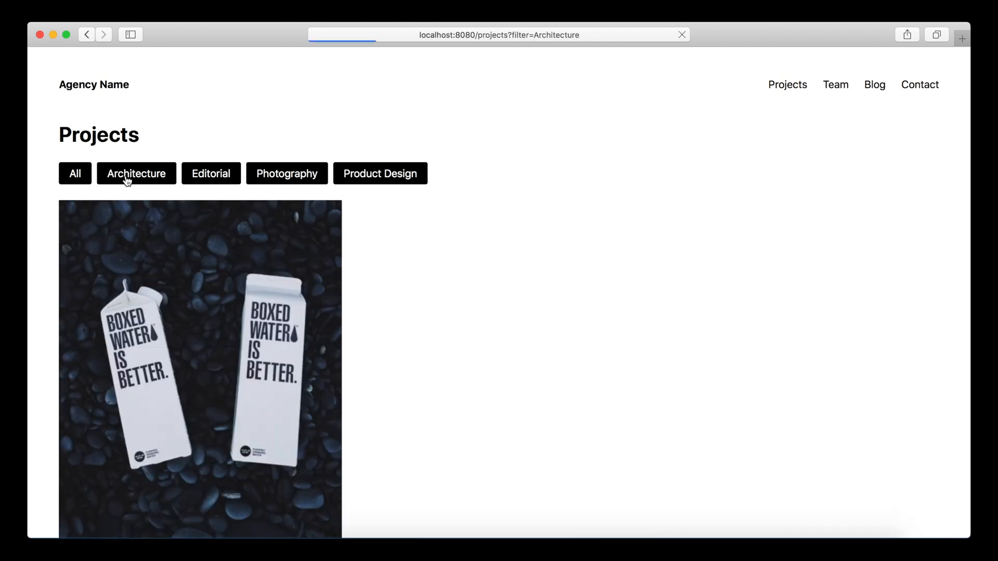
{"action": "left_click", "coordinate": [380, 173]}
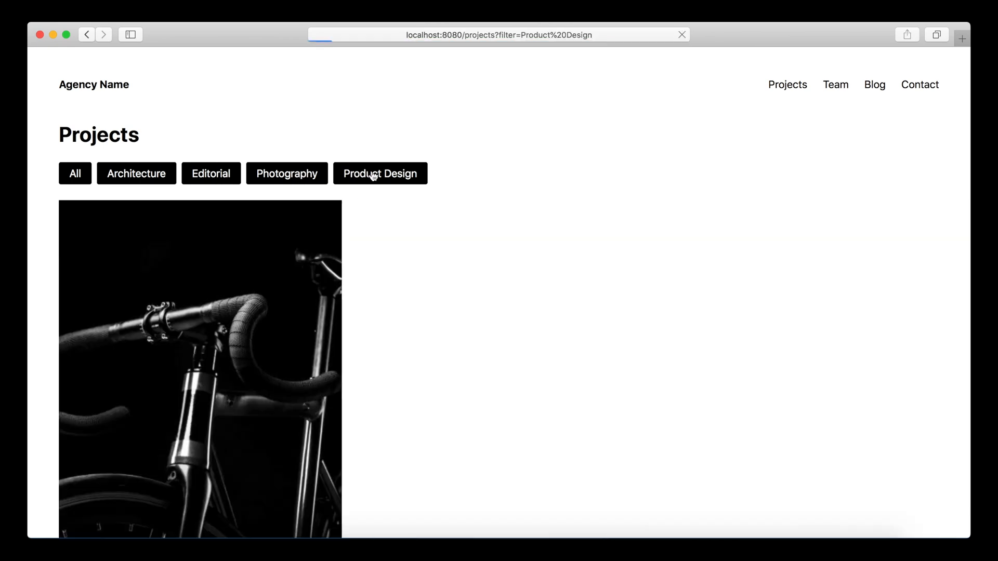
{"action": "left_click", "coordinate": [74, 173]}
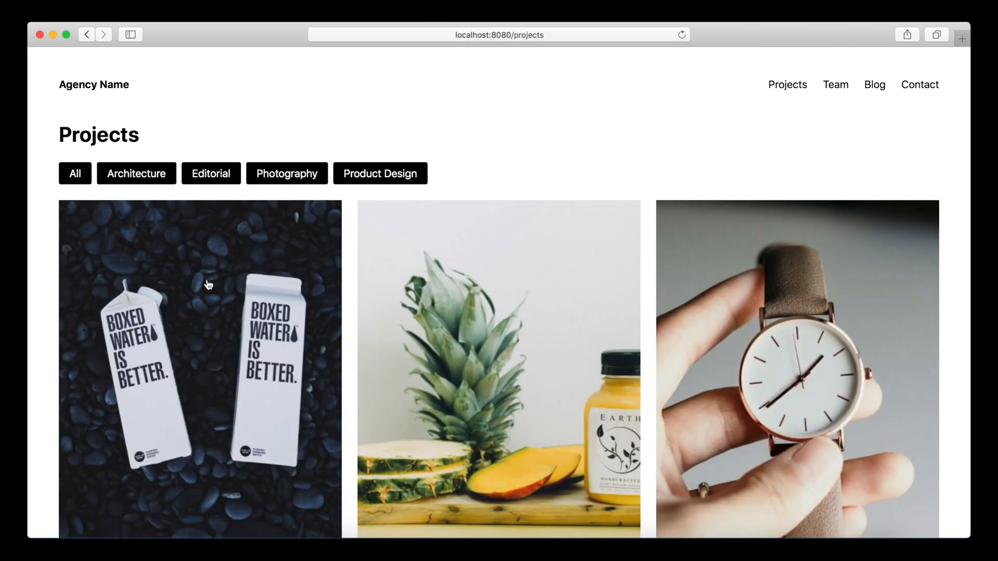
{"action": "mouse_move", "coordinate": [206, 287]}
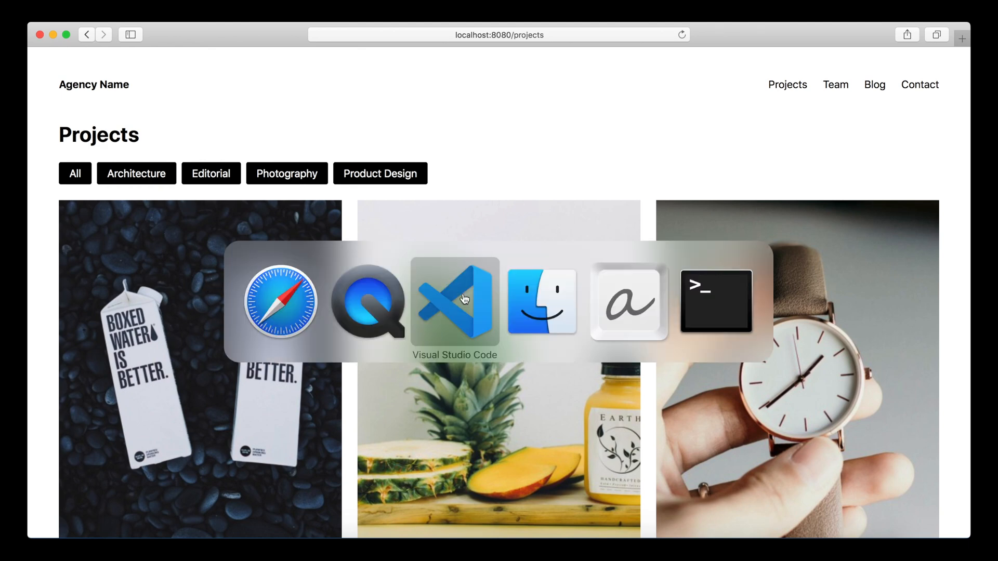
Review the filter and pagination code in templates/projects.php in VS Code
{"action": "left_click", "coordinate": [454, 301]}
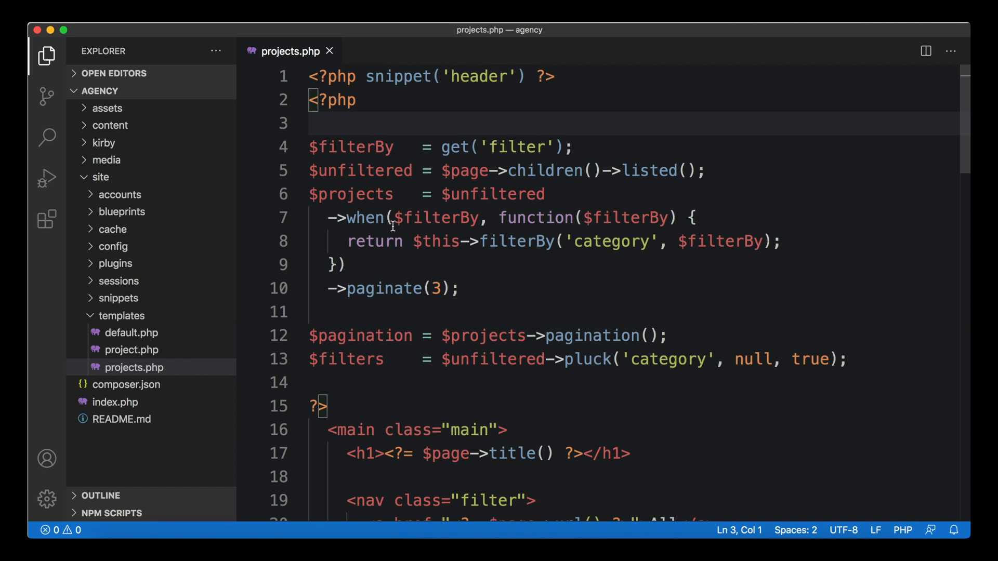
{"action": "mouse_move", "coordinate": [352, 383]}
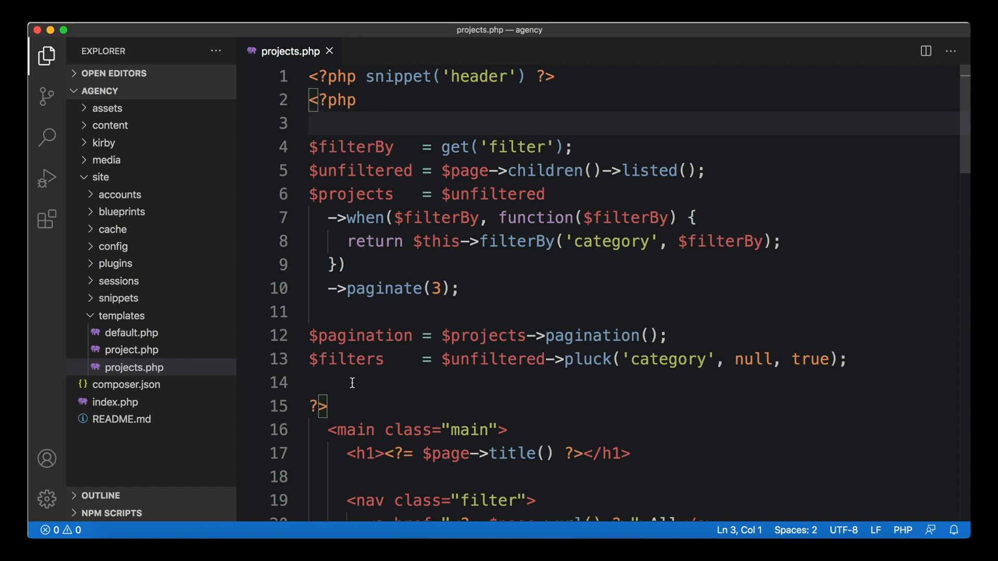
{"action": "mouse_move", "coordinate": [506, 210]}
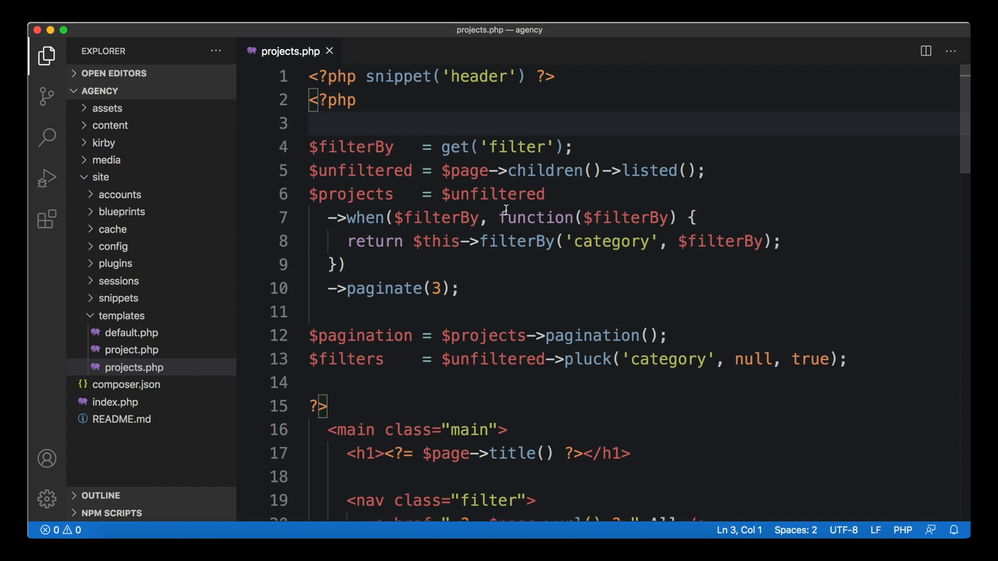
{"action": "mouse_move", "coordinate": [503, 147]}
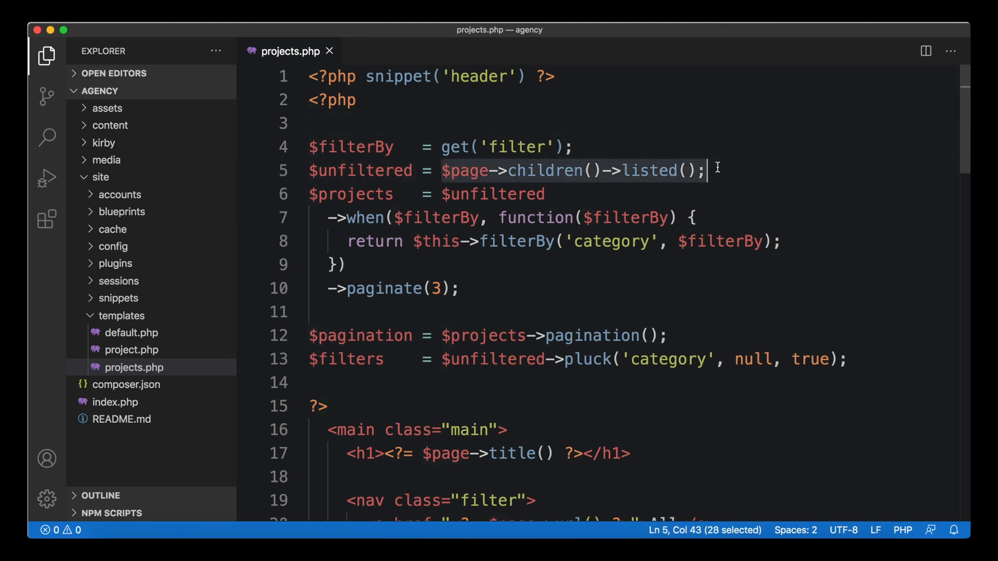
{"action": "mouse_move", "coordinate": [455, 243]}
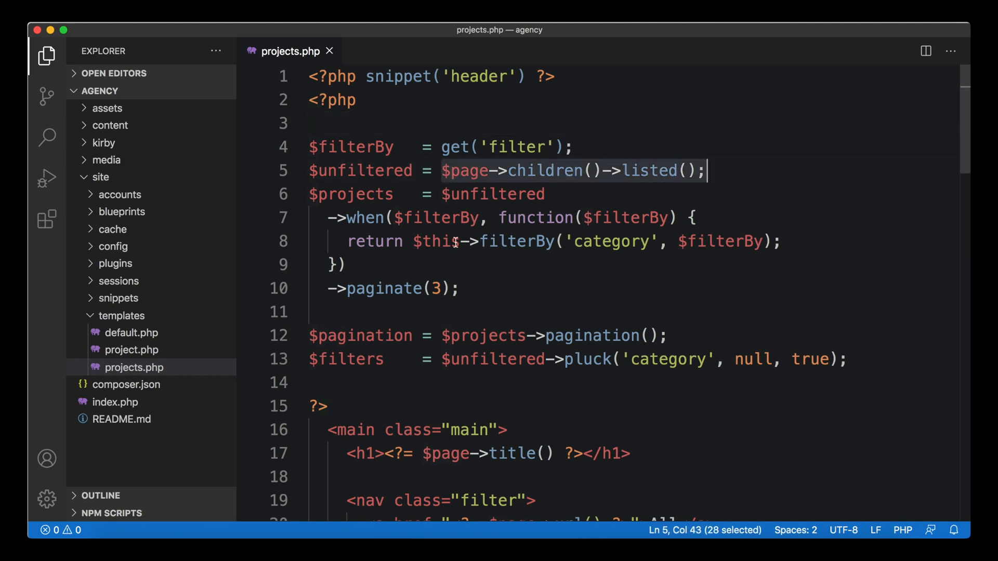
{"action": "mouse_move", "coordinate": [437, 241]}
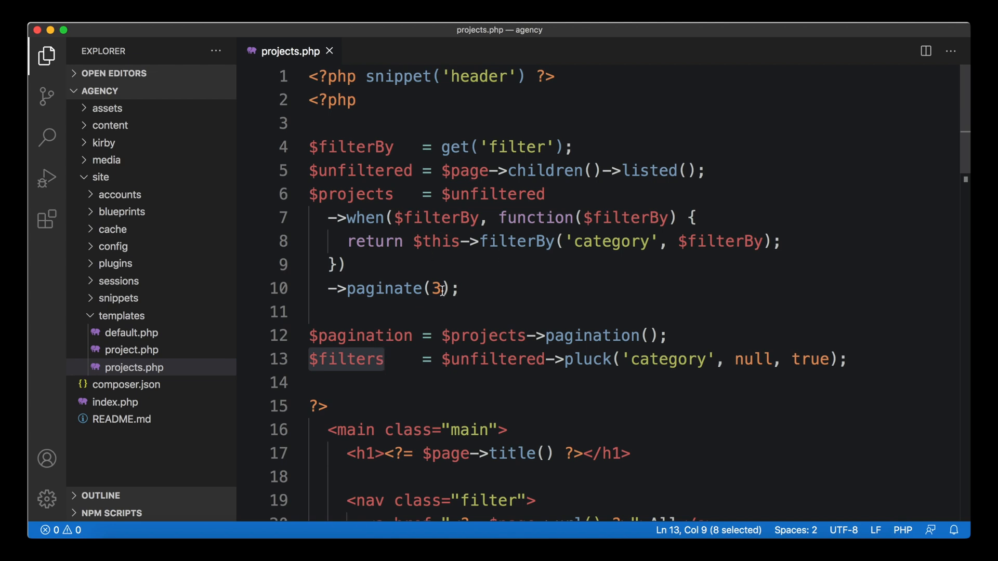
{"action": "scroll", "scroll_direction": "down", "scroll_amount": 3}
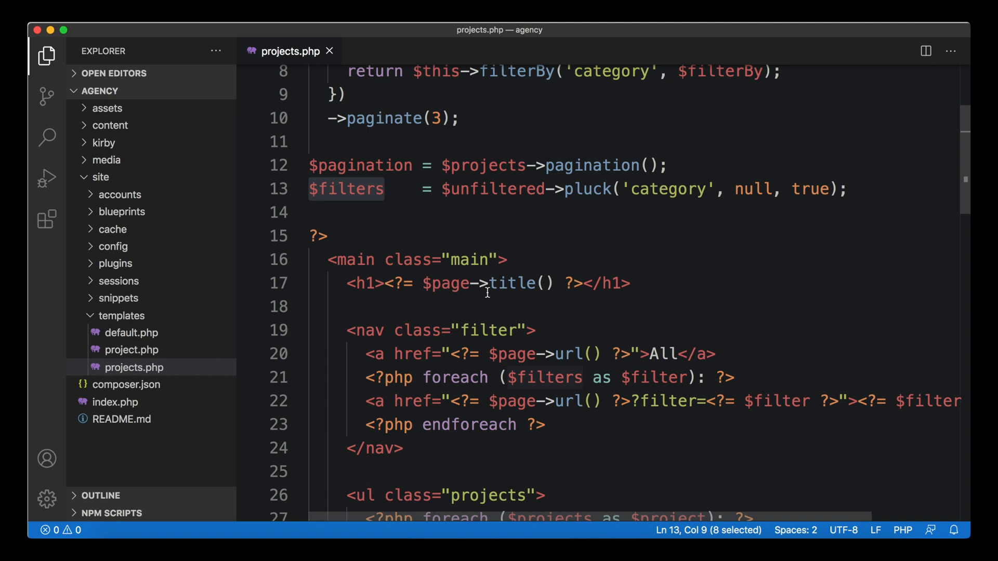
{"action": "mouse_move", "coordinate": [464, 295]}
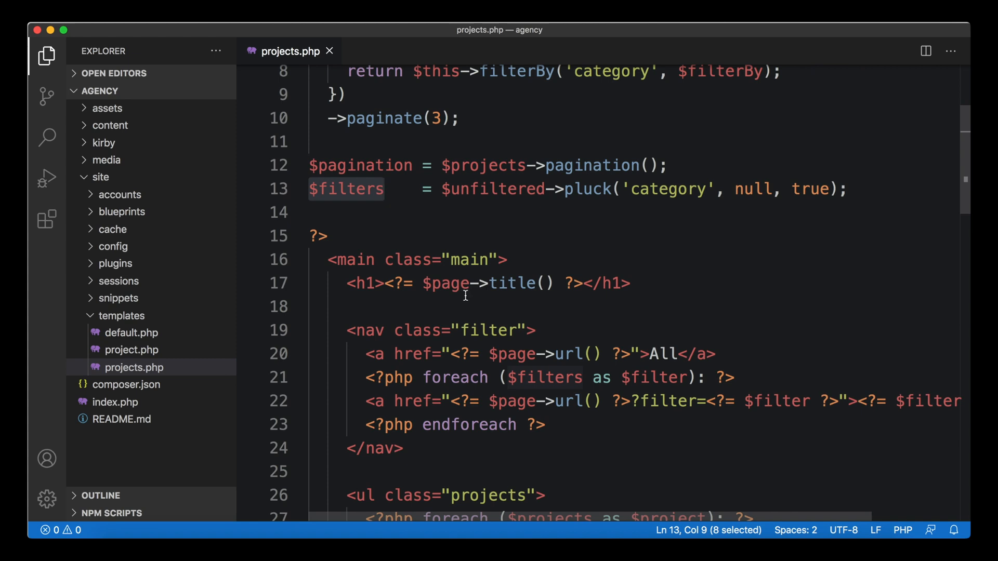
{"action": "mouse_move", "coordinate": [459, 354]}
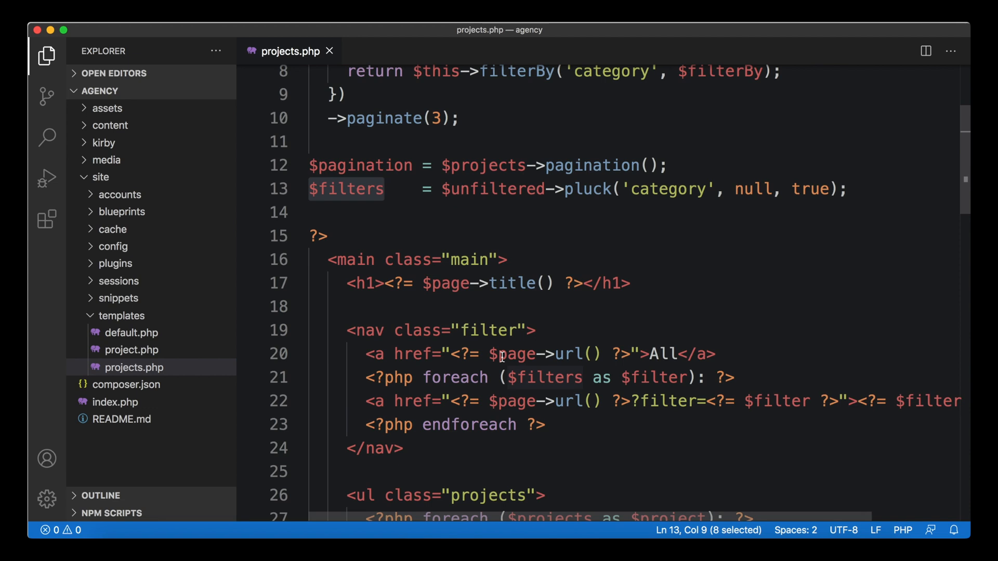
{"action": "mouse_move", "coordinate": [510, 232]}
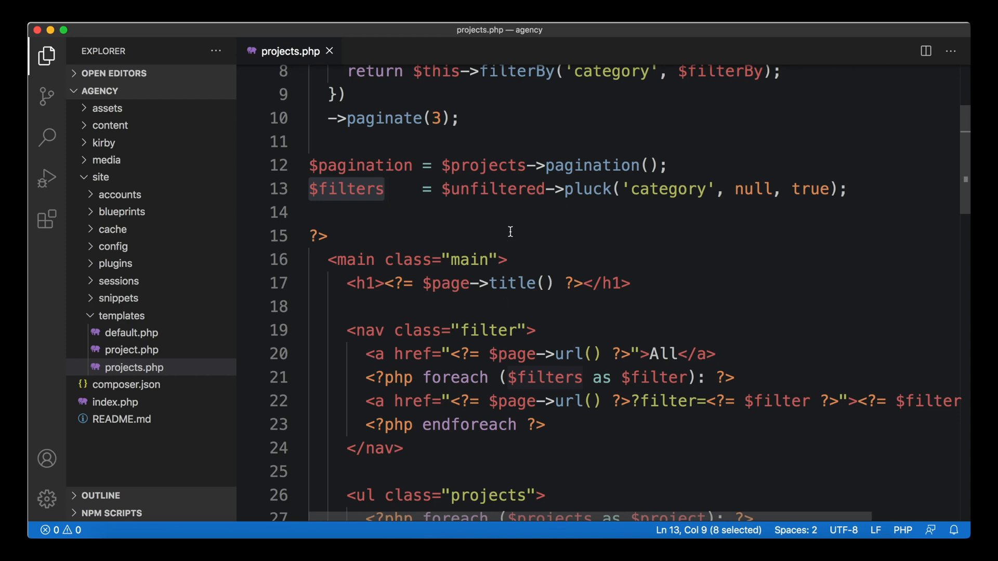
{"action": "scroll", "scroll_direction": "up", "scroll_amount": 3}
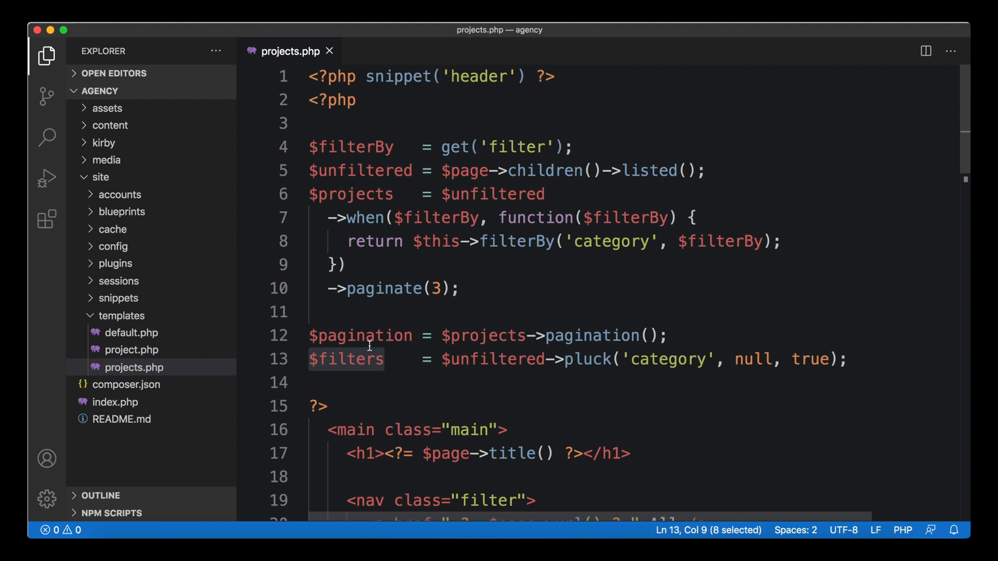
{"action": "mouse_move", "coordinate": [204, 177]}
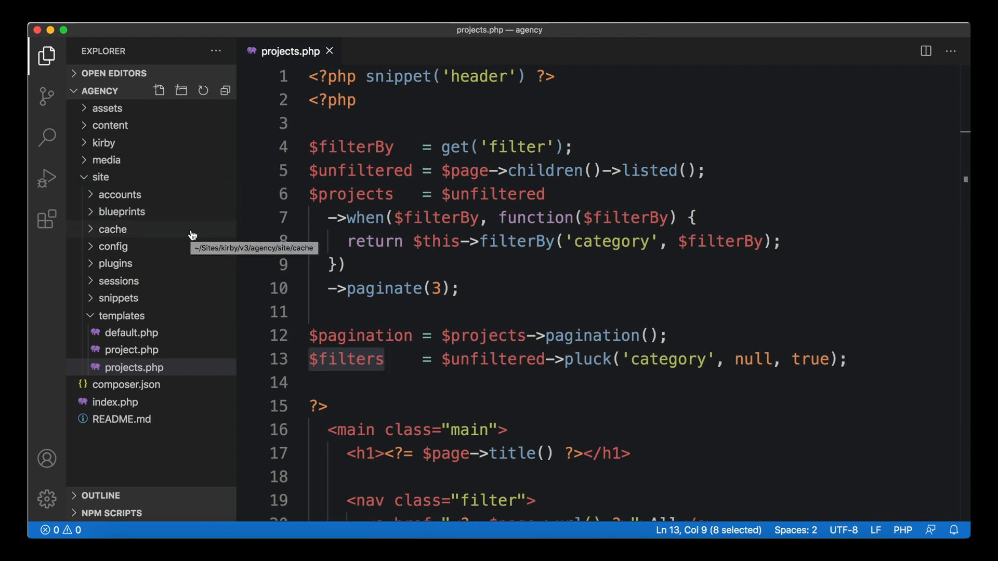
{"action": "mouse_move", "coordinate": [168, 212]}
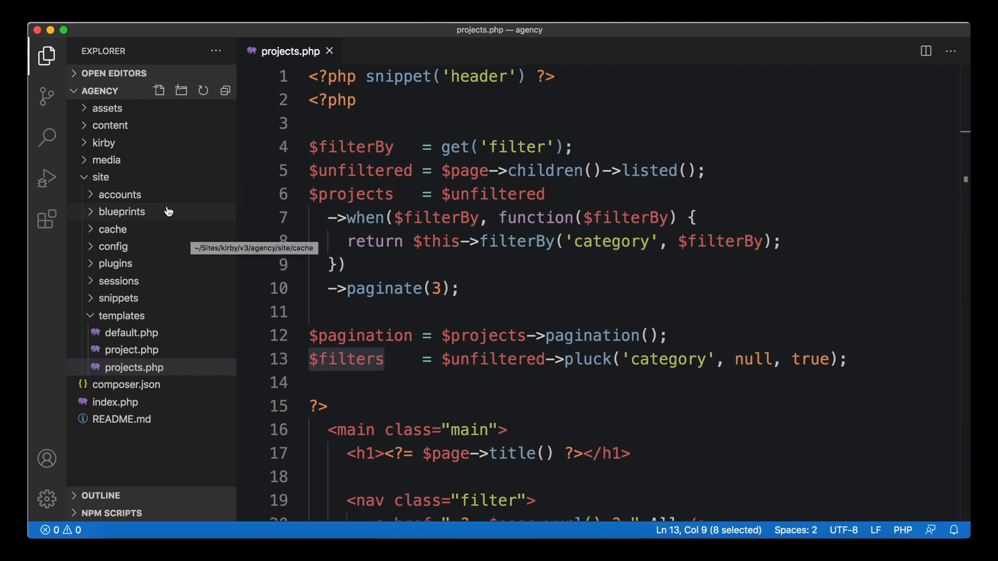
{"action": "mouse_move", "coordinate": [151, 258]}
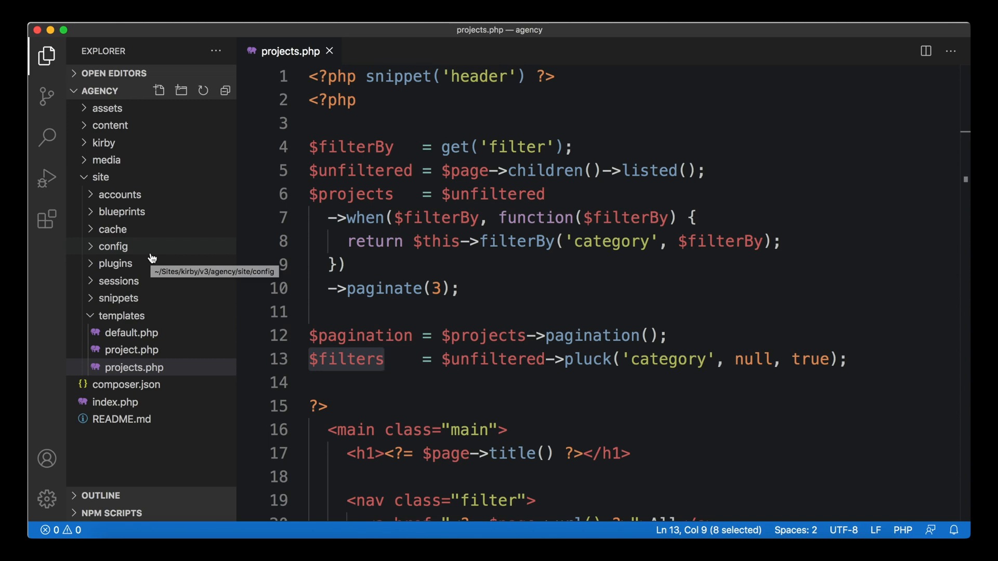
{"action": "mouse_move", "coordinate": [131, 176]}
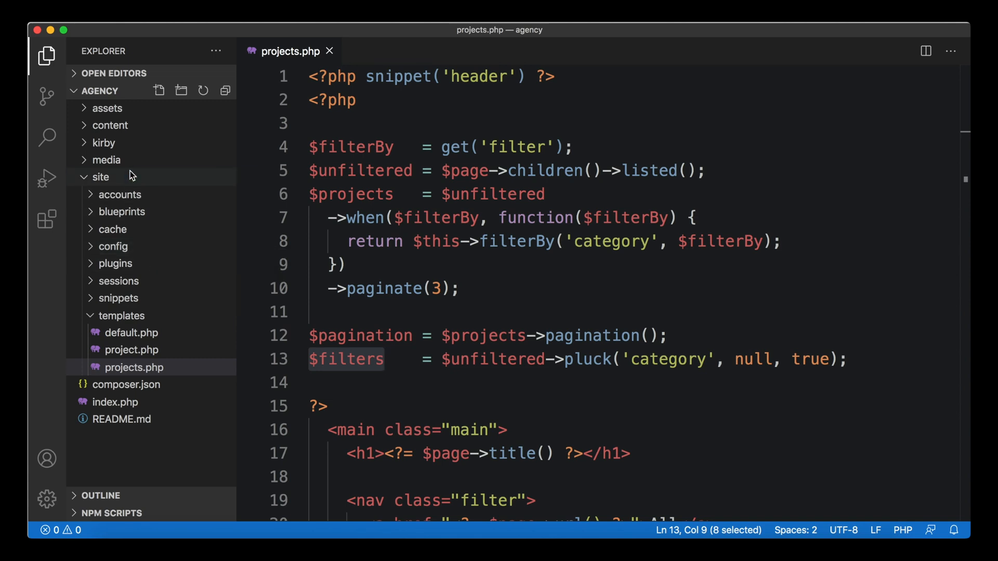
Create a 'controllers' folder under site in the Explorer
{"action": "left_click", "coordinate": [181, 89]}
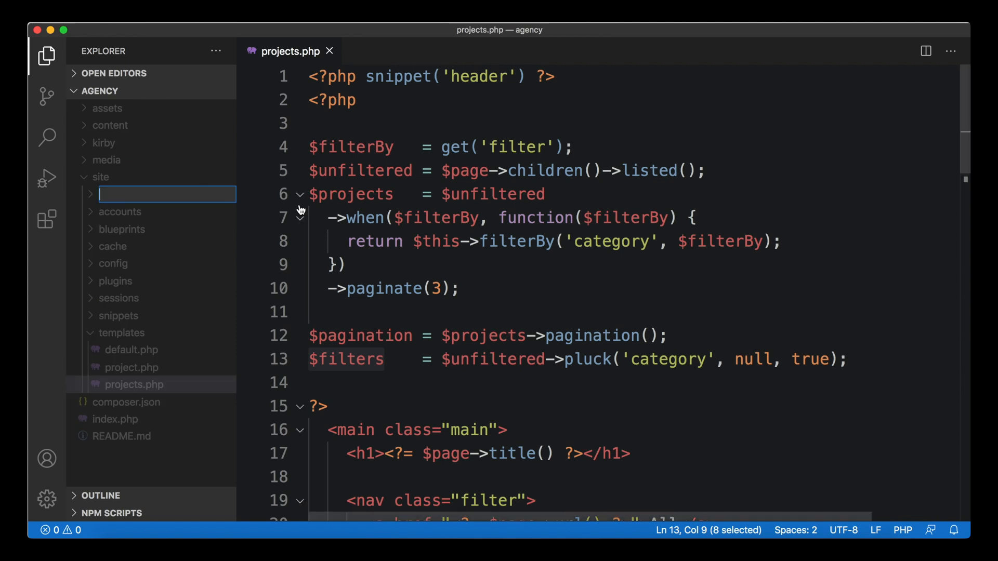
{"action": "type", "text": "controllers"}
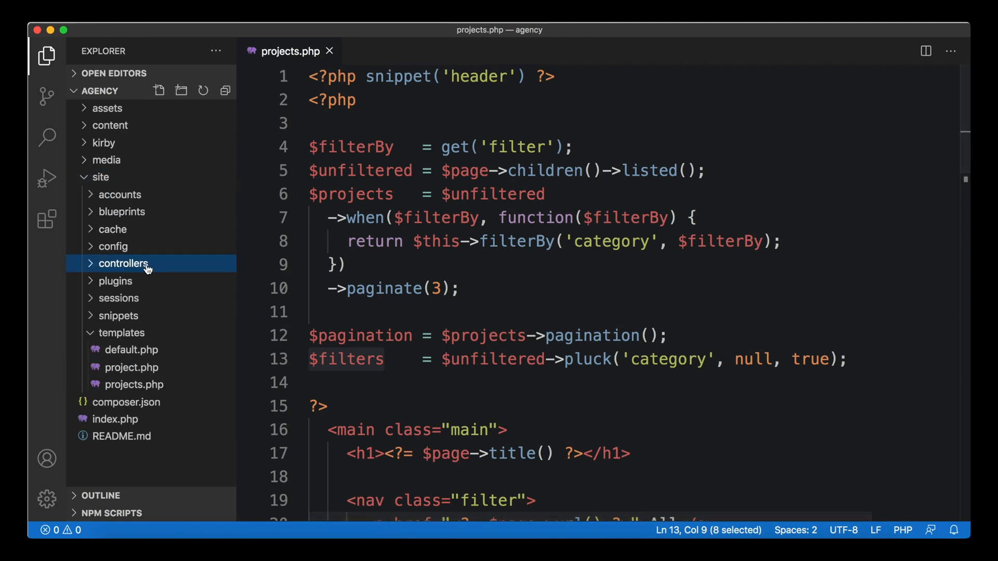
{"action": "mouse_move", "coordinate": [123, 264]}
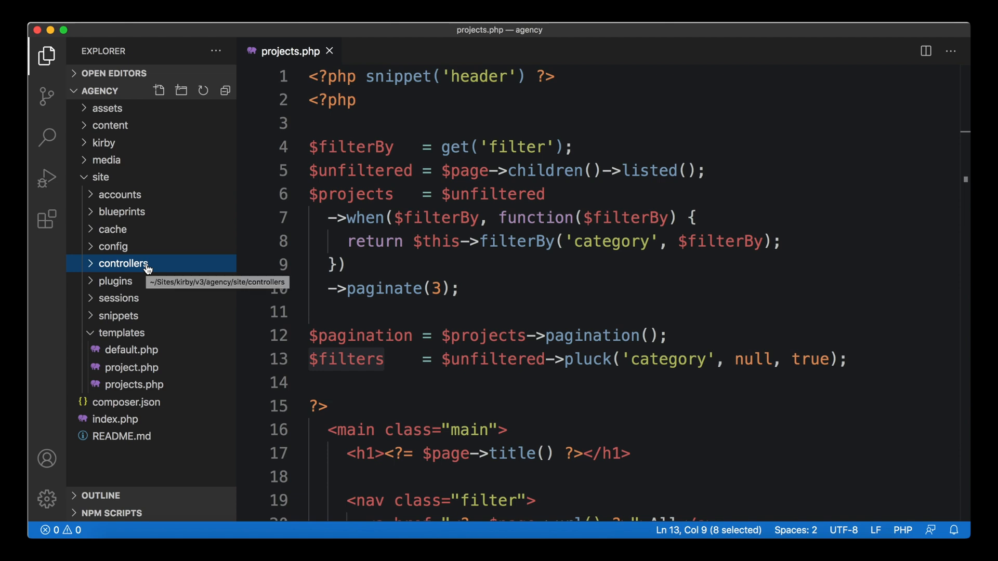
{"action": "mouse_move", "coordinate": [153, 375]}
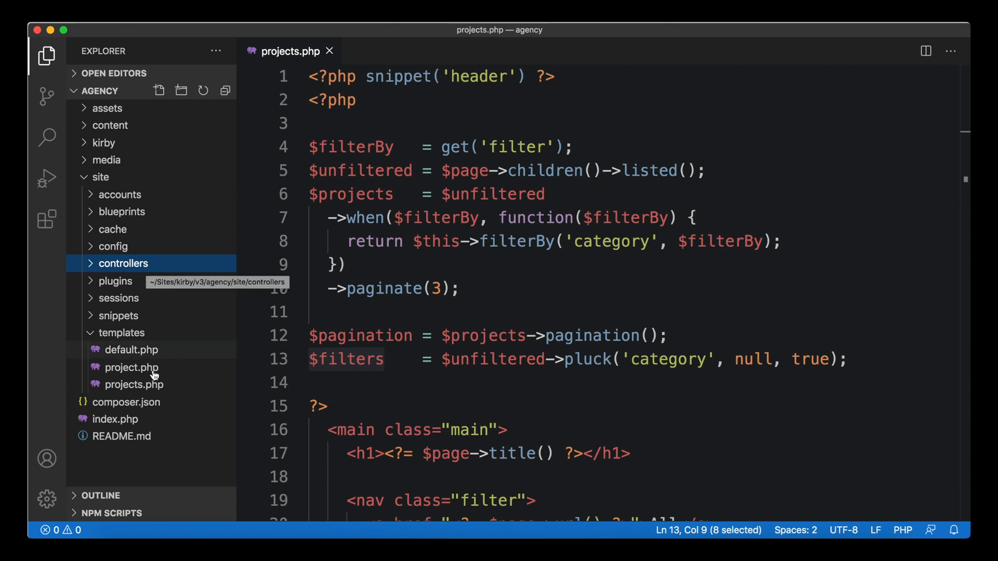
{"action": "mouse_move", "coordinate": [135, 384]}
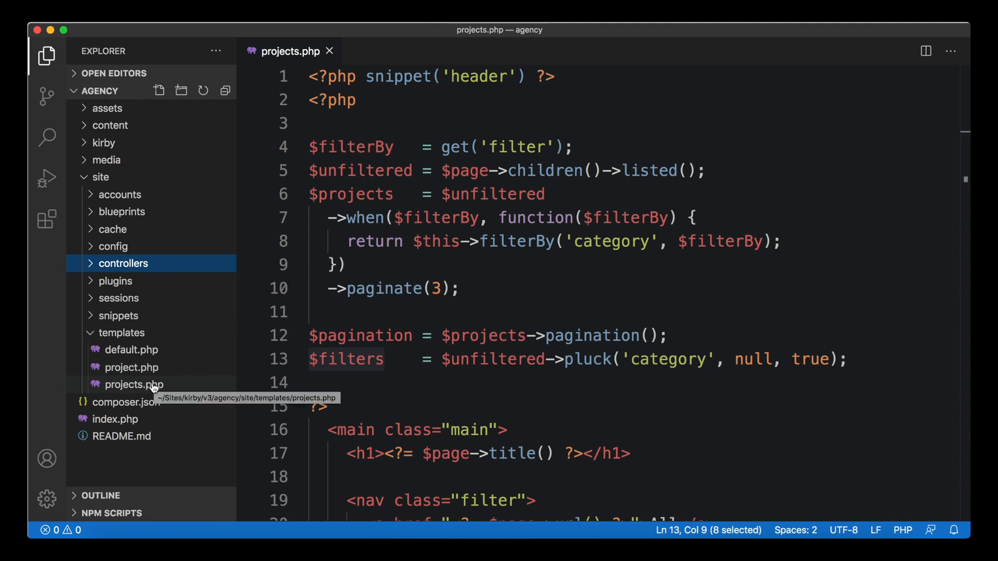
{"action": "mouse_move", "coordinate": [157, 264]}
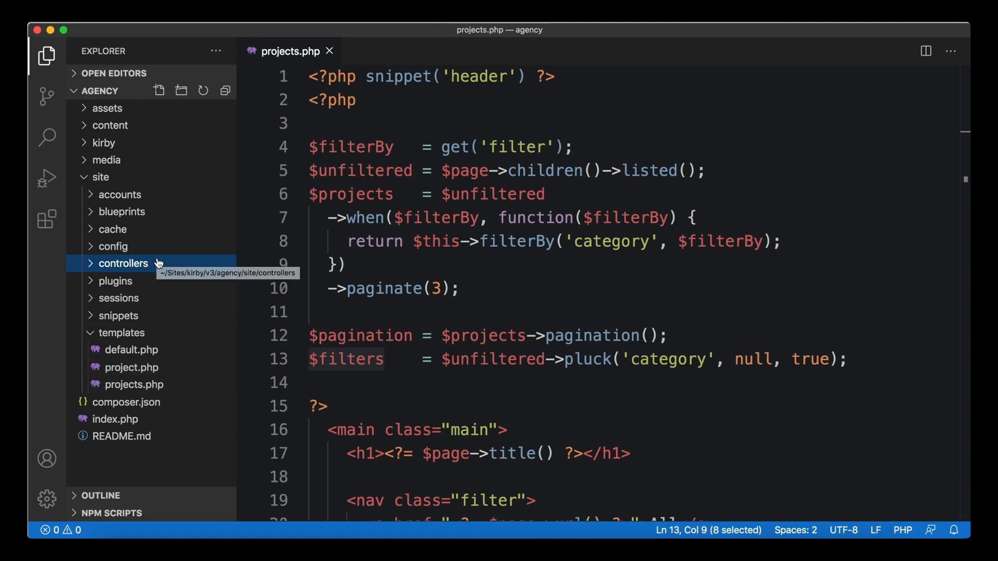
Create and open a new controllers/projects.php file
{"action": "left_click", "coordinate": [158, 80]}
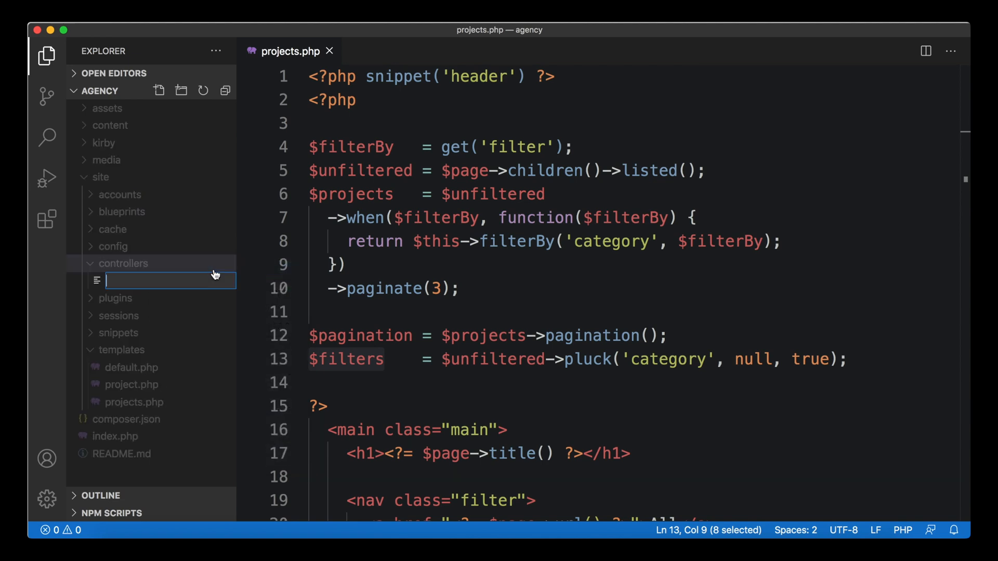
{"action": "type", "text": "projects.php"}
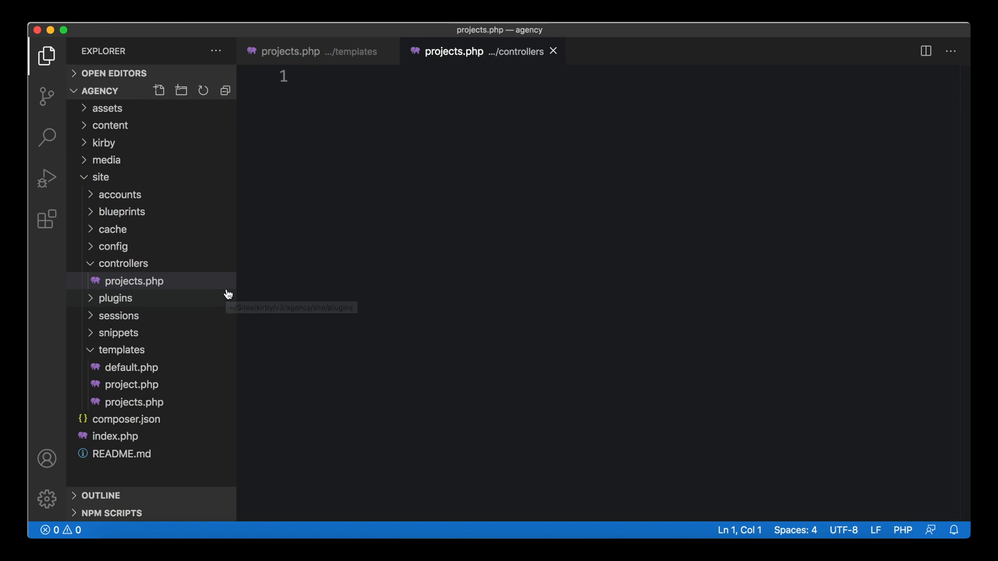
{"action": "mouse_move", "coordinate": [580, 155]}
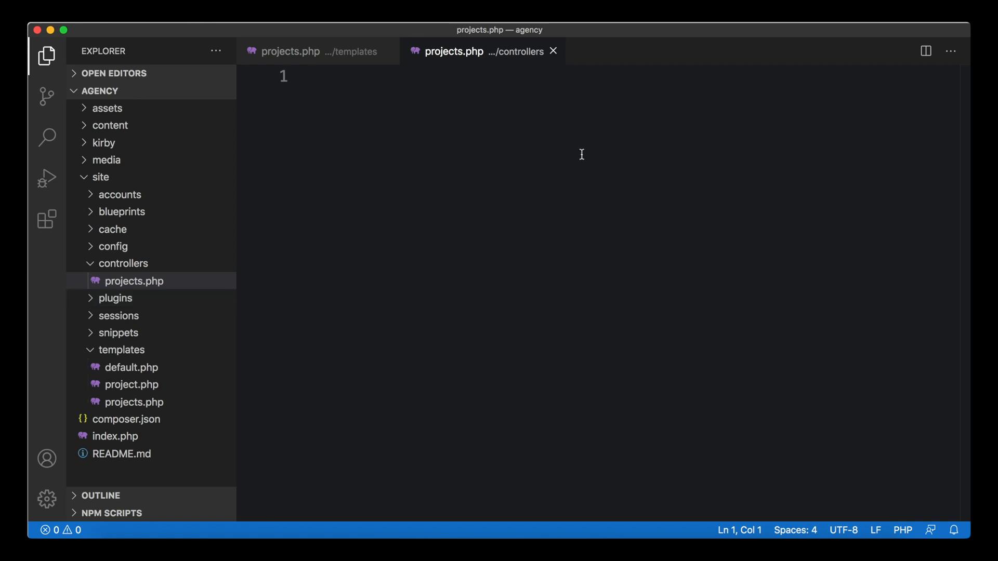
Write the <?php tag and an empty return function () { } body in the controller
{"action": "type", "text": "<?P"}
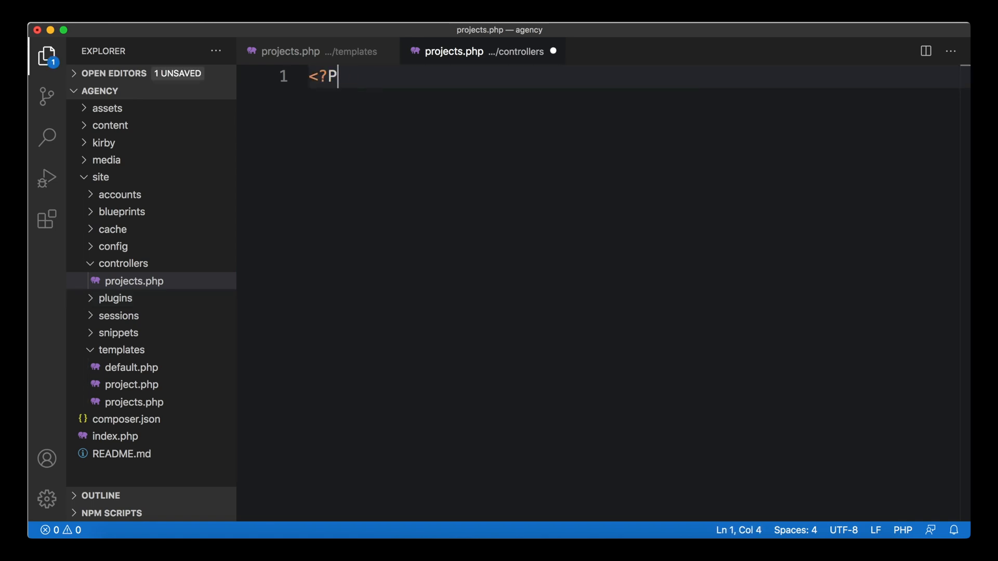
{"action": "type", "text": "hp"}
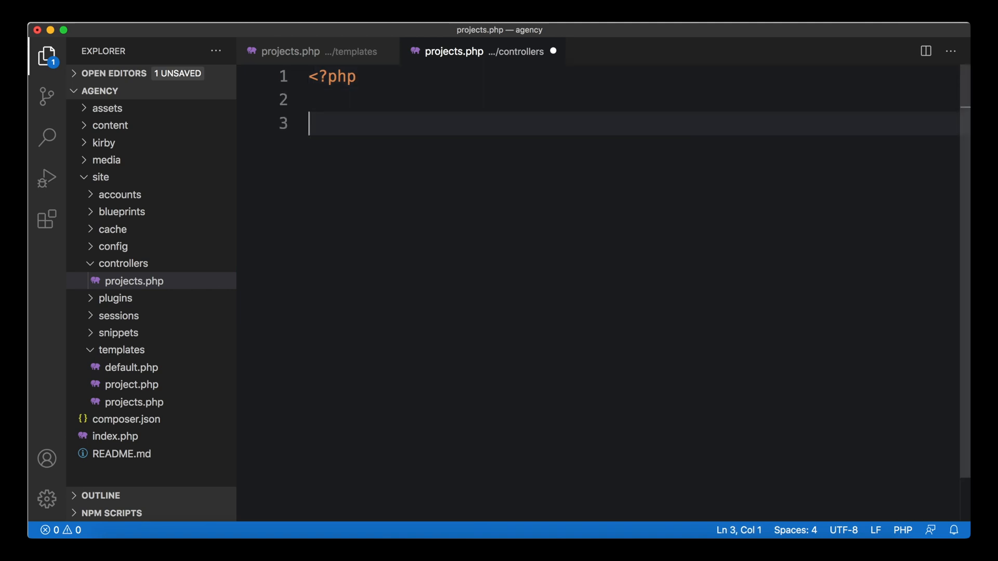
{"action": "type", "text": "return function ()"}
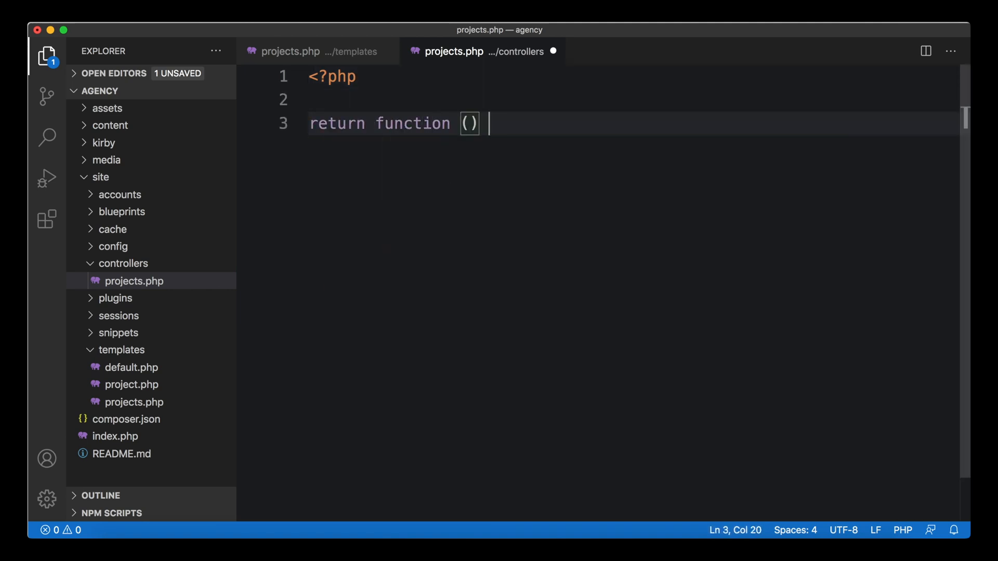
{"action": "type", "text": "{"}
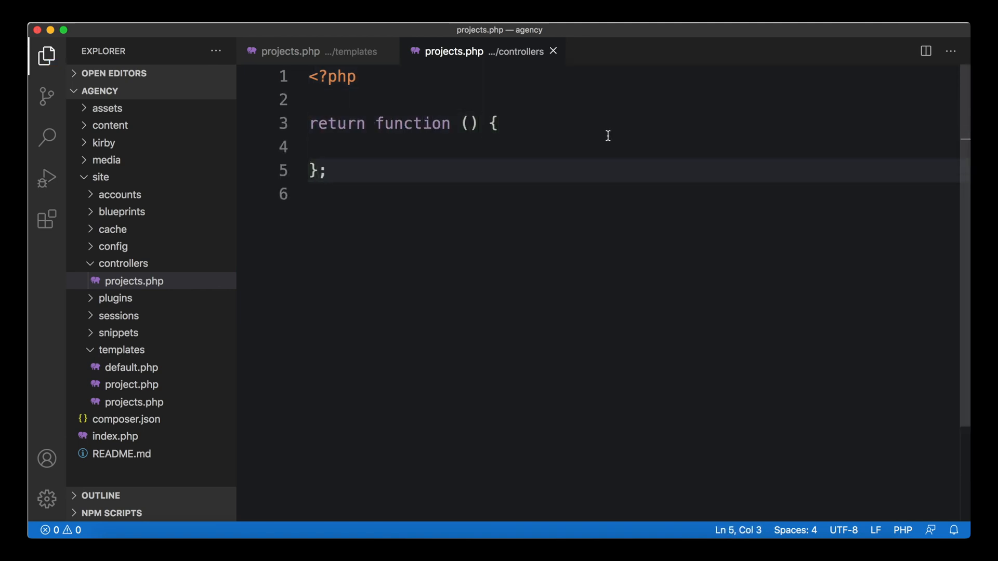
{"action": "mouse_move", "coordinate": [441, 151]}
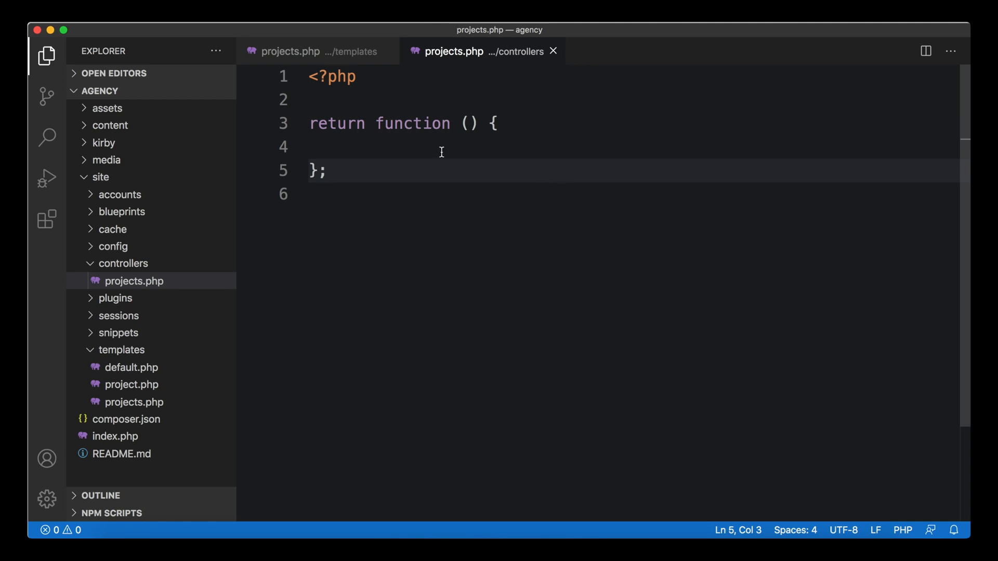
{"action": "key", "text": "enter"}
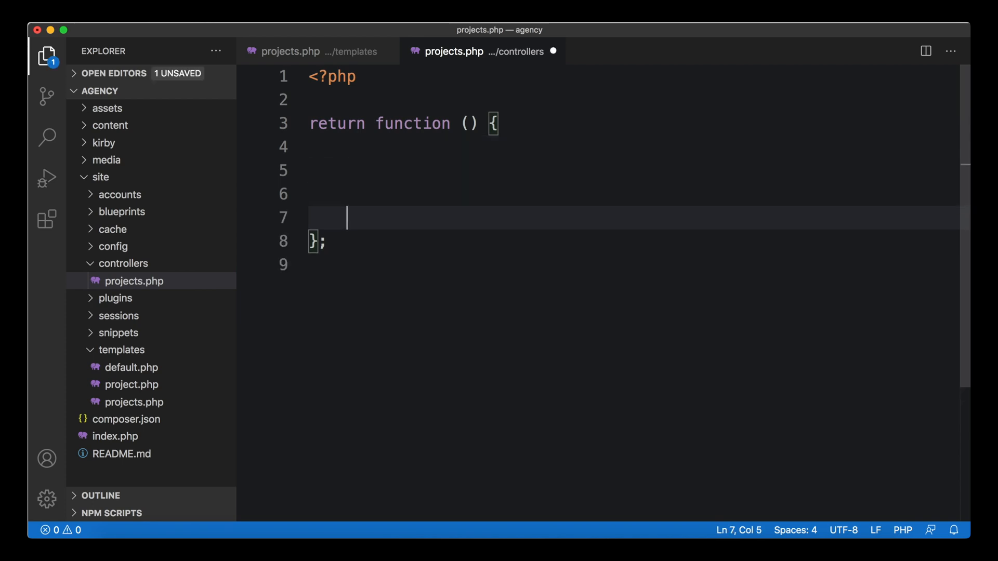
Make the function return ['message' => 'Hello world'] and save
{"action": "type", "text": "return []"}
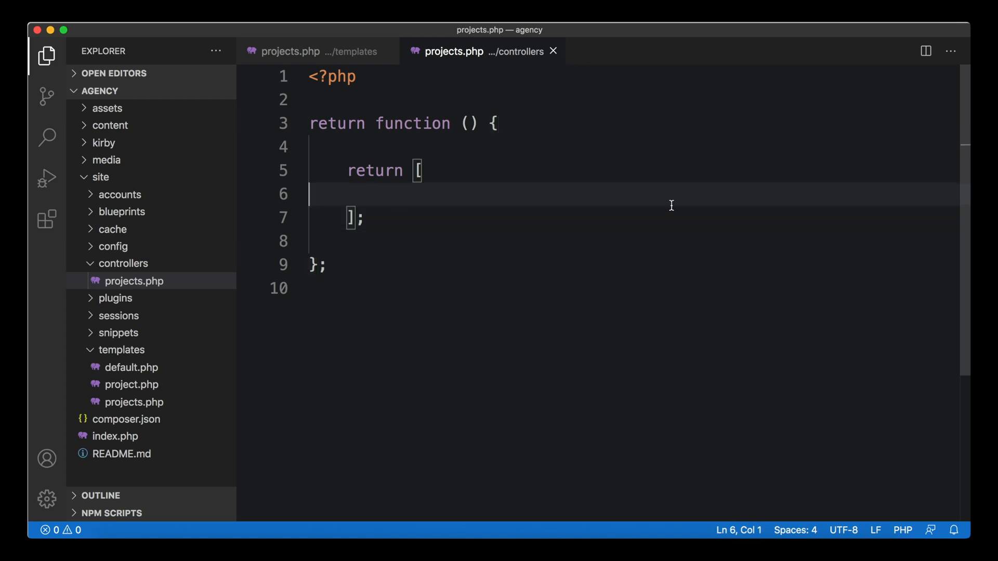
{"action": "type", "text": "'message'"}
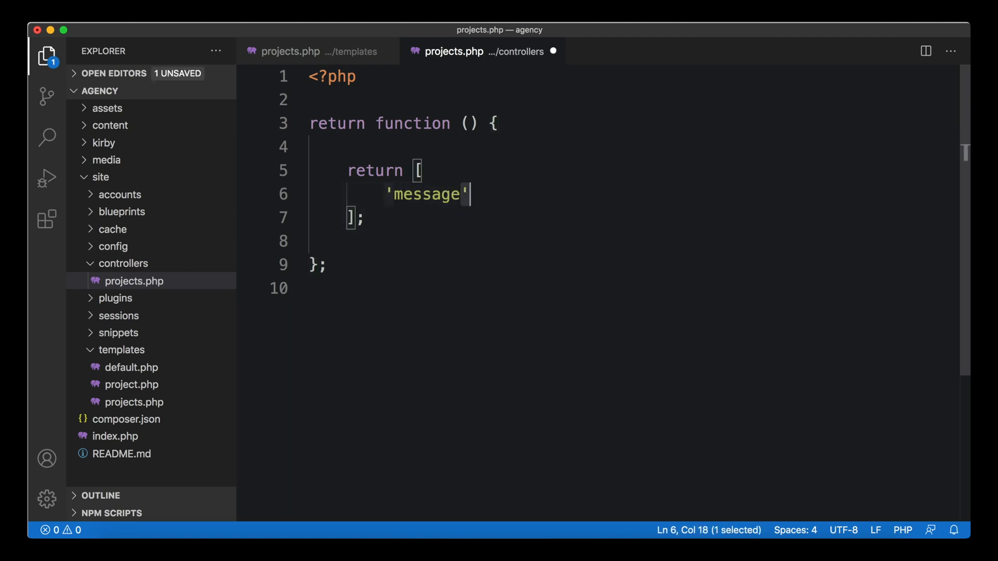
{"action": "type", "text": "=>"}
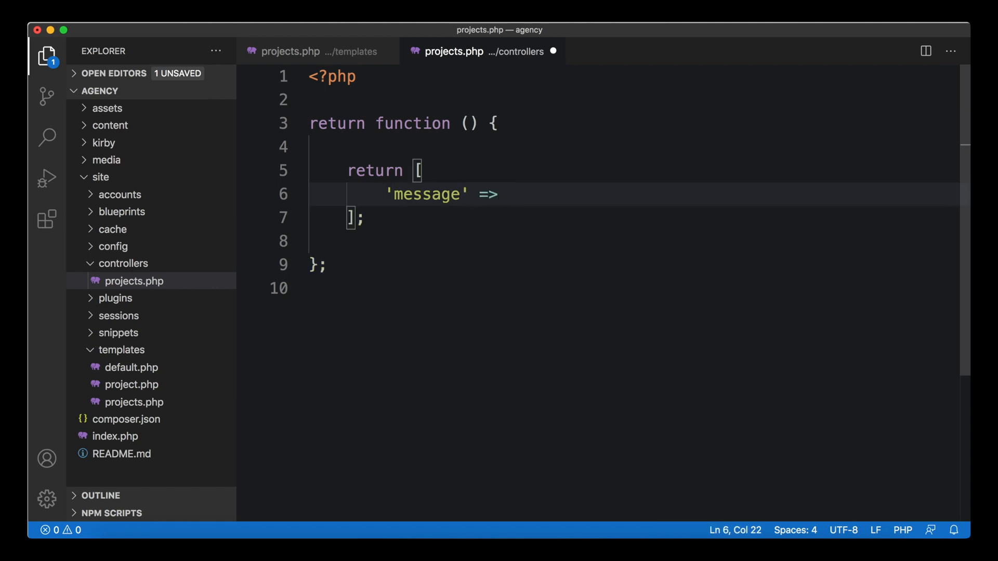
{"action": "type", "text": "'Hel'"}
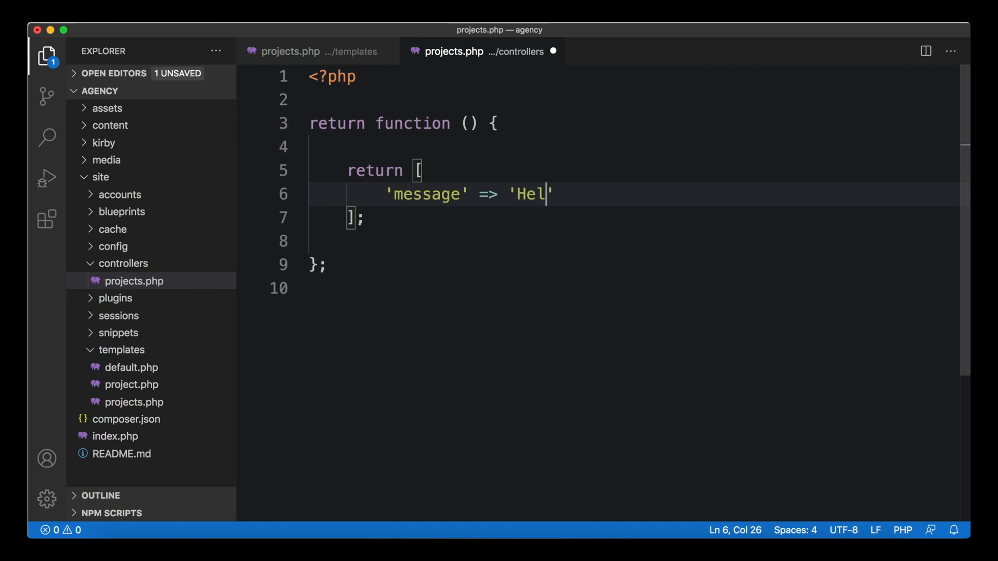
{"action": "type", "text": "lo world"}
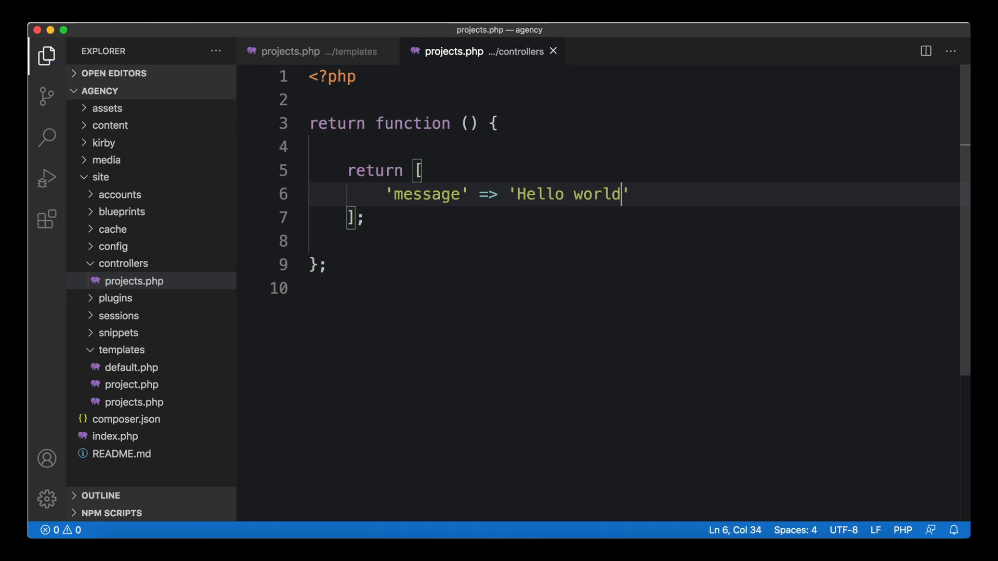
{"action": "left_click", "coordinate": [423, 194]}
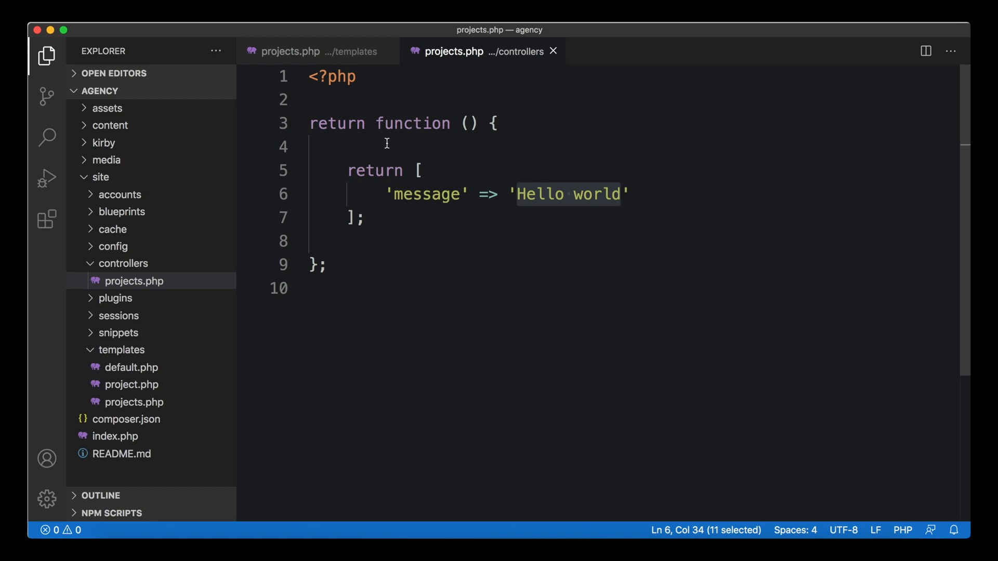
Open templates/projects.php and preview the projects page in Safari
{"action": "left_click", "coordinate": [317, 51]}
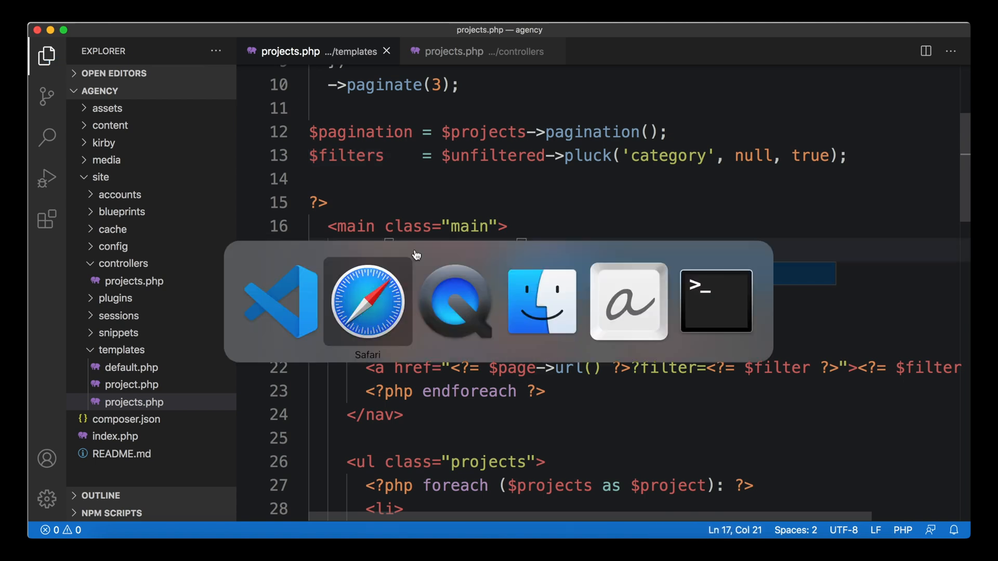
{"action": "left_click", "coordinate": [368, 301]}
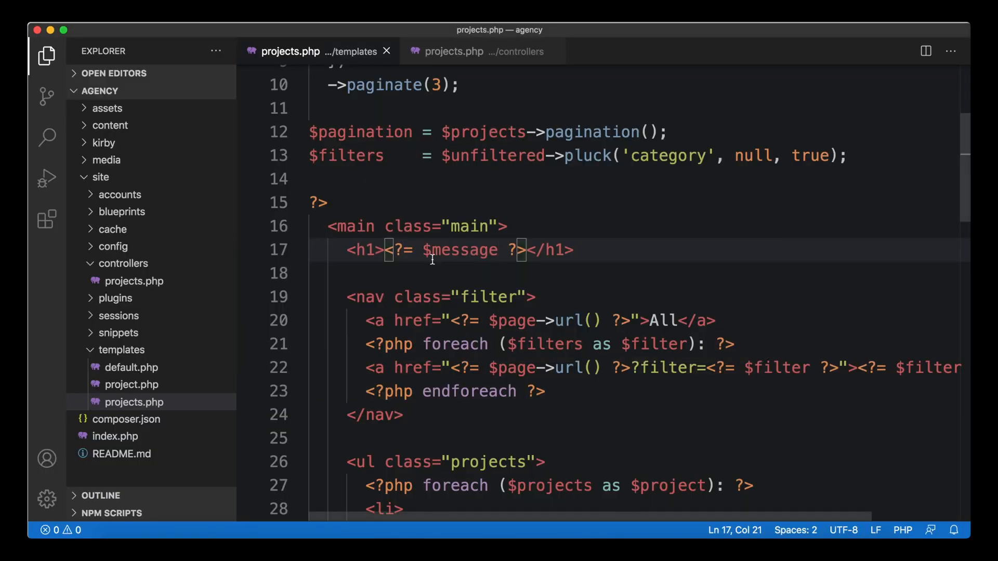
{"action": "scroll", "scroll_direction": "up", "scroll_amount": 3}
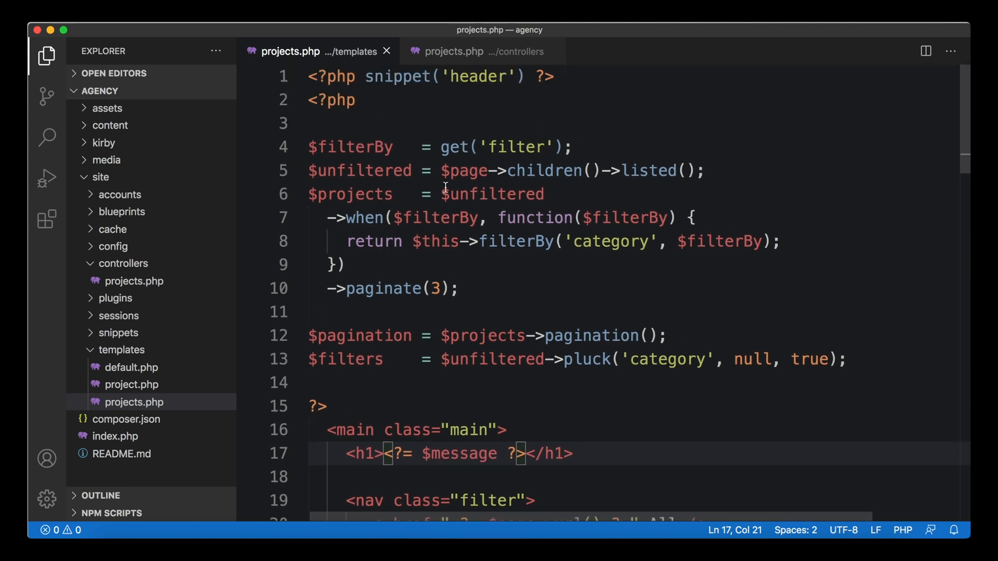
{"action": "mouse_move", "coordinate": [358, 170]}
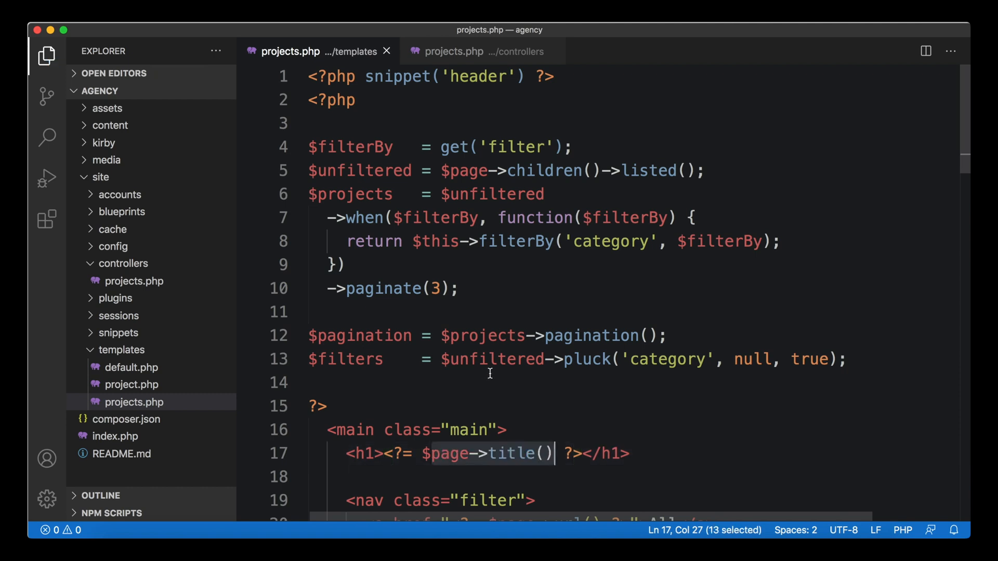
Delete the 'message' => 'Hello world' line from the controller's returned array
{"action": "left_click", "coordinate": [453, 51]}
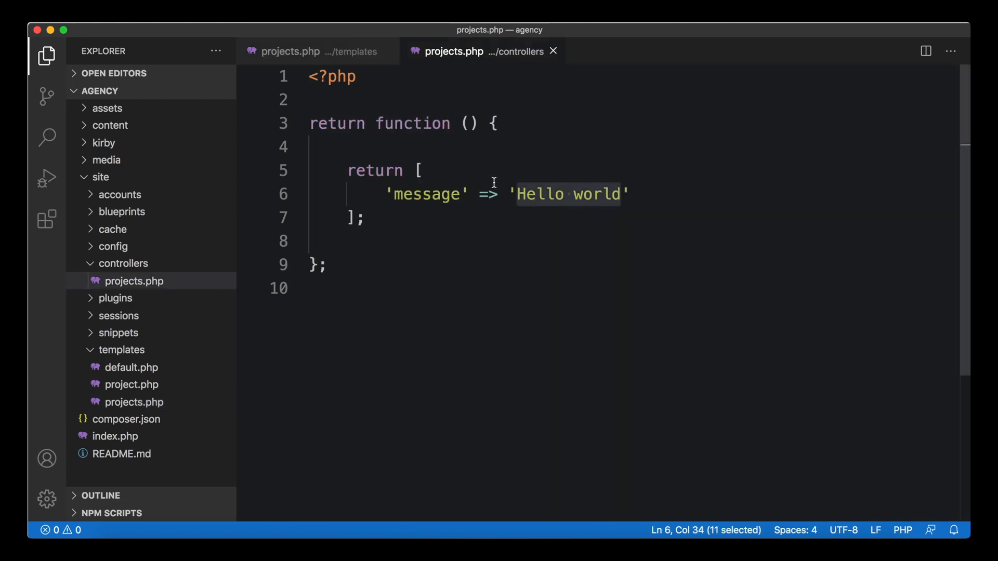
{"action": "mouse_move", "coordinate": [513, 201]}
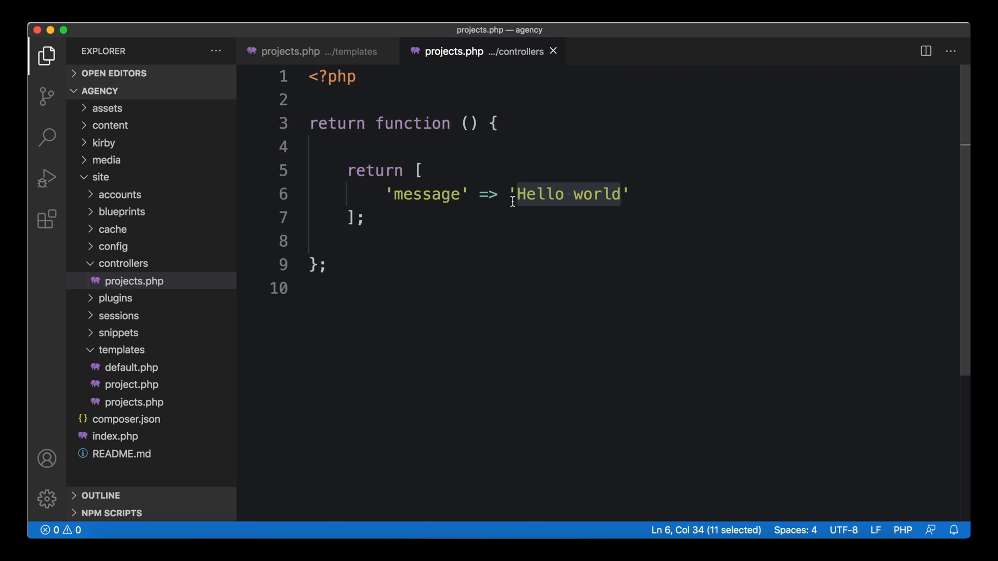
{"action": "left_click", "coordinate": [510, 194]}
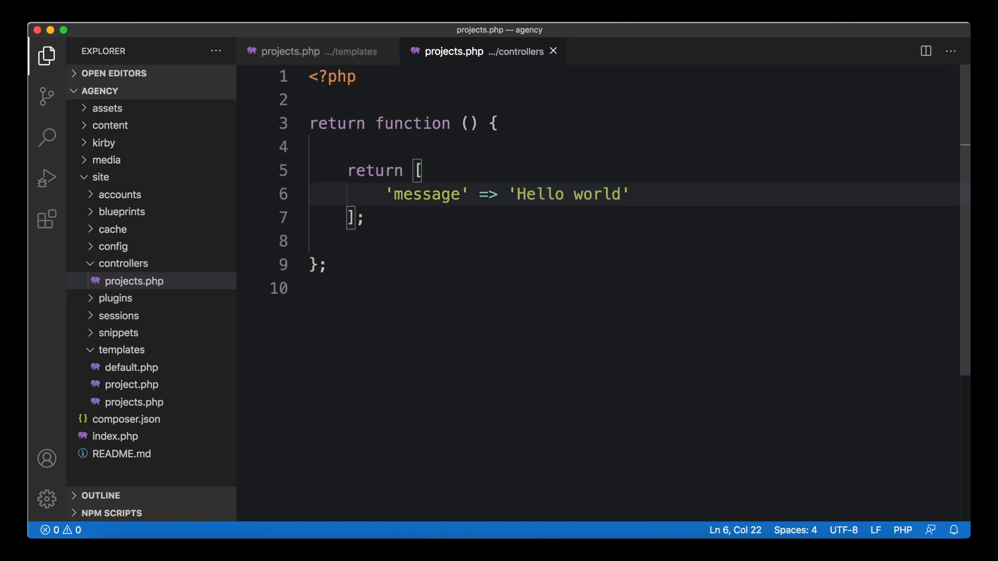
{"action": "key", "text": "Backspace"}
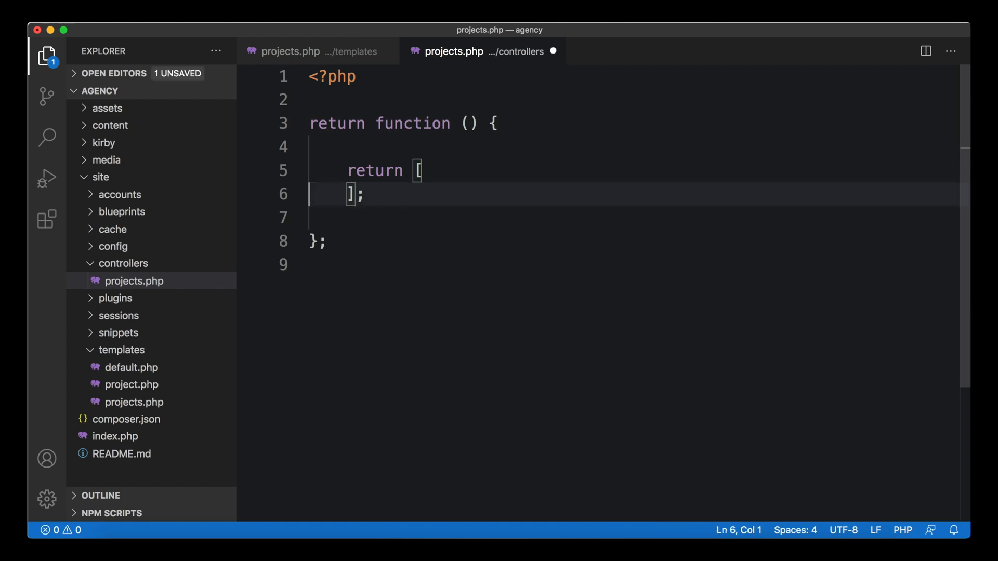
{"action": "left_click", "coordinate": [312, 51]}
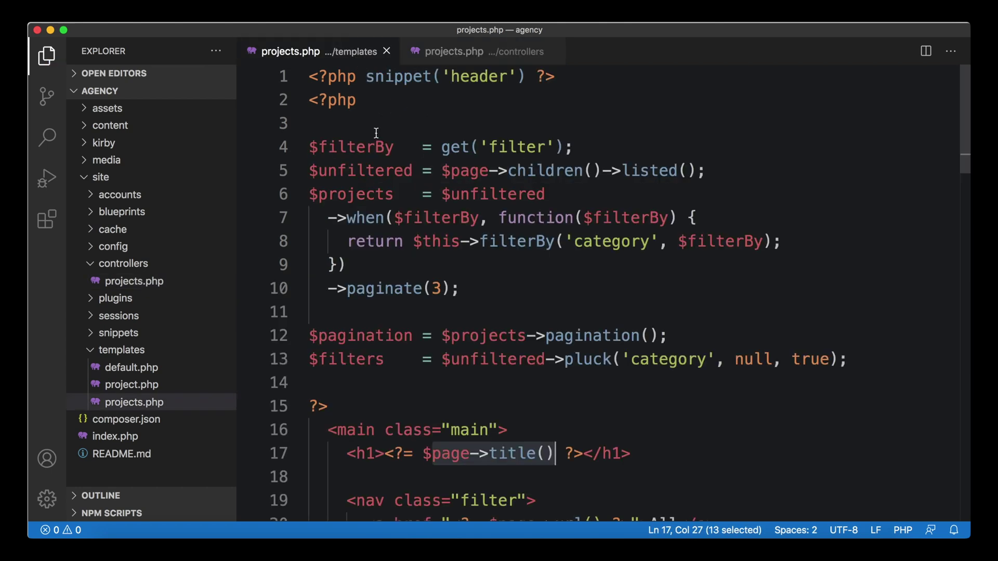
{"action": "mouse_move", "coordinate": [471, 129]}
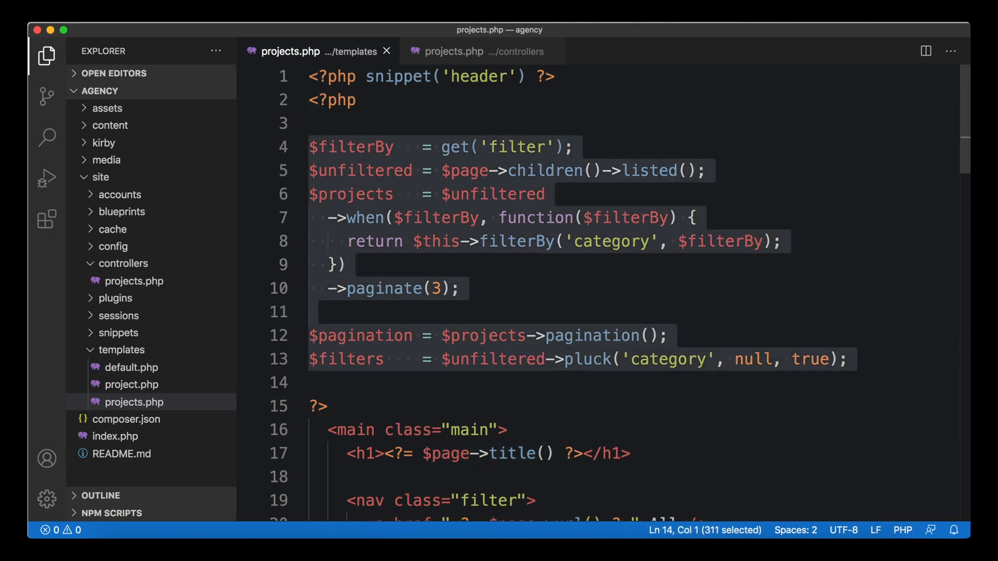
Define $filterBy = get('filter') in the controller, return it, and delete it from the template
{"action": "left_click", "coordinate": [309, 147]}
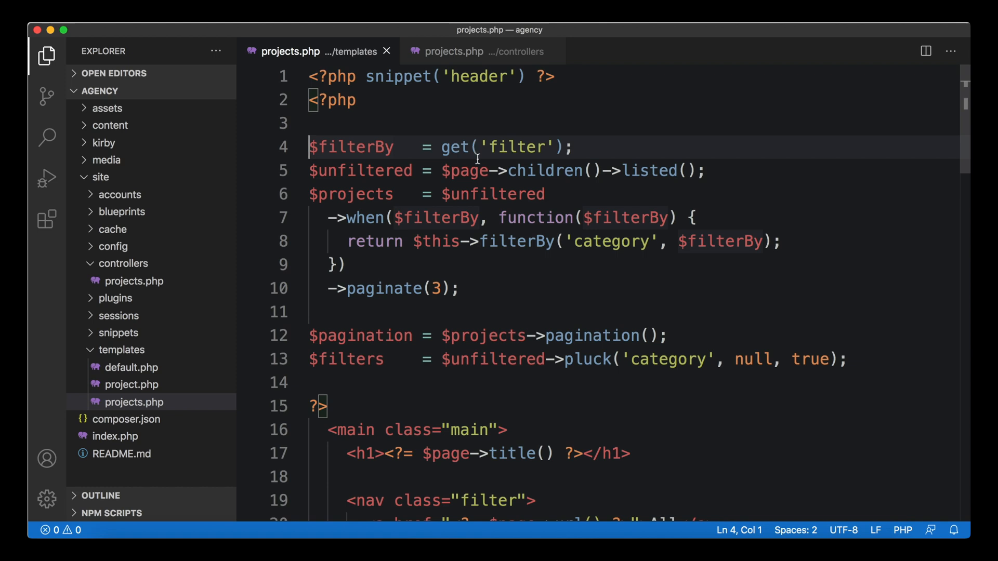
{"action": "mouse_move", "coordinate": [612, 148]}
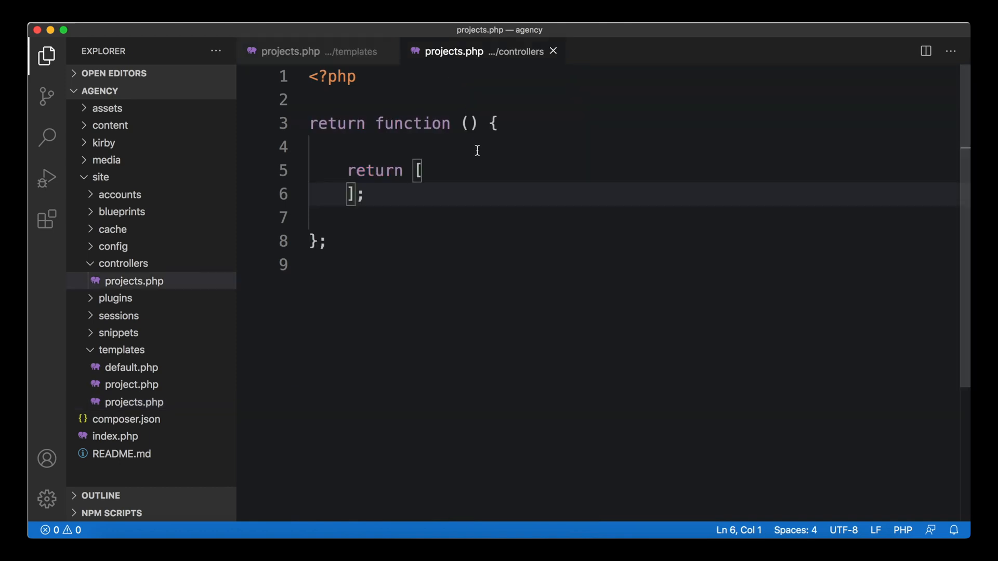
{"action": "type", "text": "$filterBy   = get('filter');"}
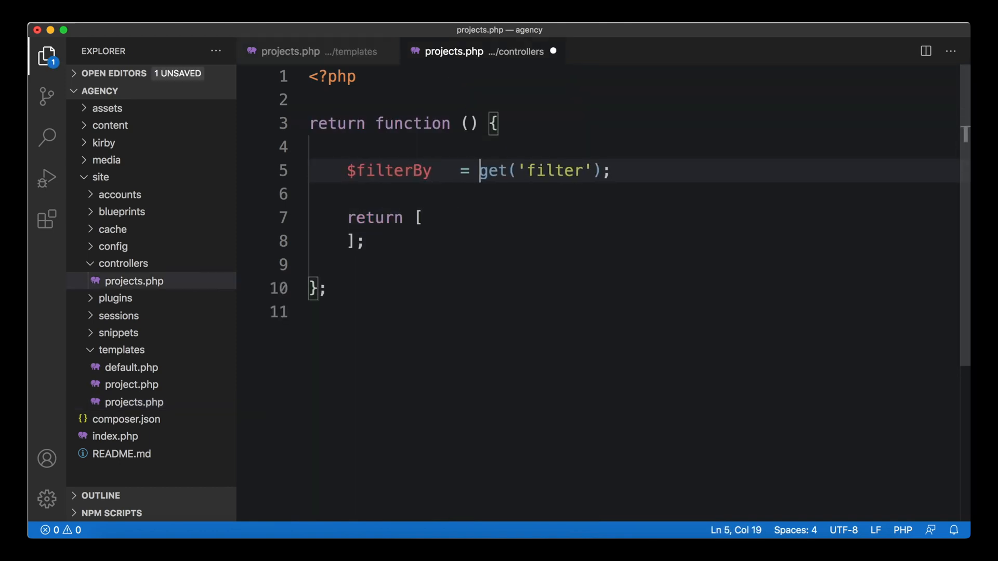
{"action": "mouse_move", "coordinate": [516, 280]}
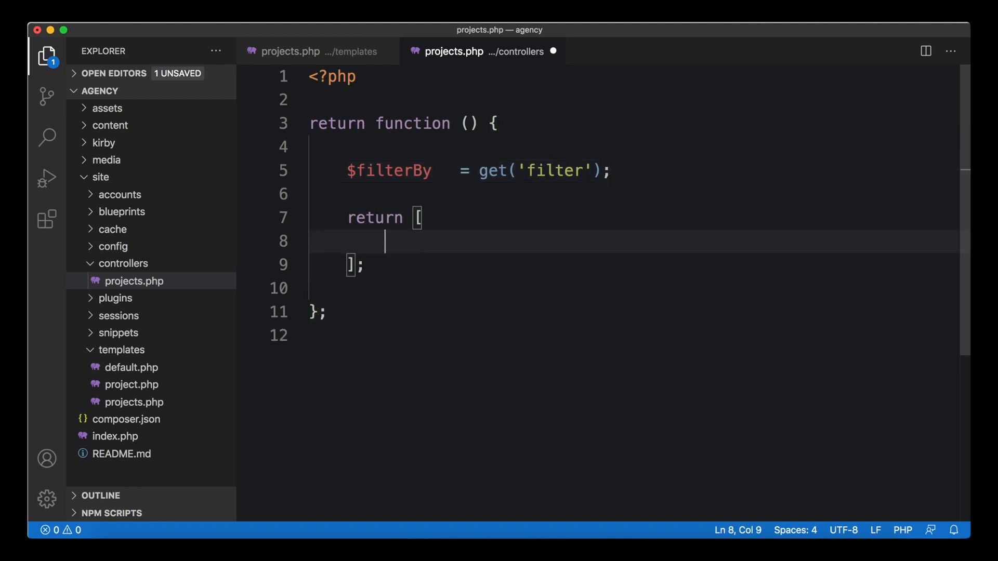
{"action": "mouse_move", "coordinate": [479, 187]}
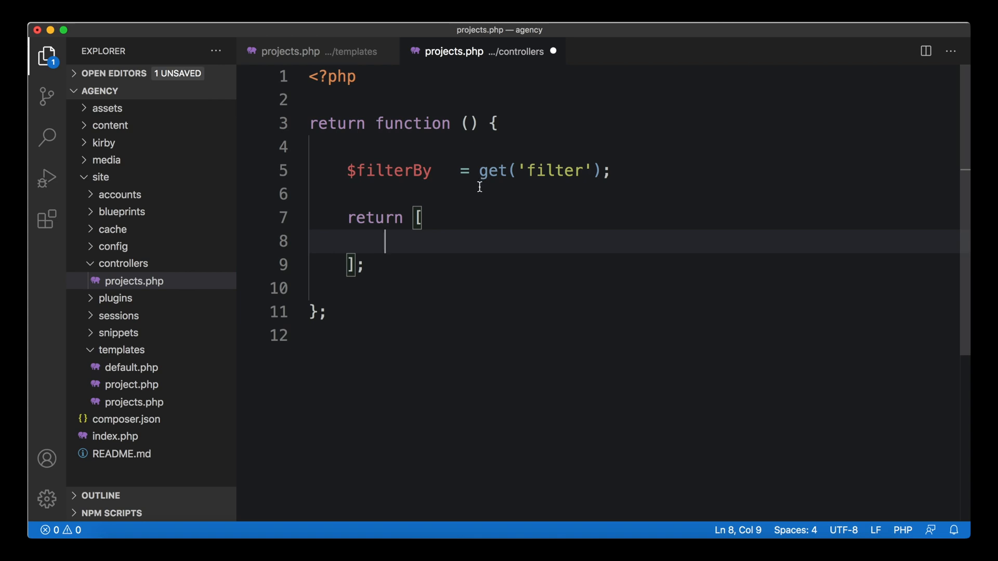
{"action": "mouse_move", "coordinate": [454, 173]}
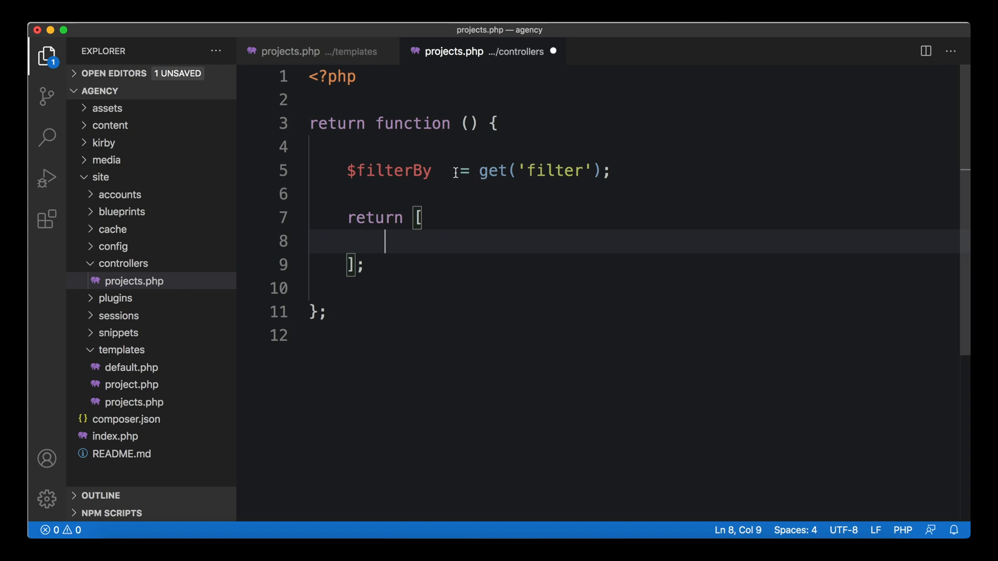
{"action": "double_click", "coordinate": [389, 170]}
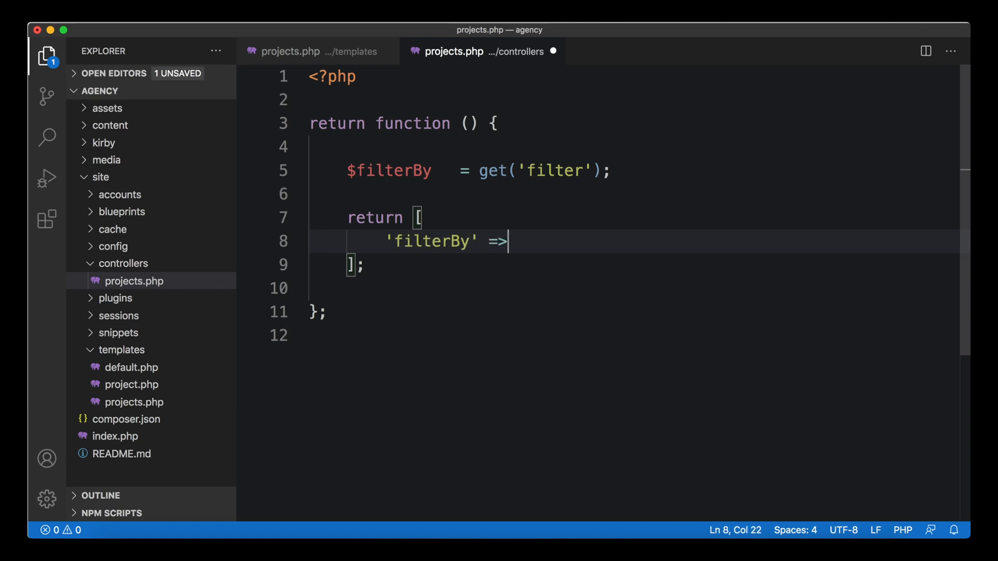
{"action": "type", "text": "$filterBy"}
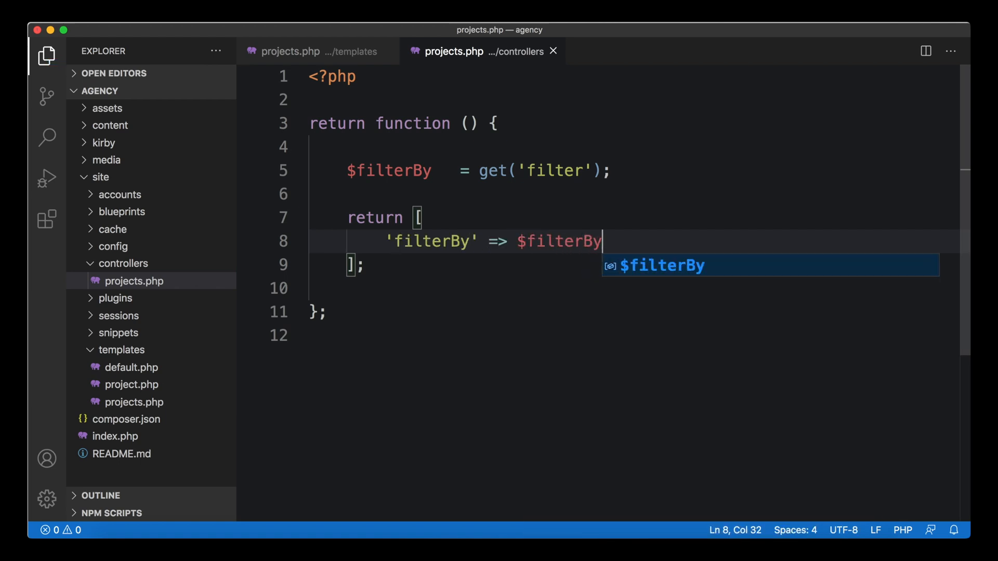
{"action": "mouse_move", "coordinate": [414, 236]}
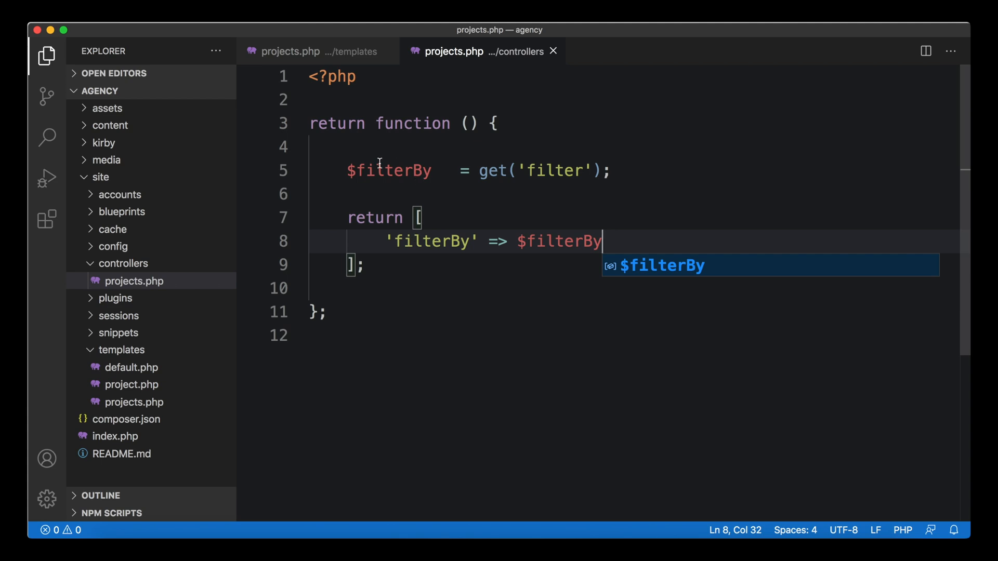
{"action": "mouse_move", "coordinate": [399, 178]}
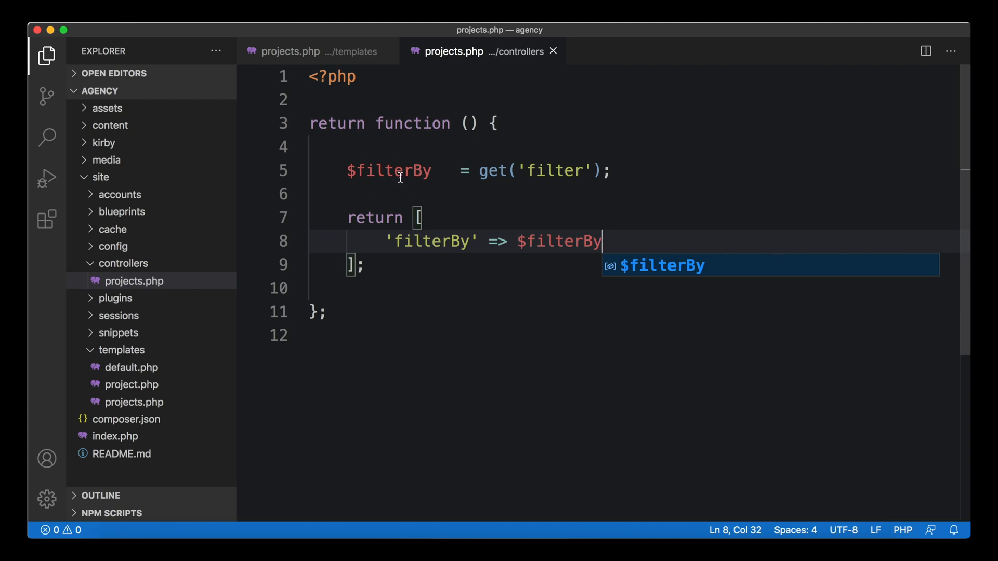
{"action": "mouse_move", "coordinate": [435, 253]}
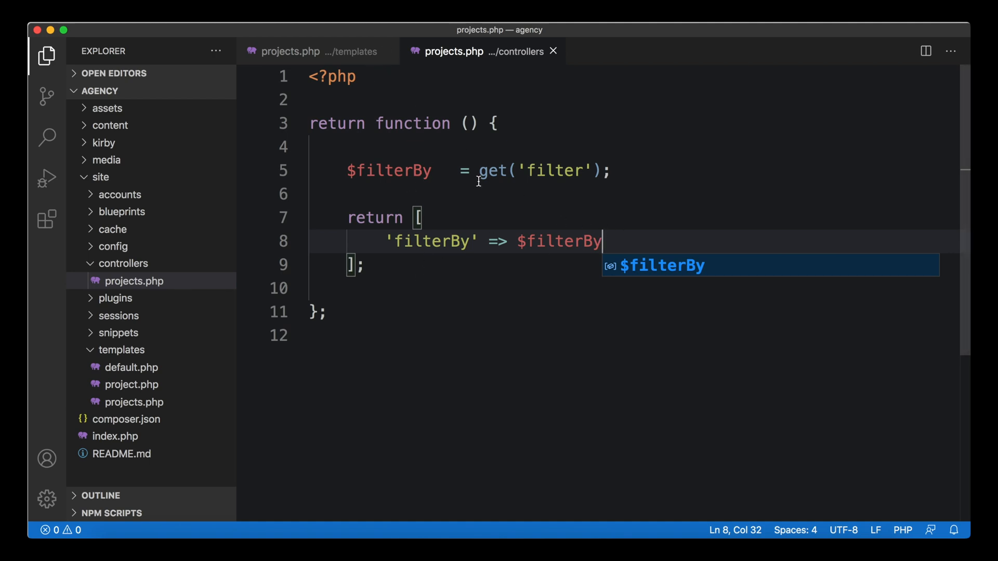
{"action": "left_click", "coordinate": [290, 51]}
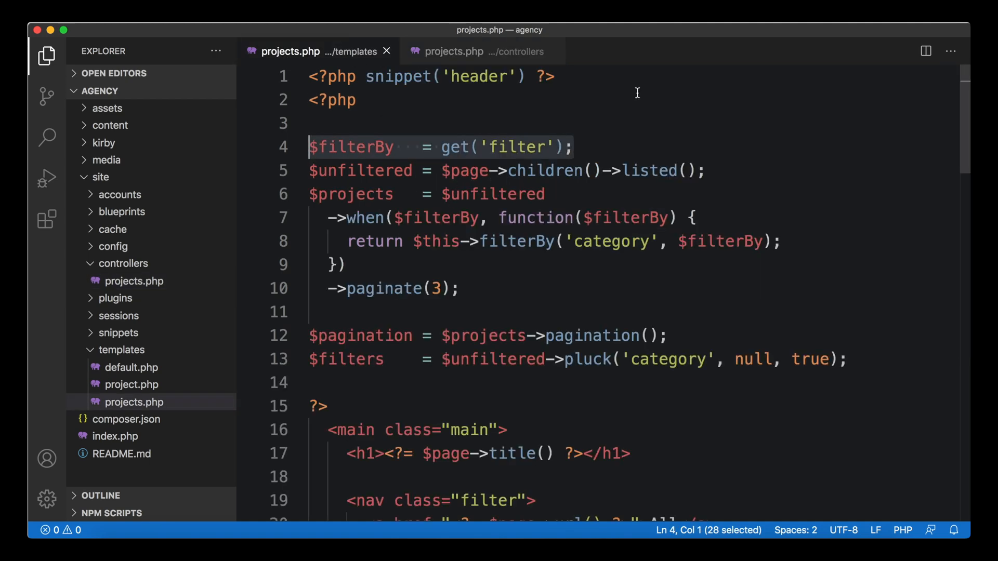
{"action": "key", "text": "Delete"}
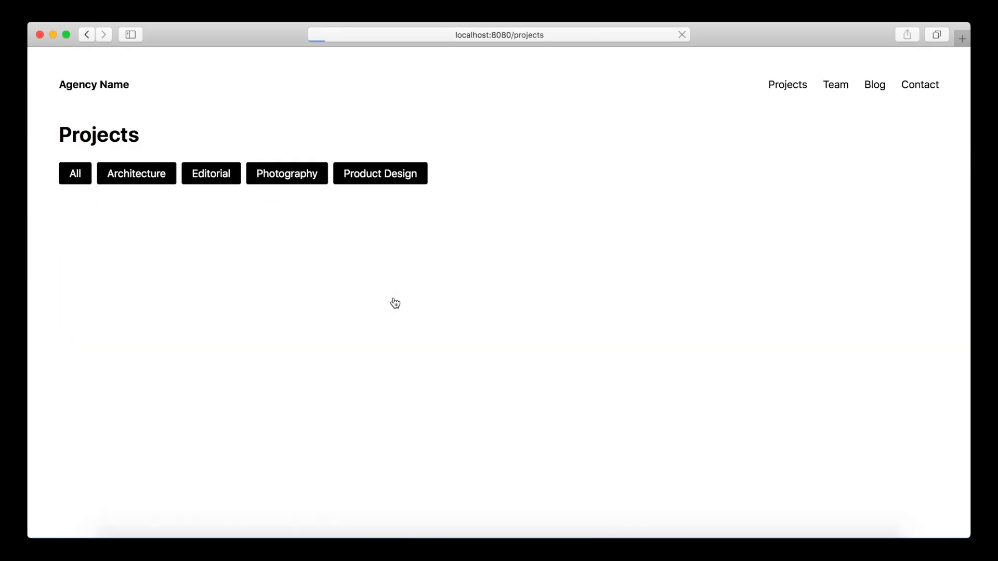
Check the Architecture, All and Photography filters in Safari, then return to VS Code
{"action": "left_click", "coordinate": [136, 174]}
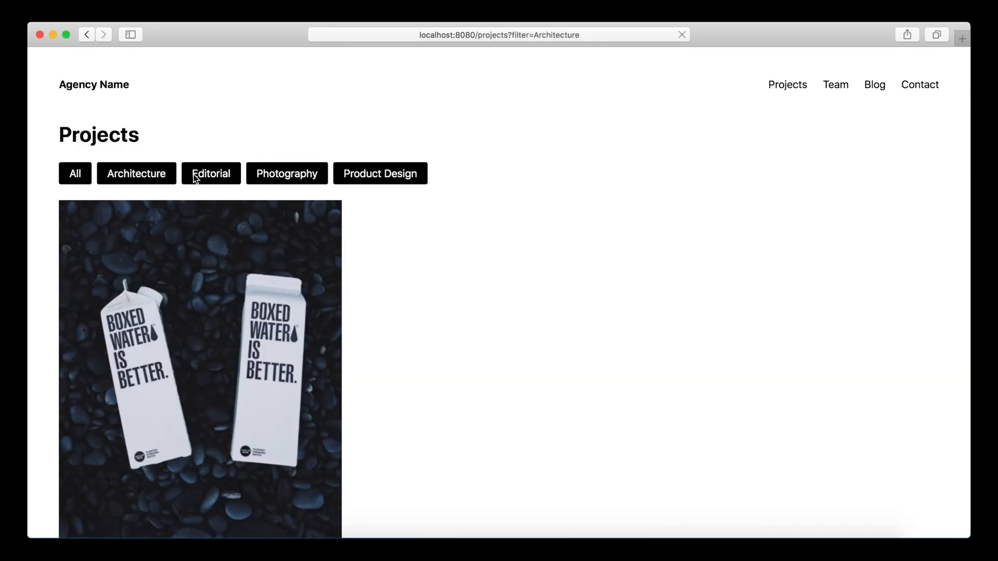
{"action": "left_click", "coordinate": [75, 173]}
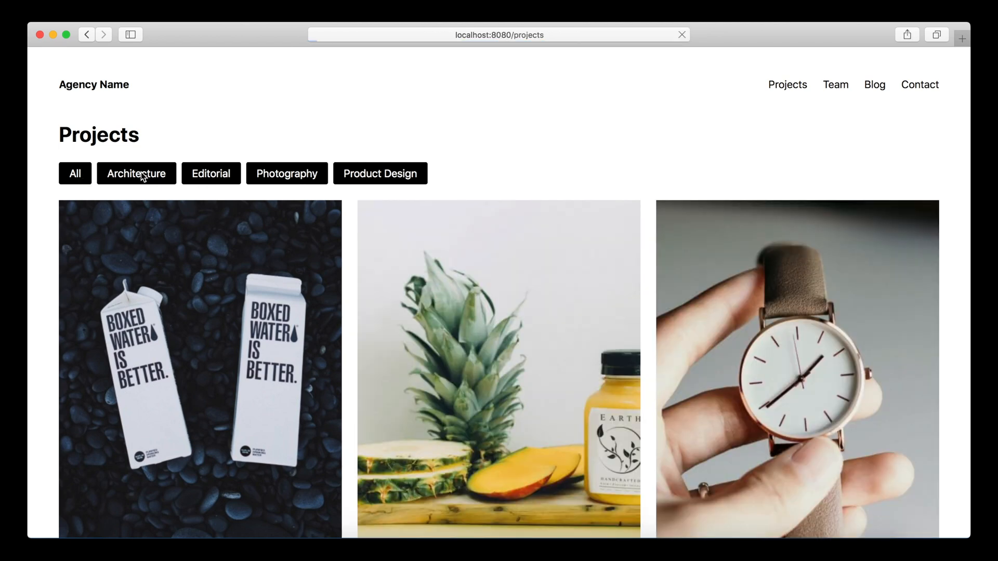
{"action": "left_click", "coordinate": [287, 173]}
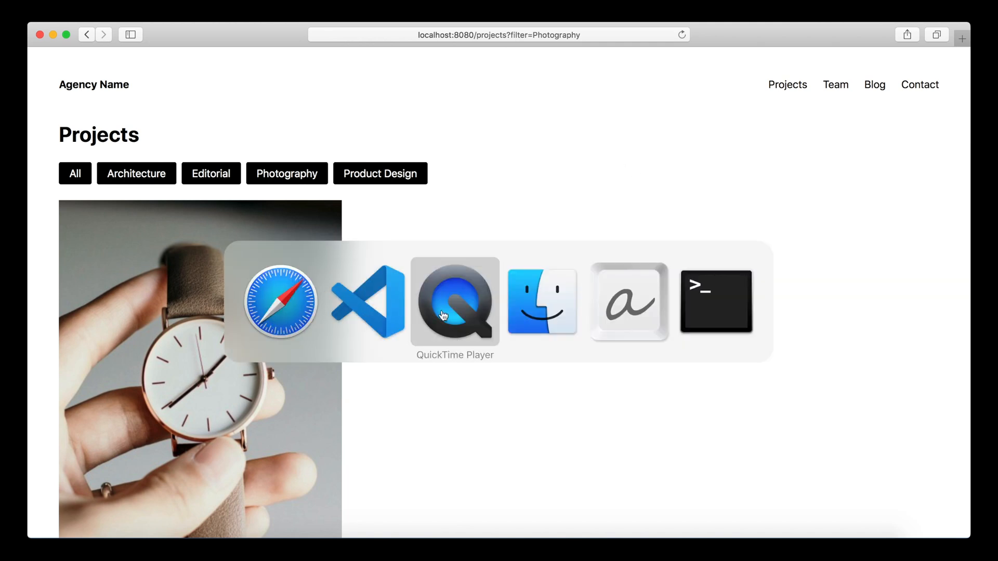
{"action": "left_click", "coordinate": [367, 302]}
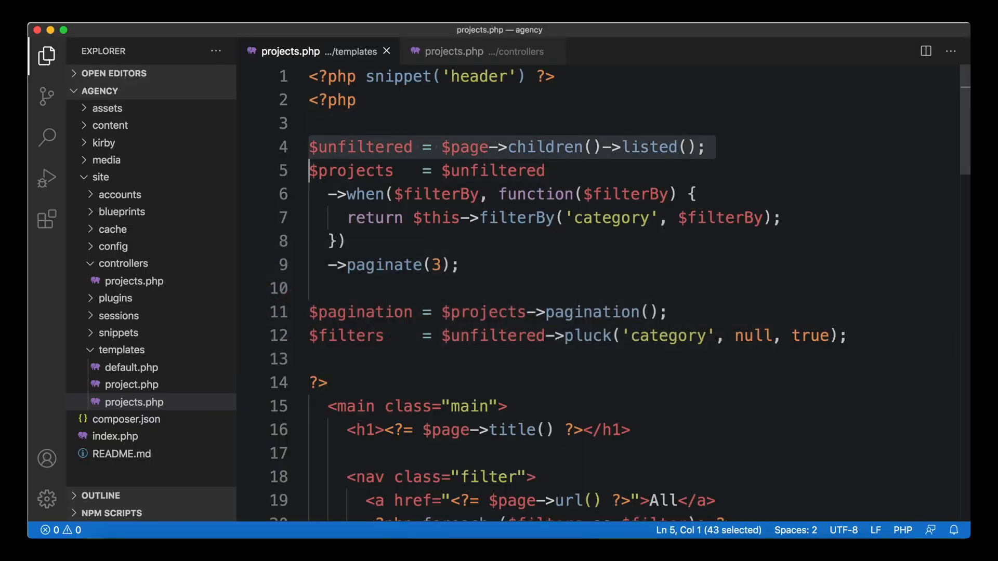
Move $unfiltered into the controller and return it as 'unfiltered' => $unfiltered
{"action": "key", "text": "Backspace"}
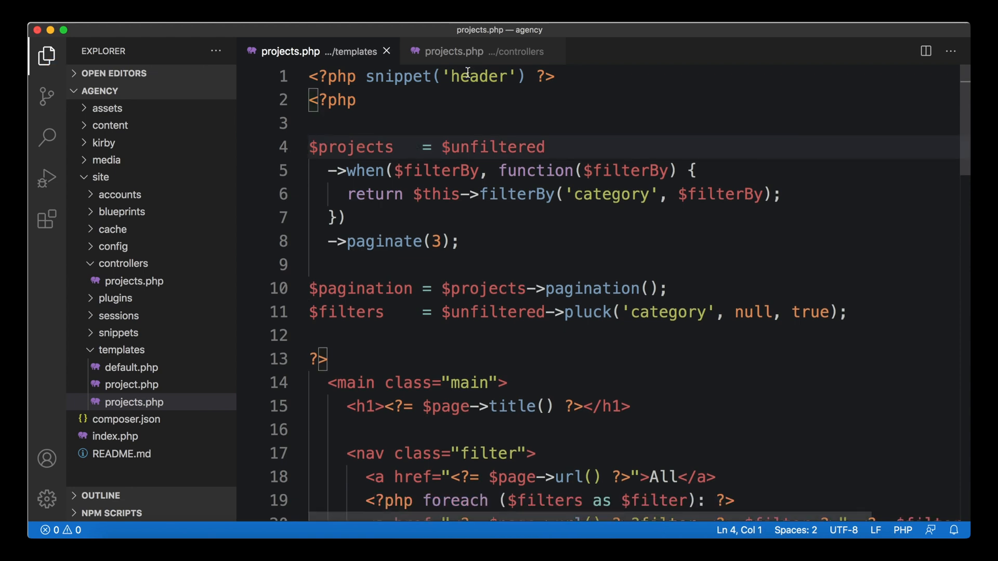
{"action": "left_click", "coordinate": [453, 51]}
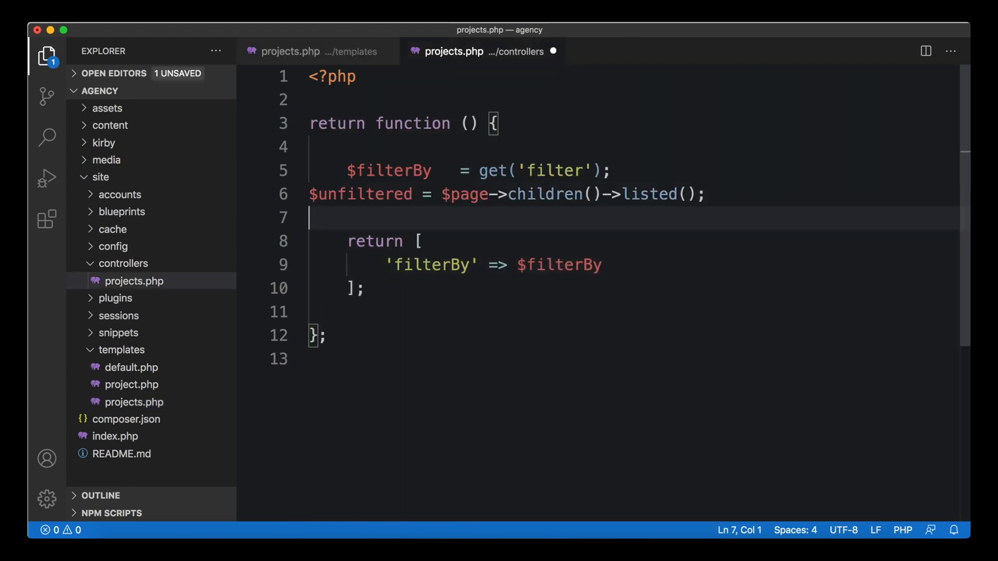
{"action": "type", "text": ","}
{"action": "type", "text": "'un"}
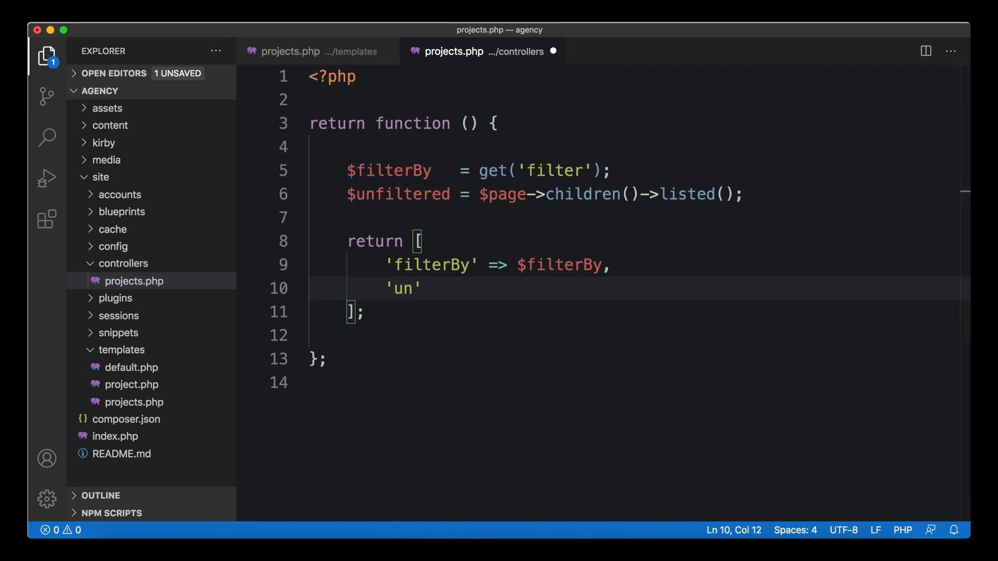
{"action": "type", "text": "filtered'"}
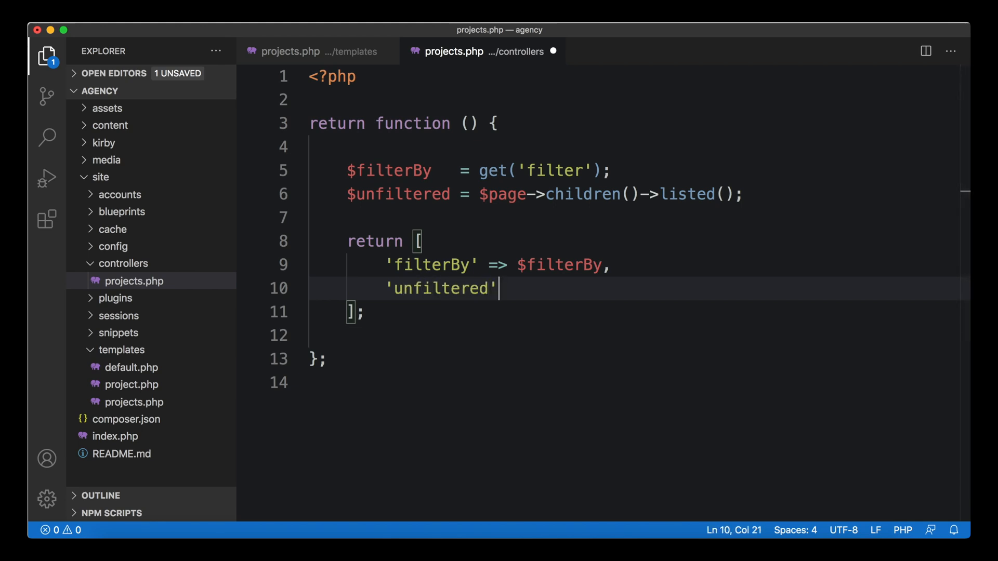
{"action": "type", "text": "=> $unfiltered"}
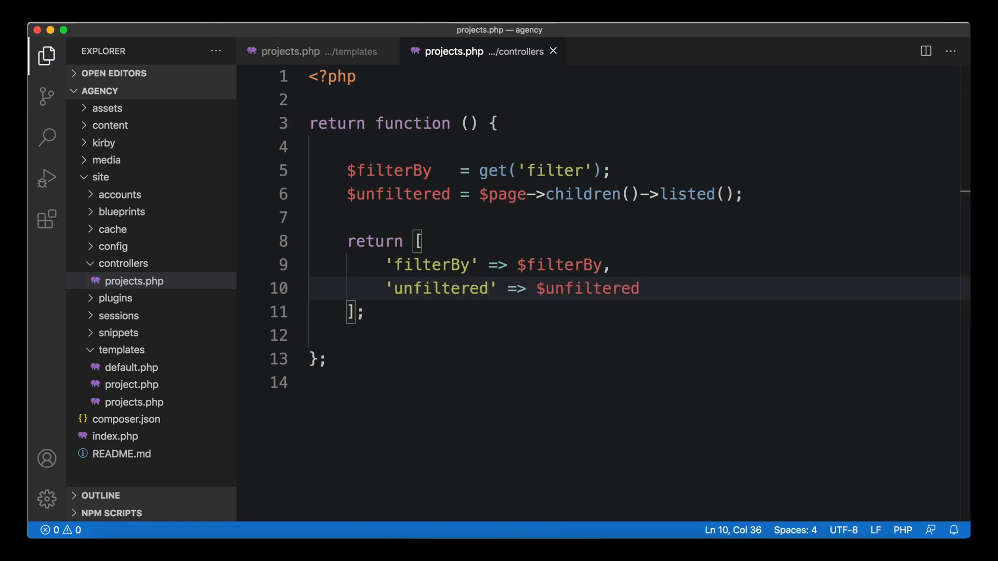
{"action": "mouse_move", "coordinate": [661, 127]}
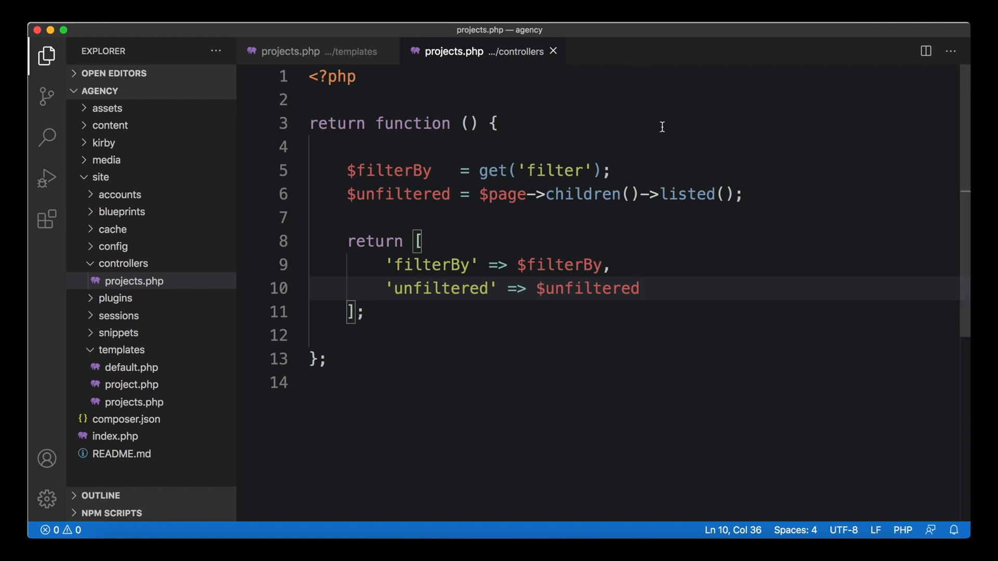
{"action": "mouse_move", "coordinate": [543, 207]}
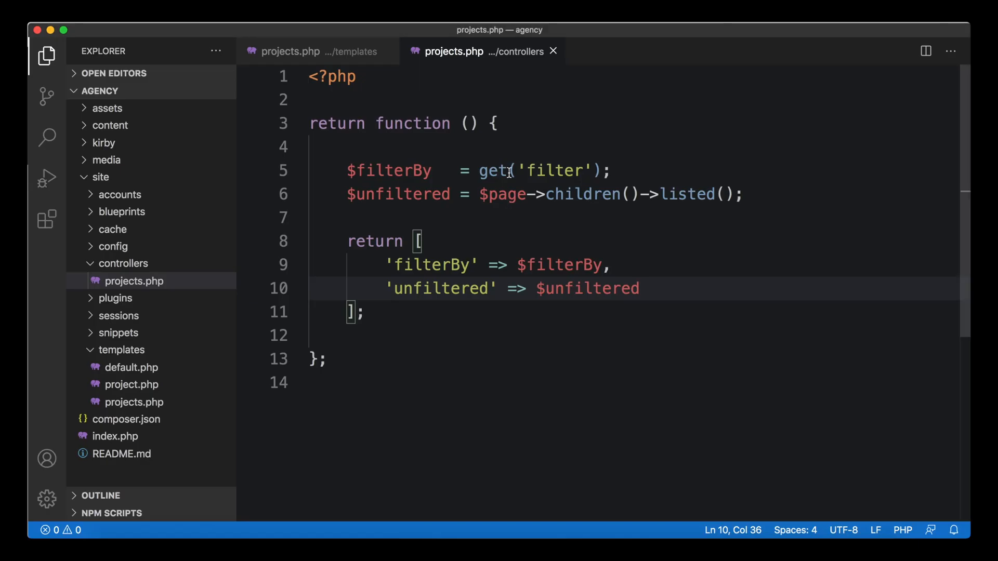
{"action": "mouse_move", "coordinate": [483, 194]}
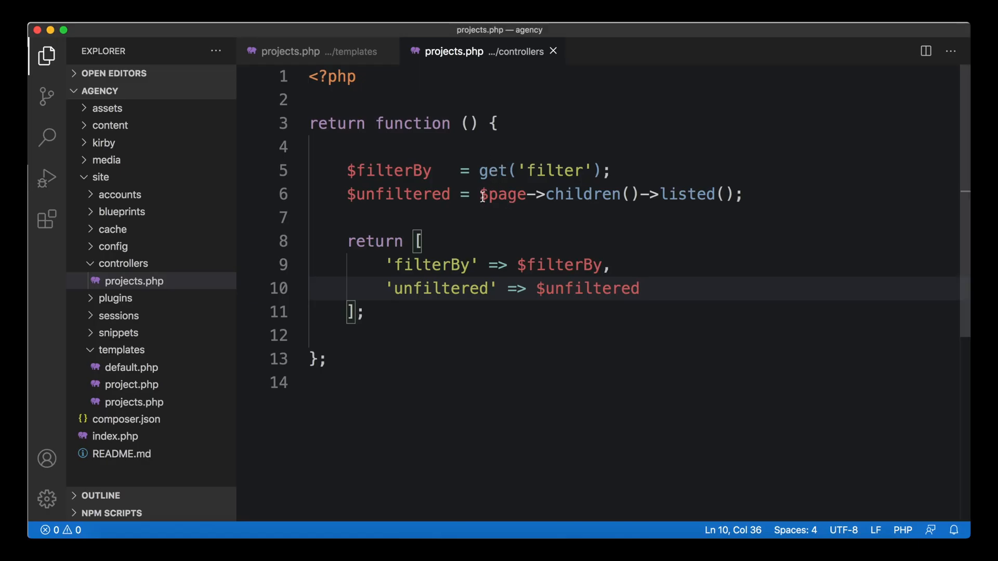
{"action": "double_click", "coordinate": [503, 194]}
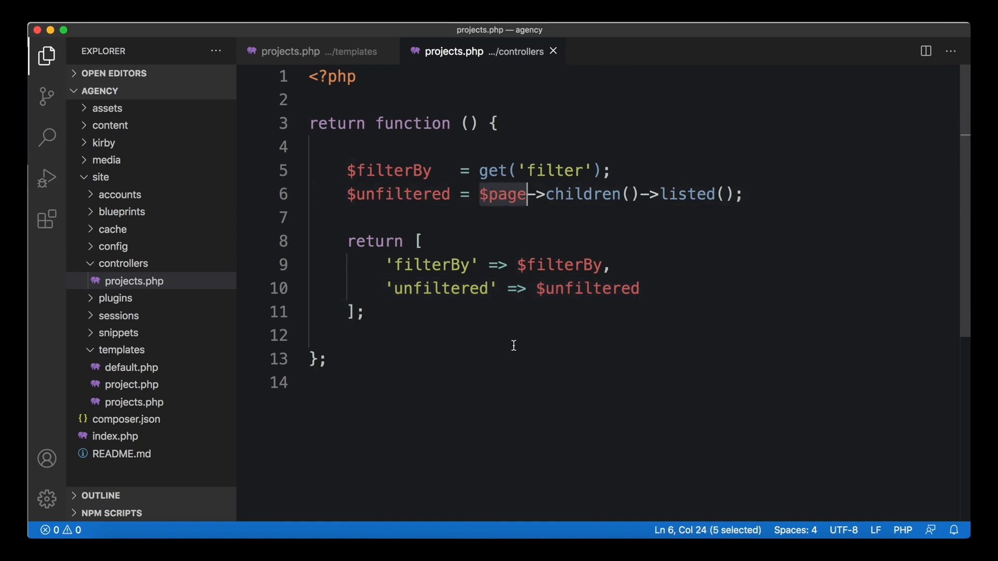
{"action": "mouse_move", "coordinate": [341, 52]}
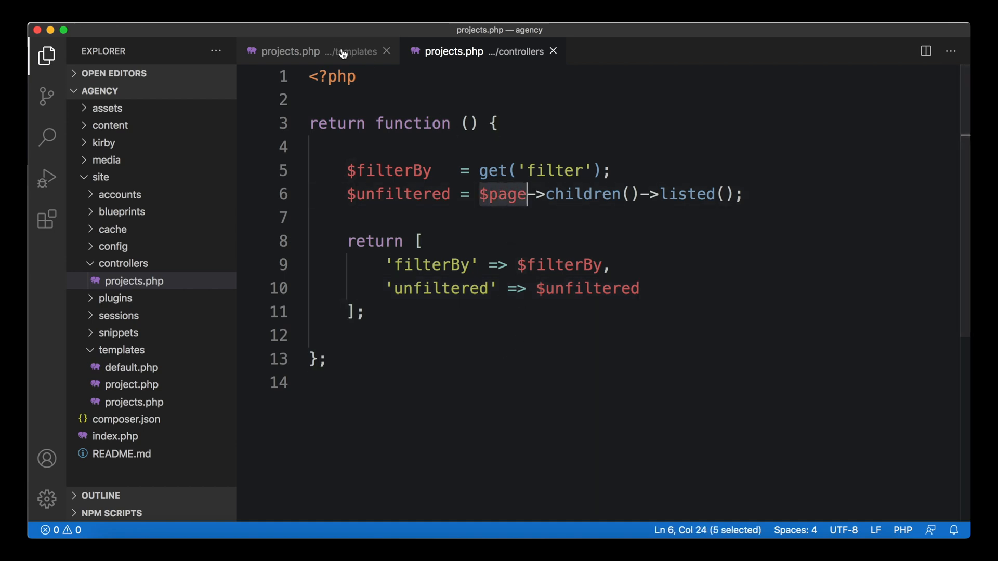
{"action": "mouse_move", "coordinate": [317, 51]}
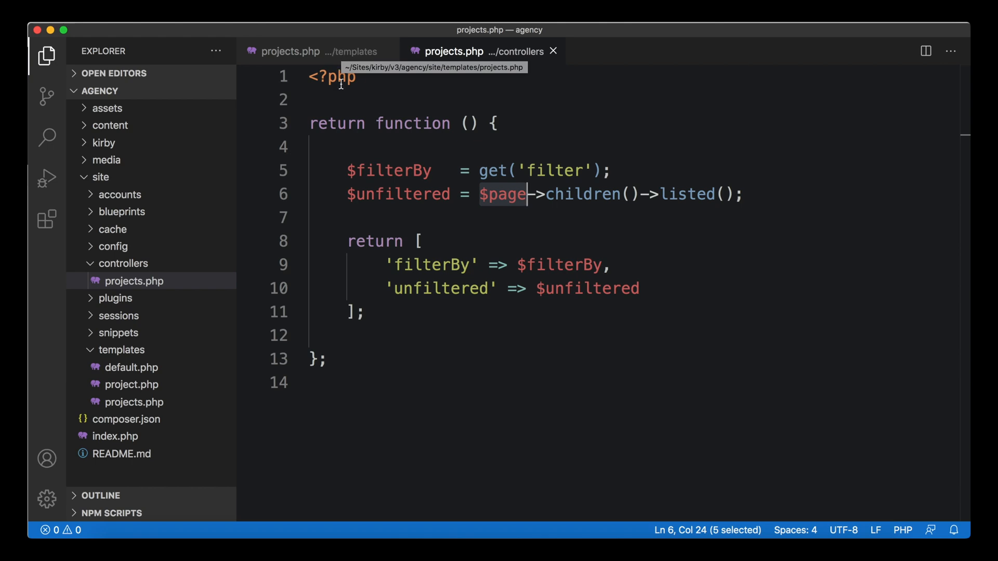
{"action": "mouse_move", "coordinate": [443, 230]}
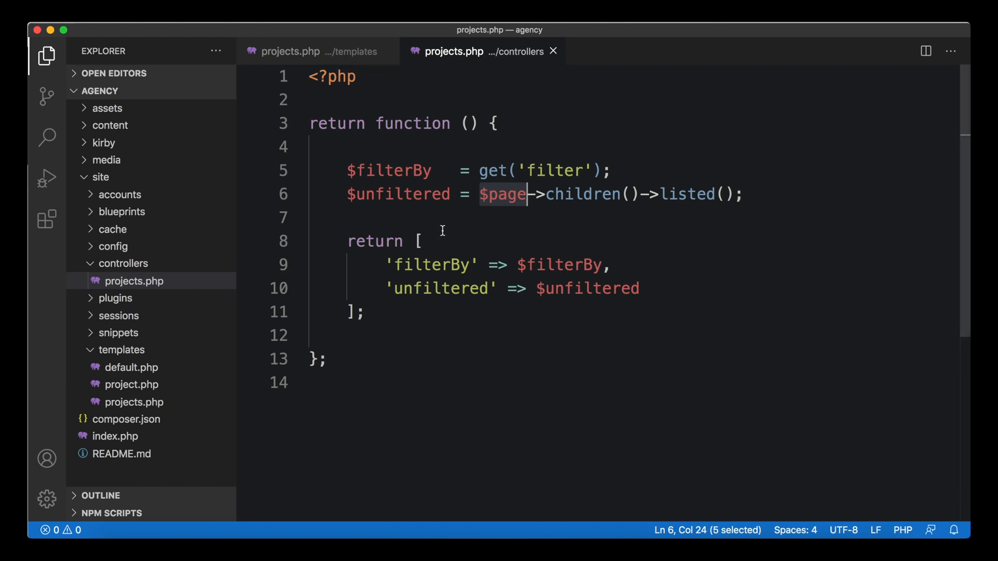
{"action": "mouse_move", "coordinate": [481, 187]}
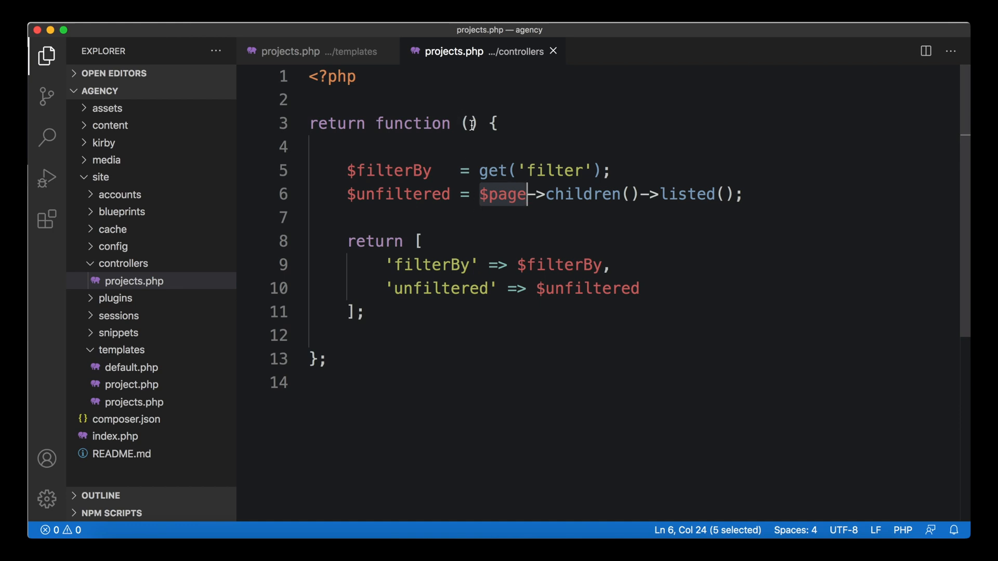
Give the controller function a $page parameter, trying $site and $kirby before removing them
{"action": "left_click", "coordinate": [470, 123]}
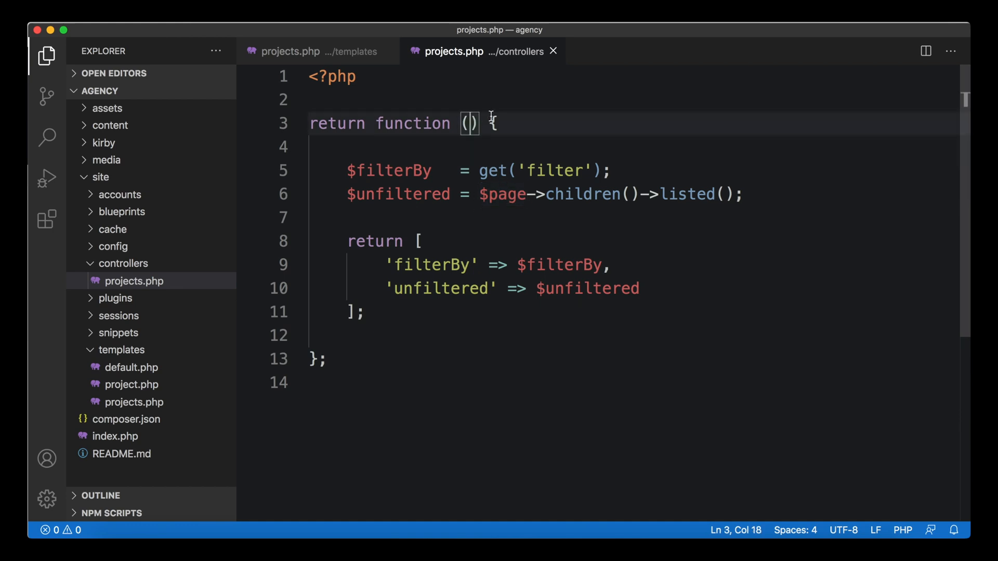
{"action": "type", "text": "$page"}
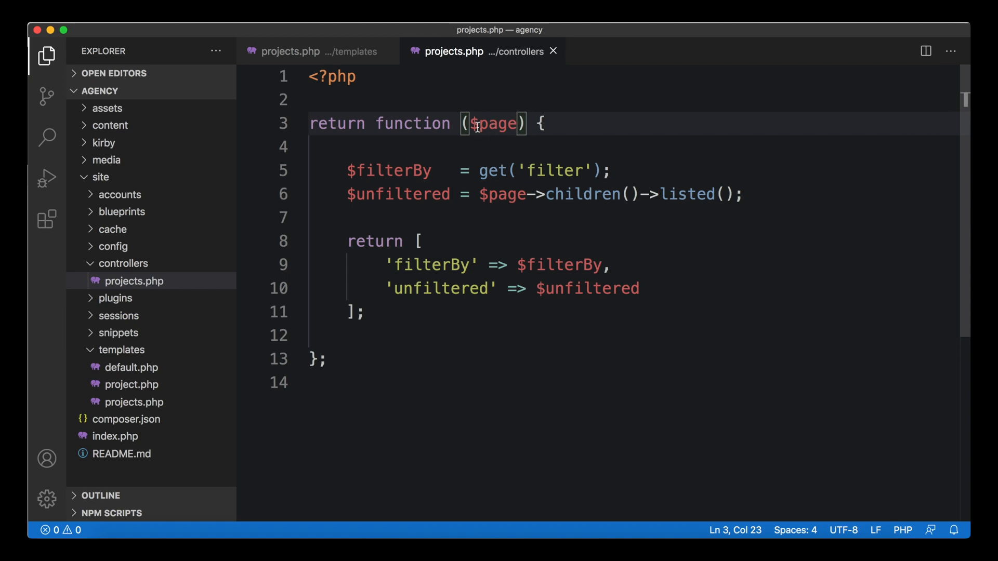
{"action": "mouse_move", "coordinate": [496, 157]}
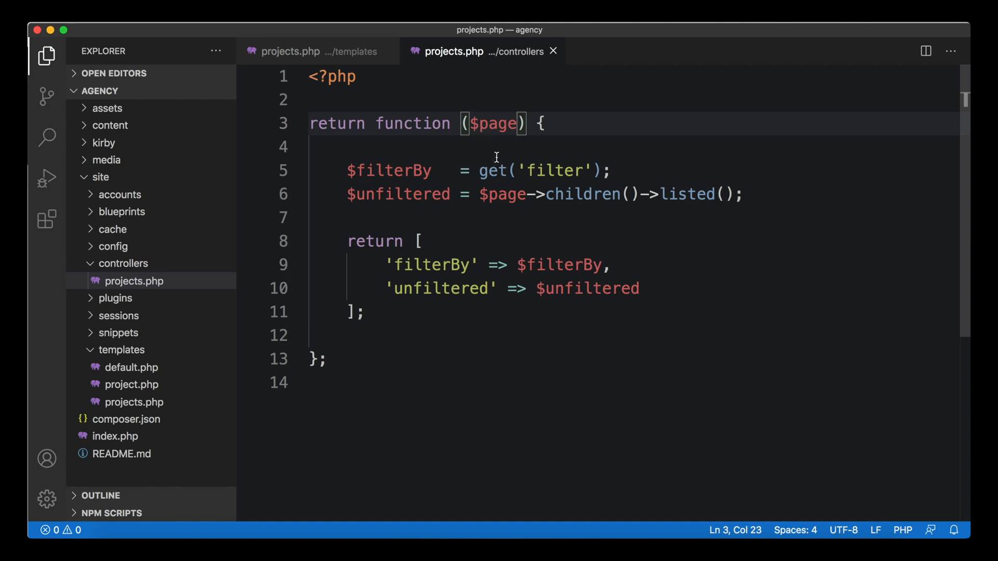
{"action": "type", "text": ", $"}
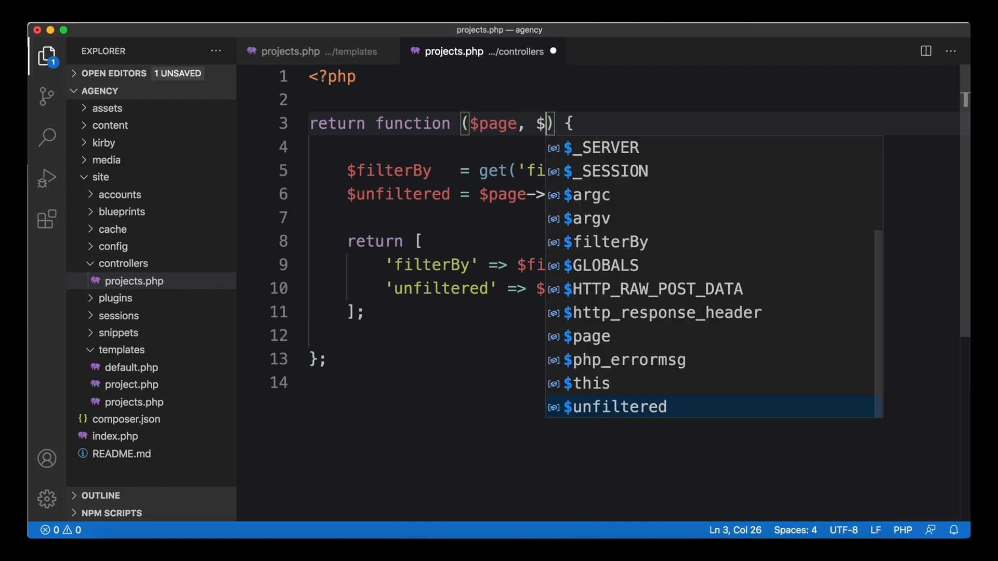
{"action": "type", "text": "site"}
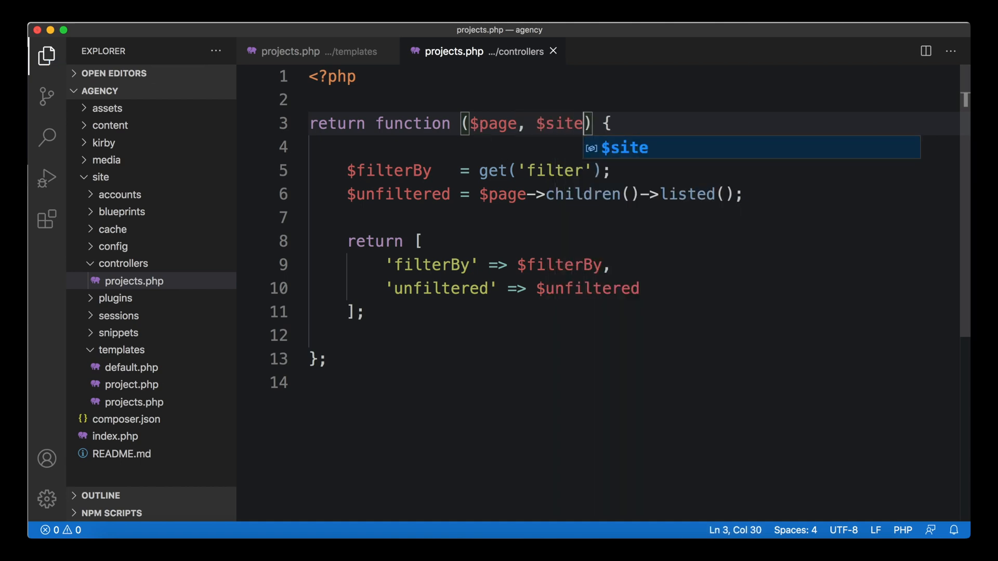
{"action": "type", "text": ", %"}
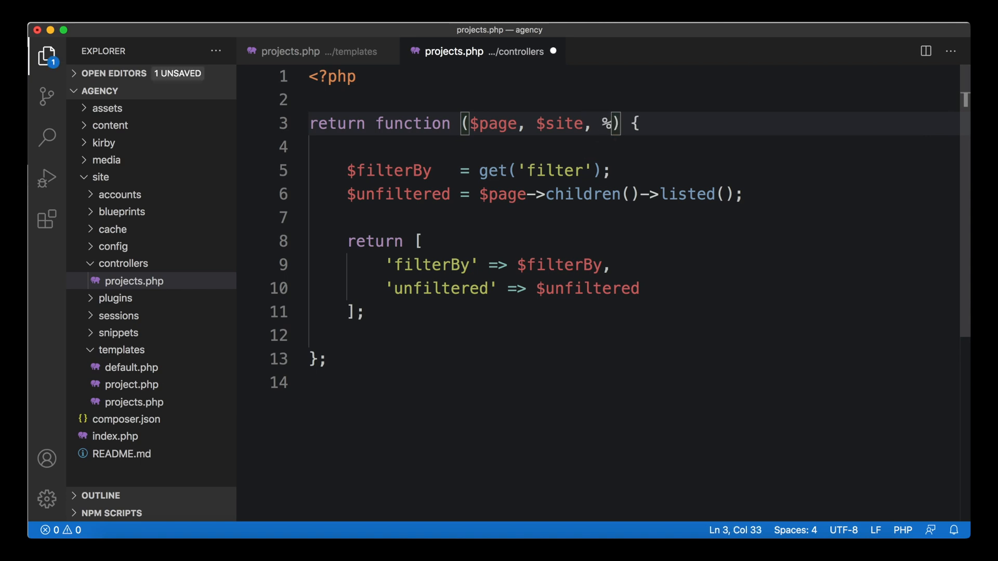
{"action": "type", "text": "$kirby"}
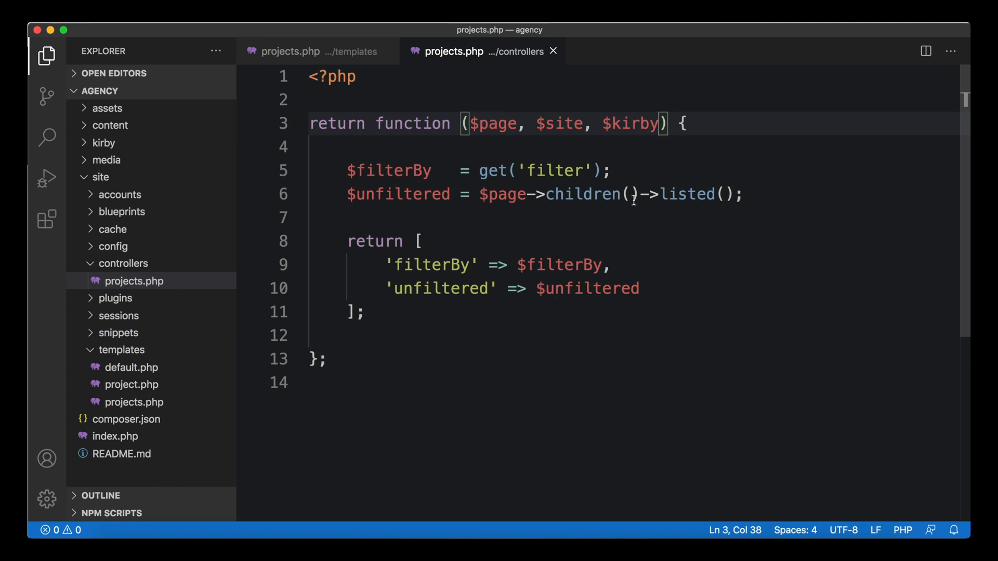
{"action": "key", "text": "Backspace"}
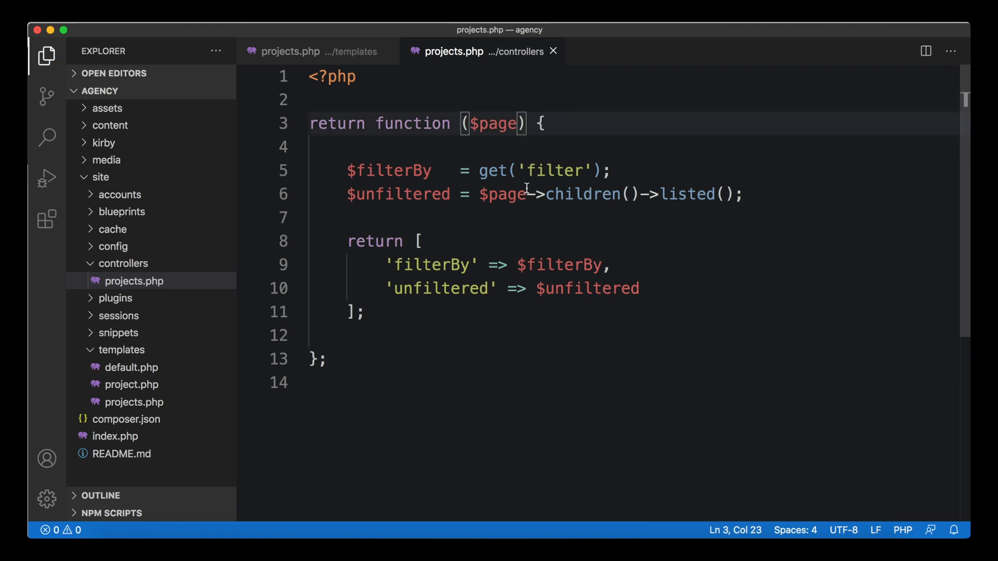
{"action": "double_click", "coordinate": [493, 123]}
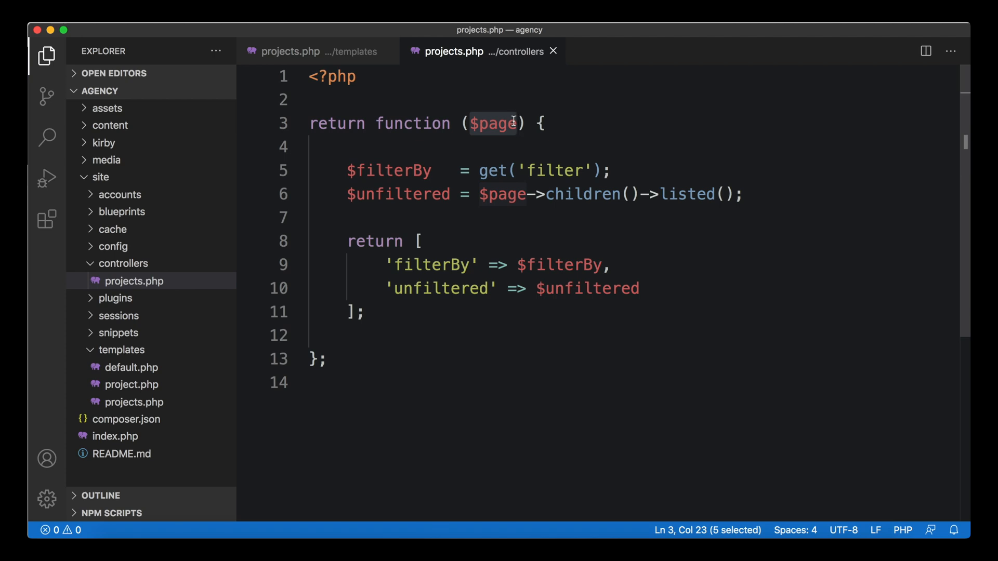
{"action": "mouse_move", "coordinate": [501, 141]}
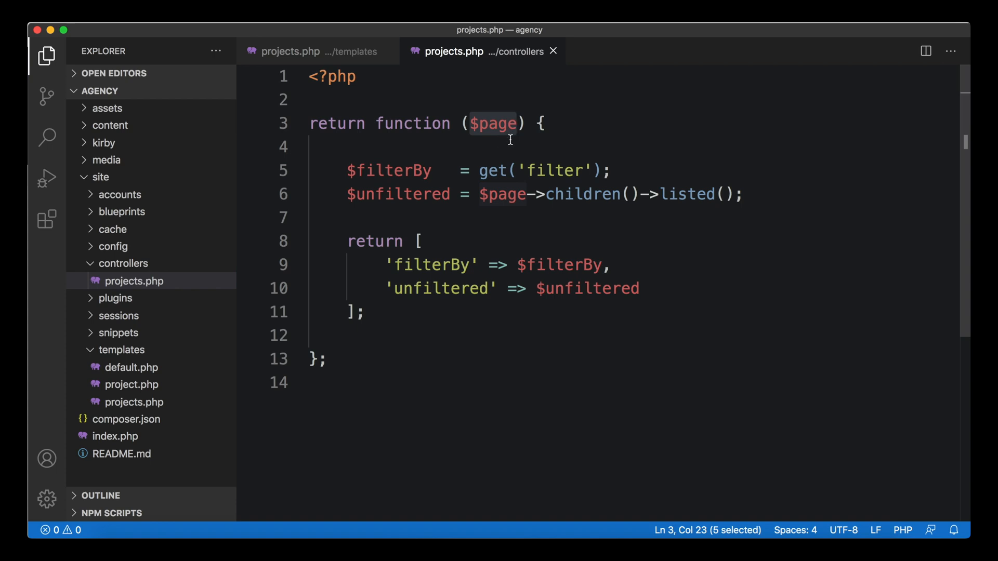
{"action": "mouse_move", "coordinate": [522, 234]}
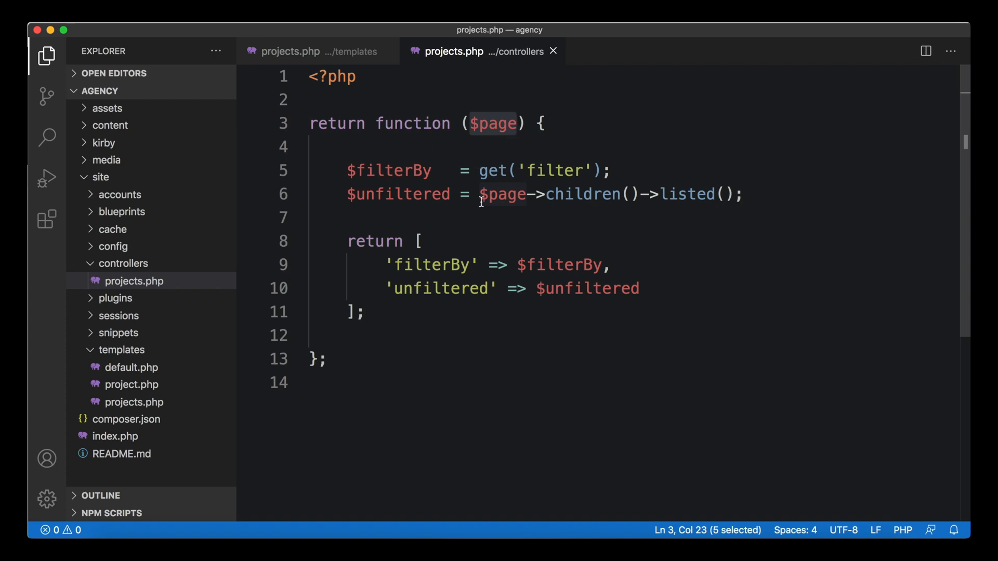
{"action": "left_click", "coordinate": [493, 218]}
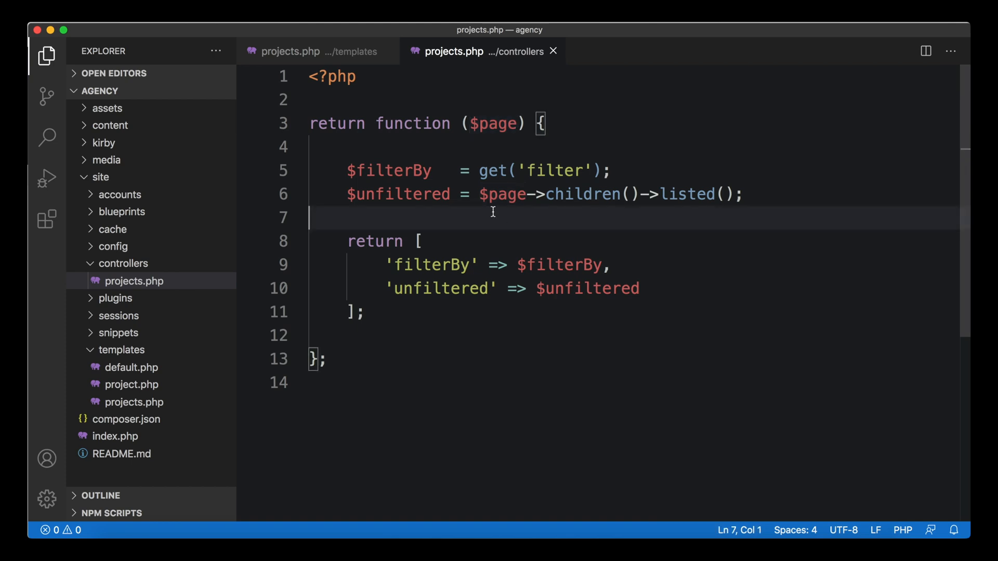
{"action": "left_click", "coordinate": [317, 50]}
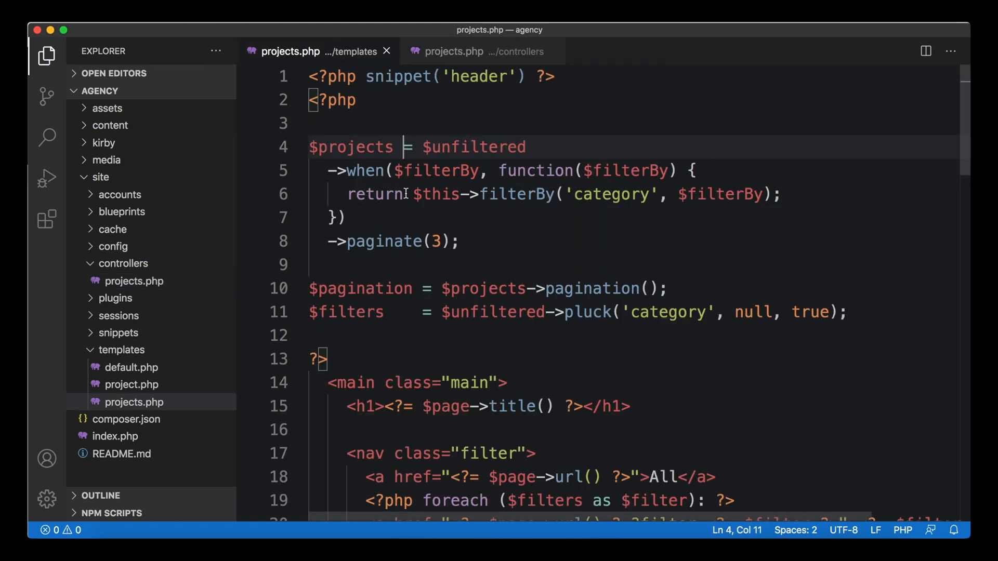
{"action": "mouse_move", "coordinate": [539, 202]}
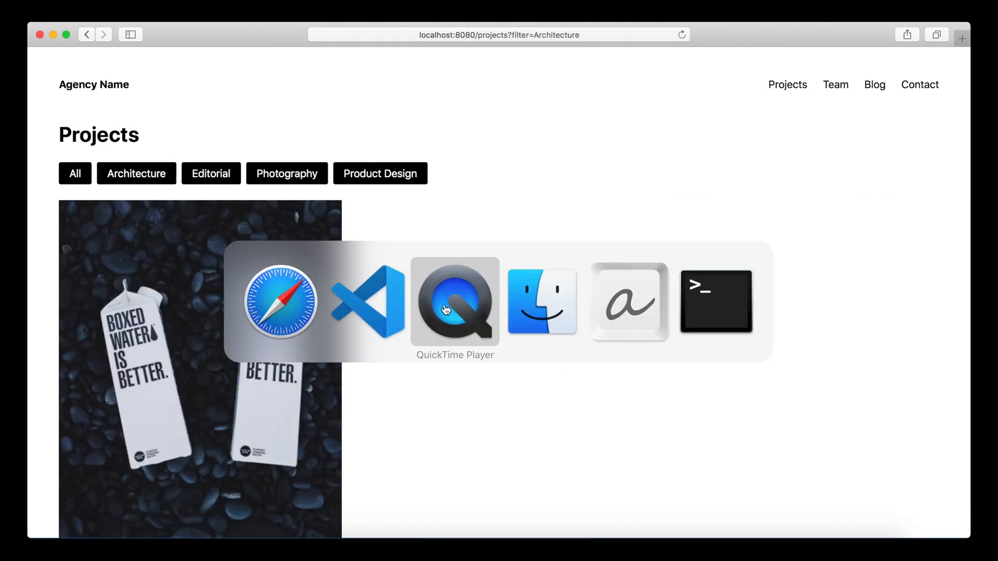
Return from Safari to VS Code after confirming the Architecture filter page still works
{"action": "left_click", "coordinate": [367, 303]}
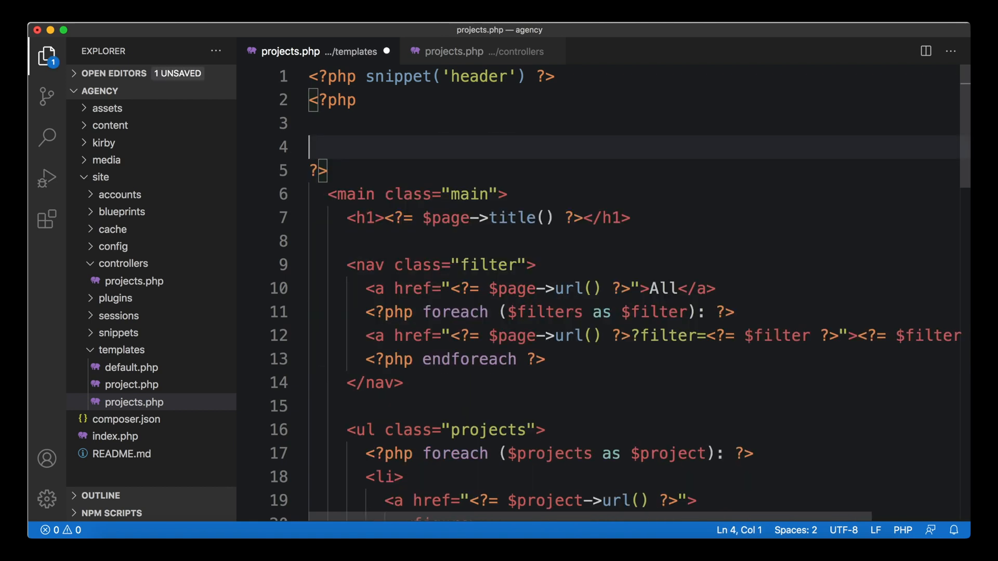
Add 'projects' => $projects, 'pagination' => $pagination and 'filters' => $filters to the controller's returned array
{"action": "left_click", "coordinate": [453, 51]}
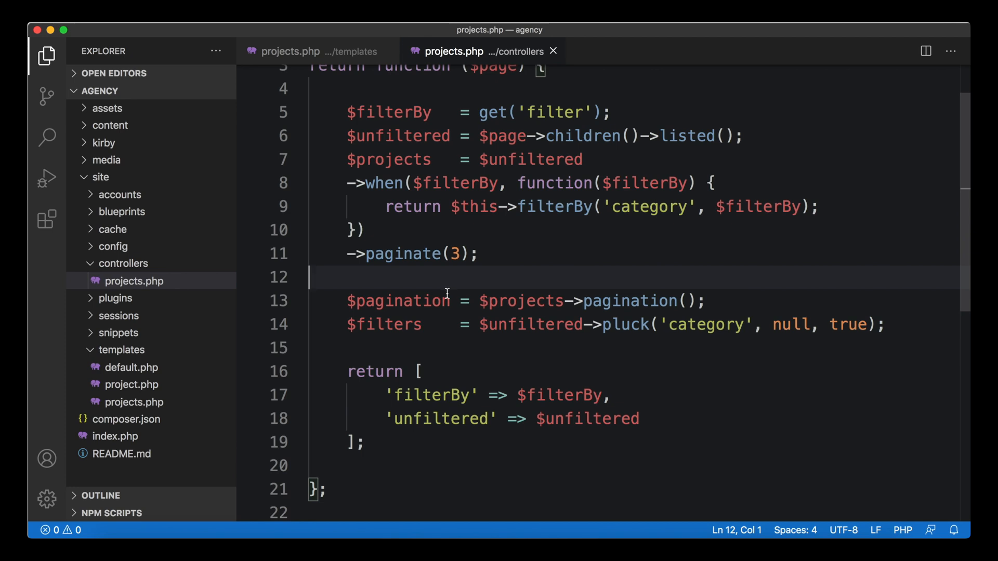
{"action": "double_click", "coordinate": [390, 159]}
{"action": "type", "text": "'"}
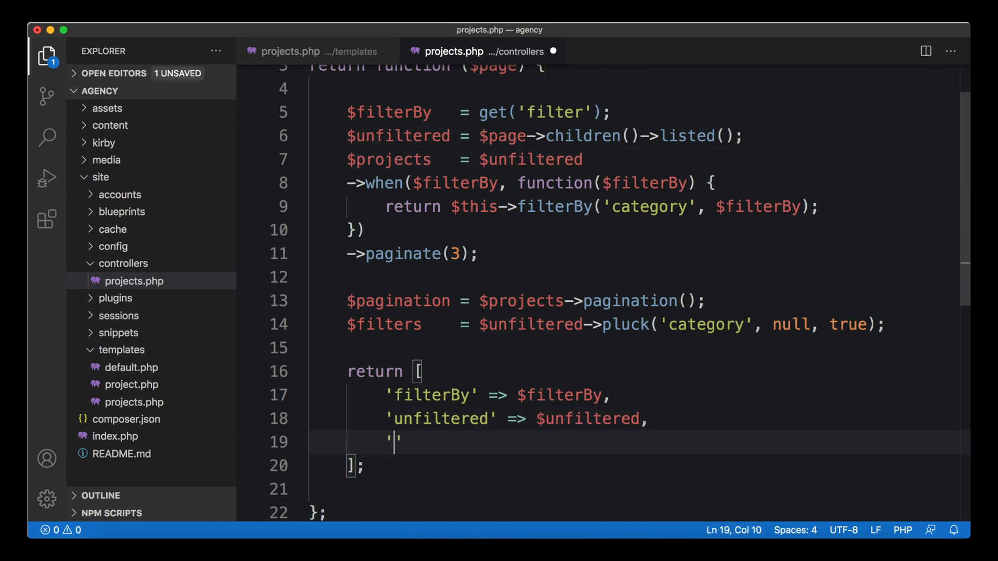
{"action": "type", "text": "projects' => $projects,"}
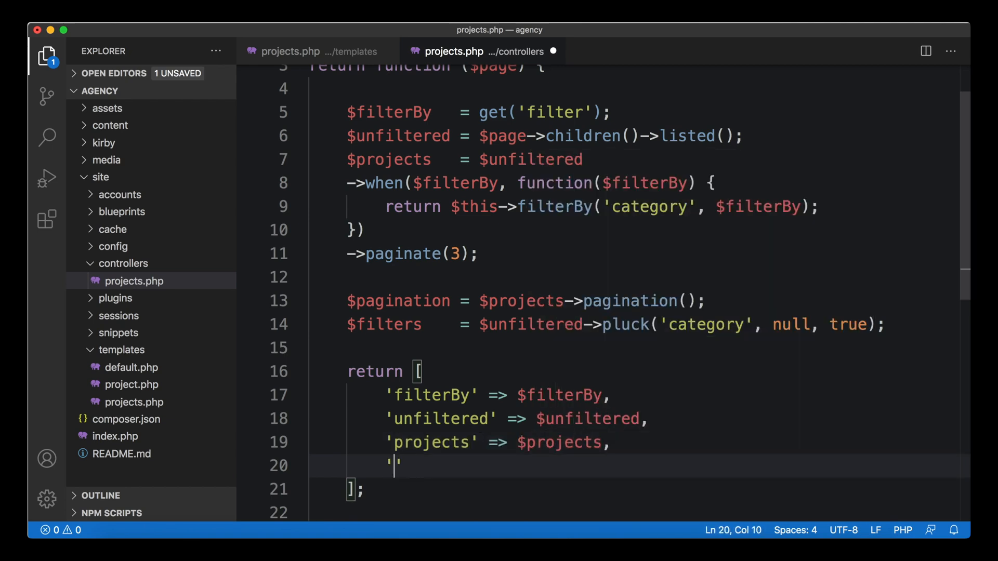
{"action": "type", "text": "paginatio"}
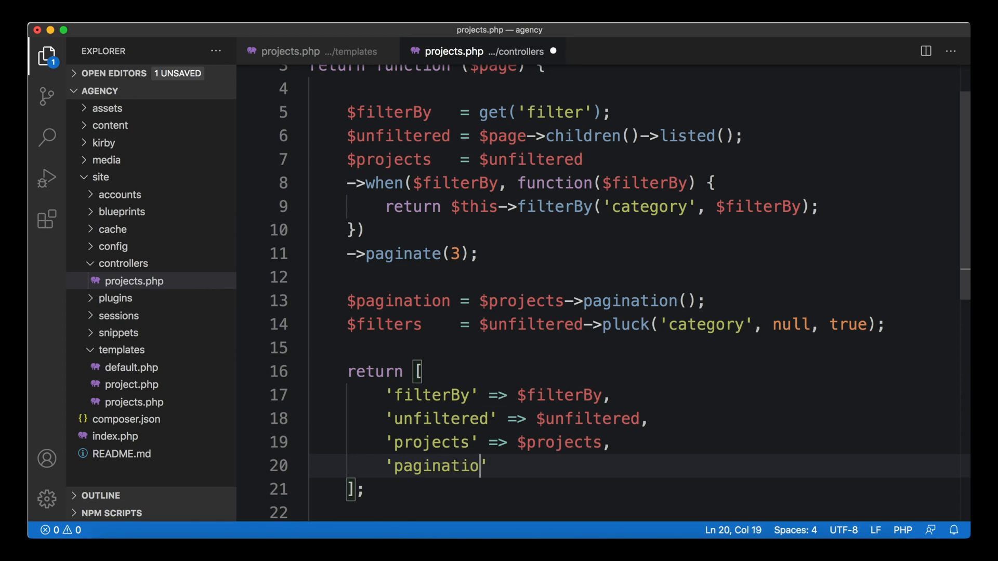
{"action": "type", "text": "n' => $pagination"}
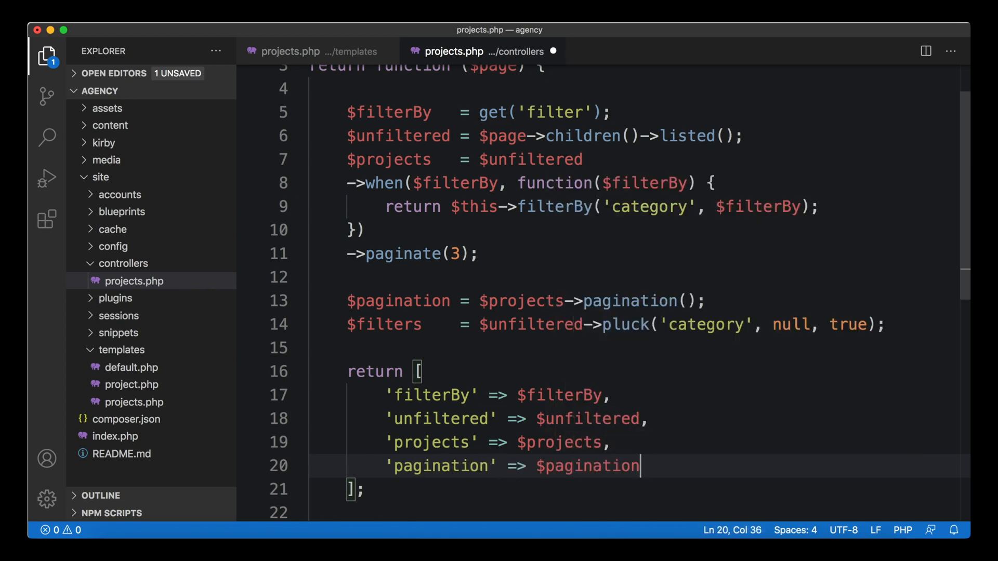
{"action": "type", "text": ","}
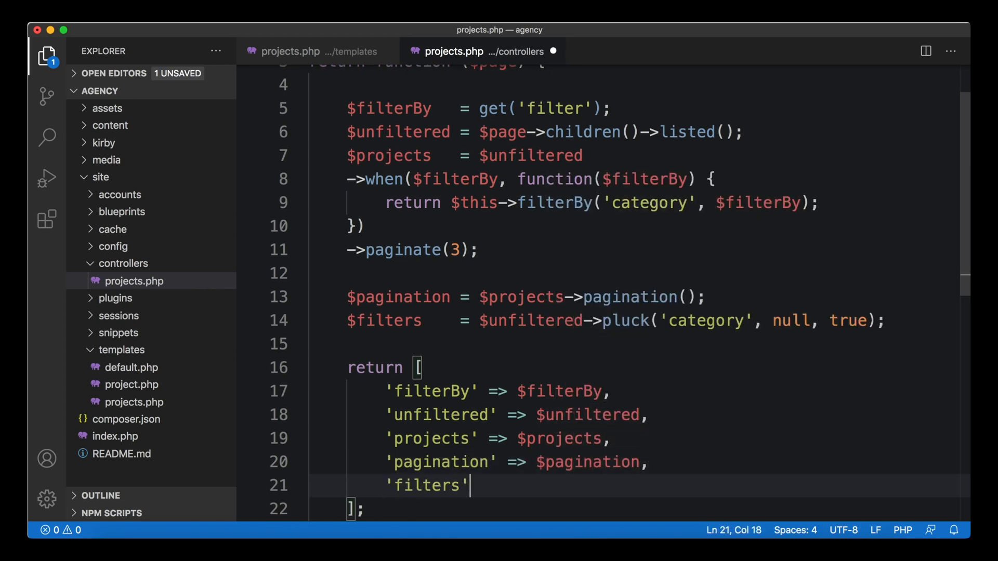
{"action": "type", "text": "=> $filters"}
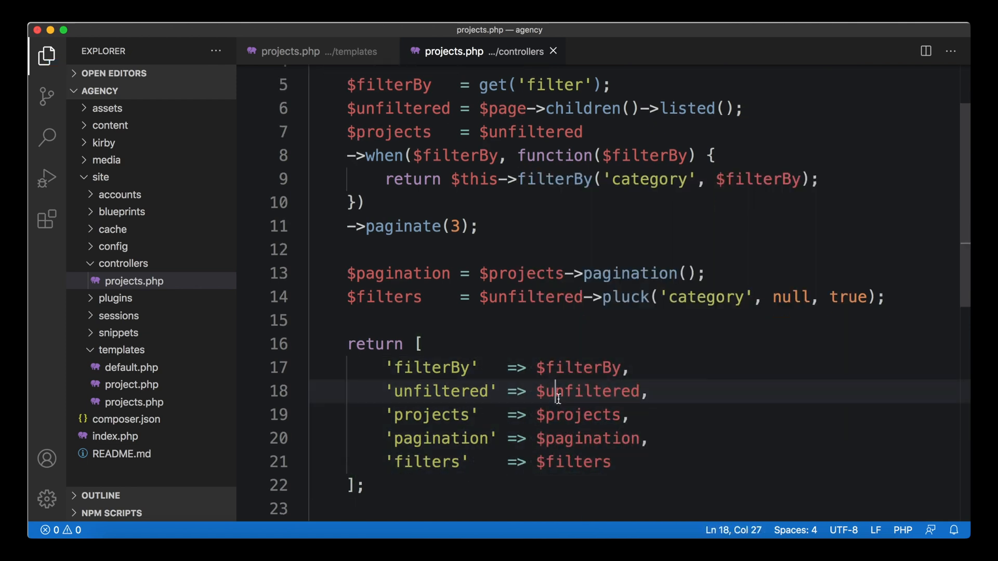
{"action": "scroll", "scroll_direction": "down", "scroll_amount": 3}
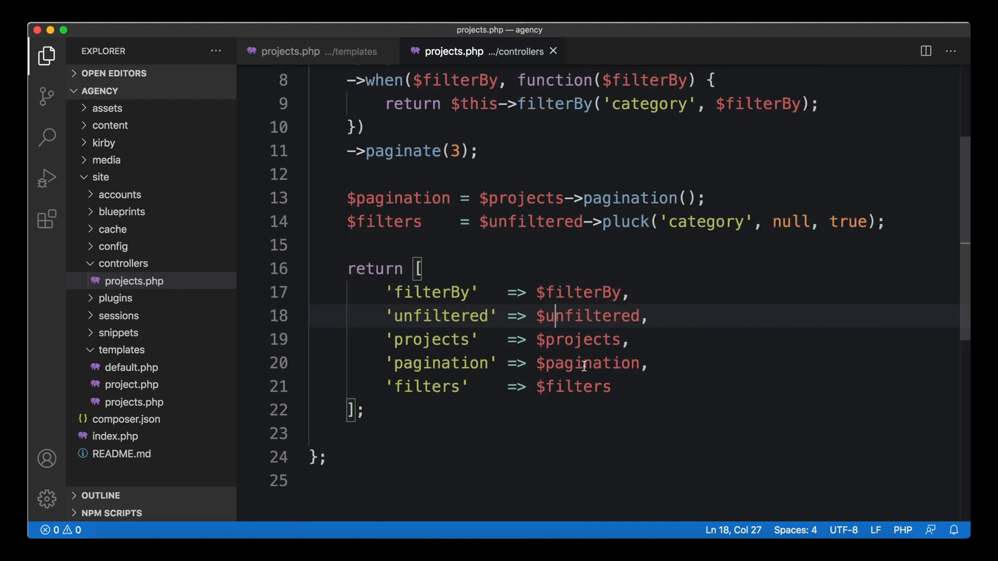
{"action": "mouse_move", "coordinate": [484, 292]}
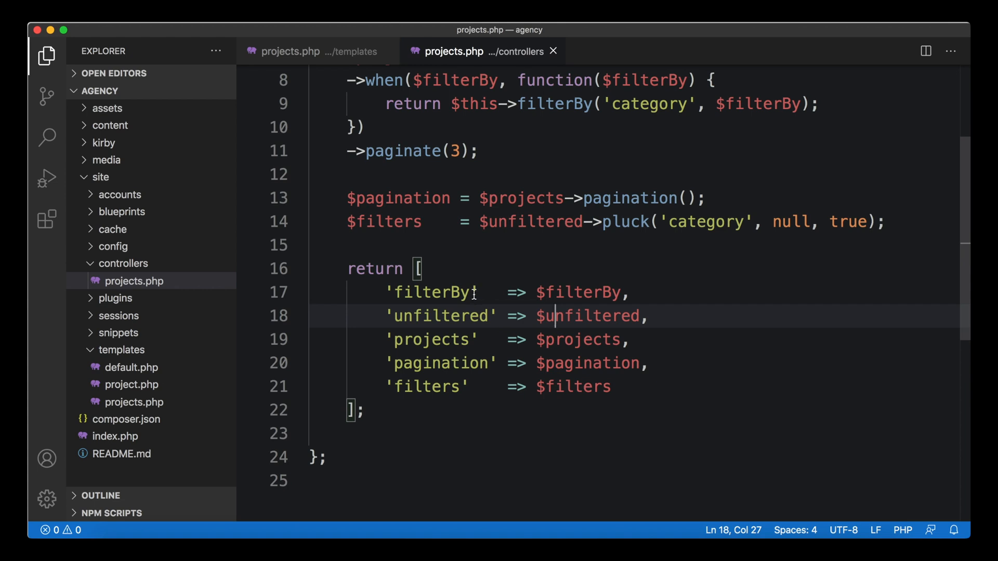
{"action": "scroll", "scroll_direction": "up", "scroll_amount": 3}
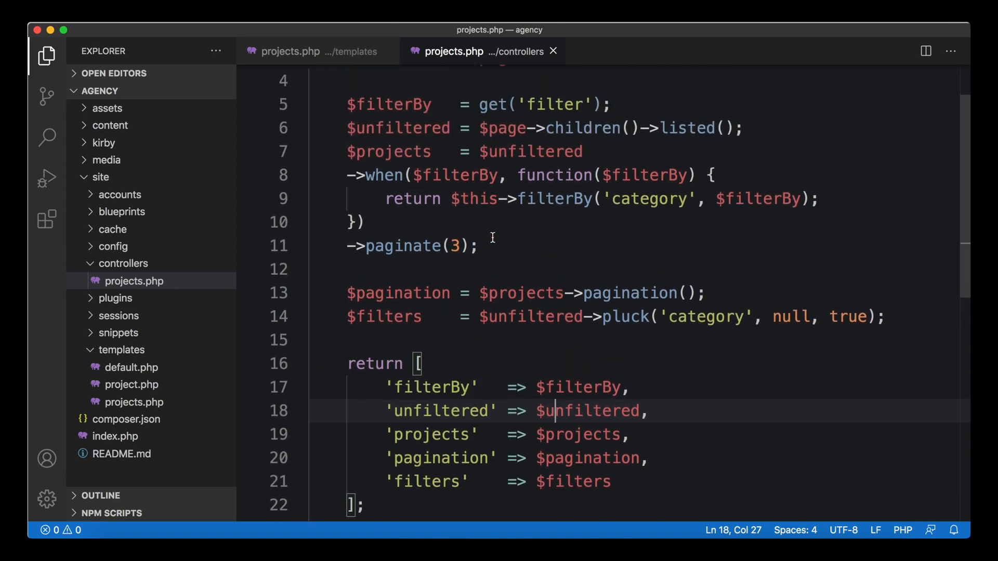
{"action": "mouse_move", "coordinate": [582, 256]}
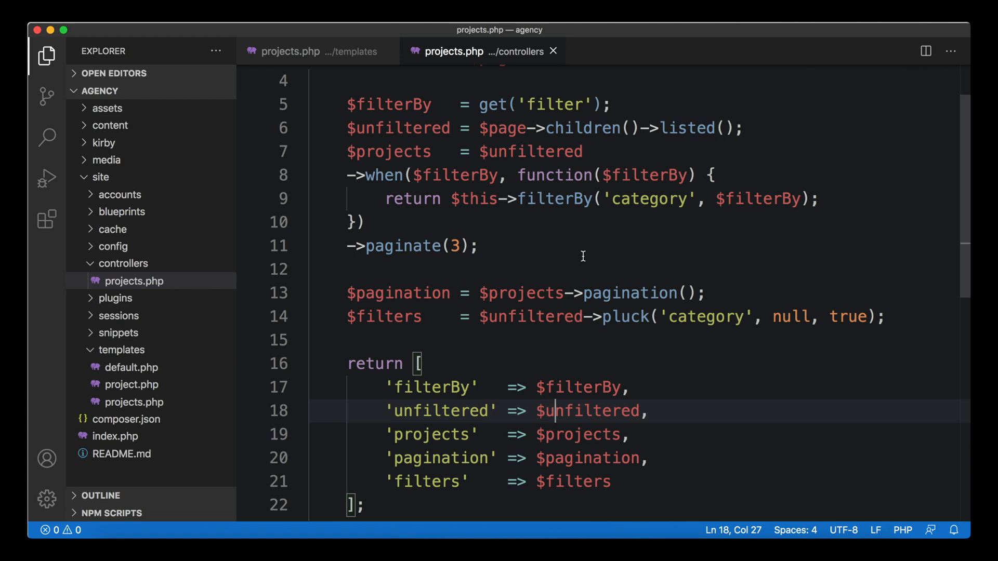
{"action": "mouse_move", "coordinate": [544, 280]}
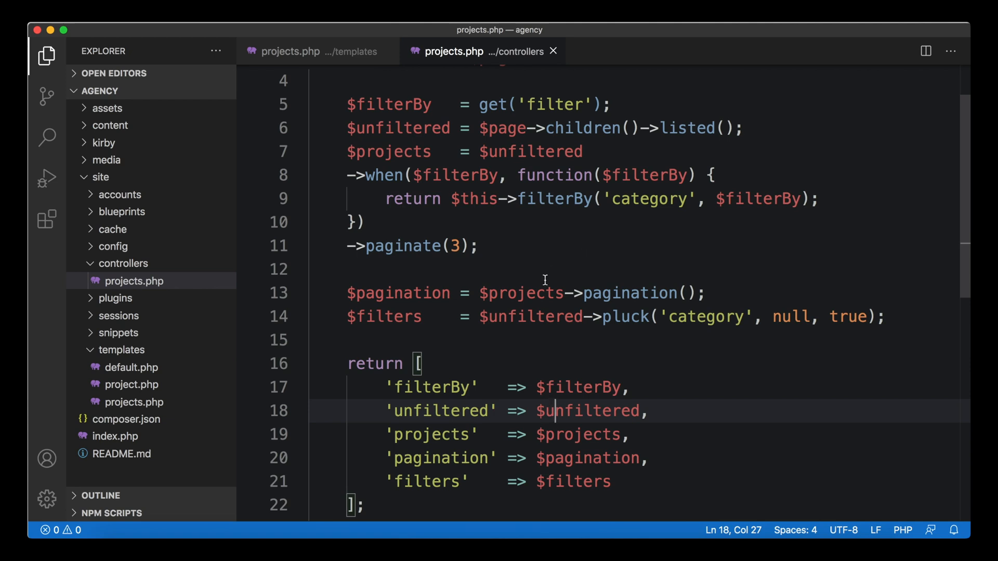
{"action": "mouse_move", "coordinate": [369, 202]}
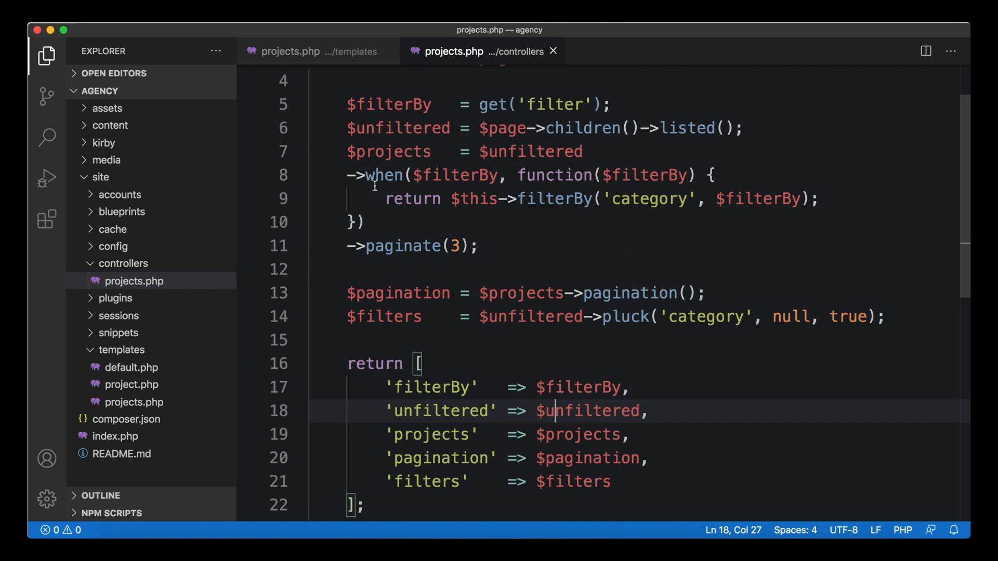
{"action": "mouse_move", "coordinate": [343, 154]}
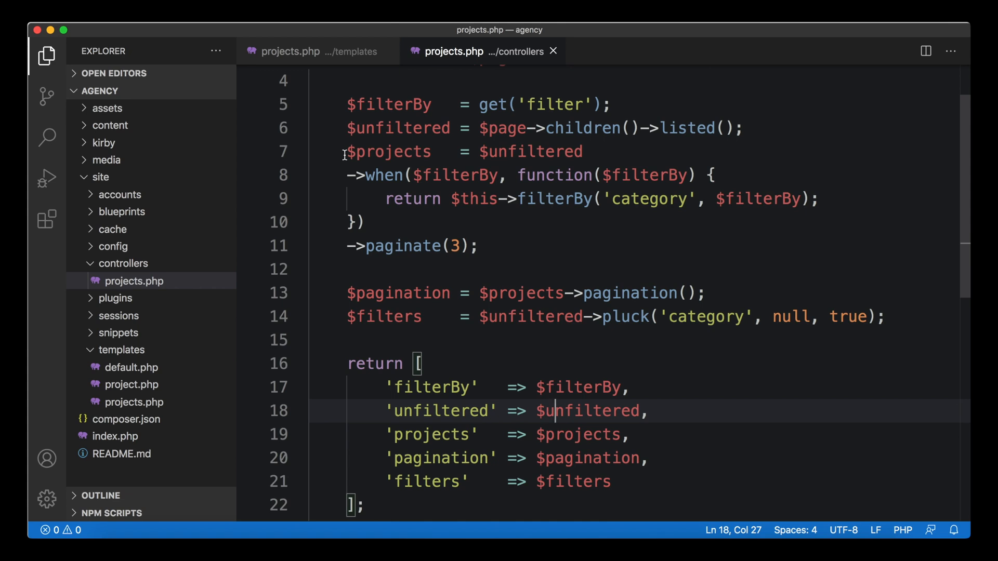
{"action": "mouse_move", "coordinate": [371, 193]}
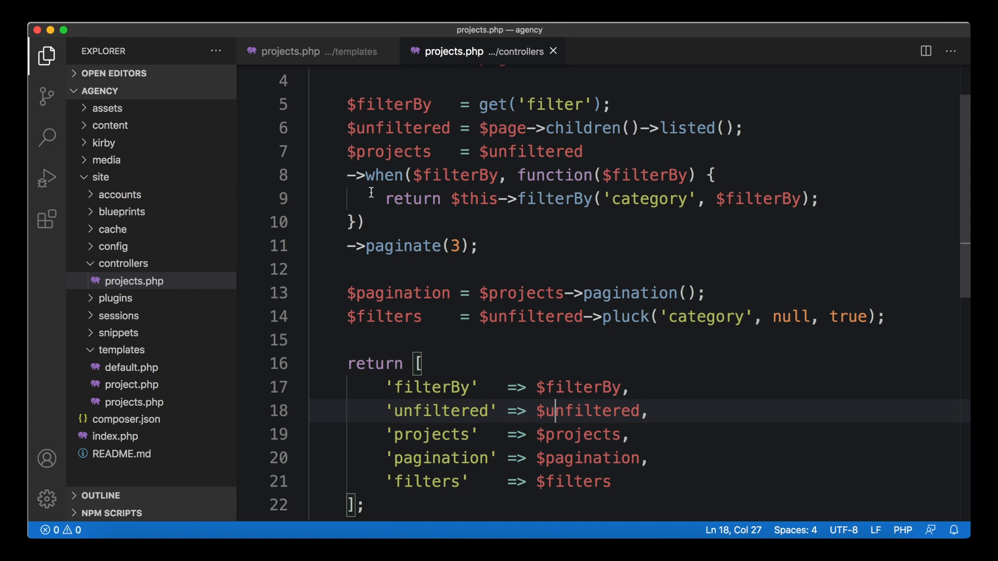
{"action": "mouse_move", "coordinate": [412, 199]}
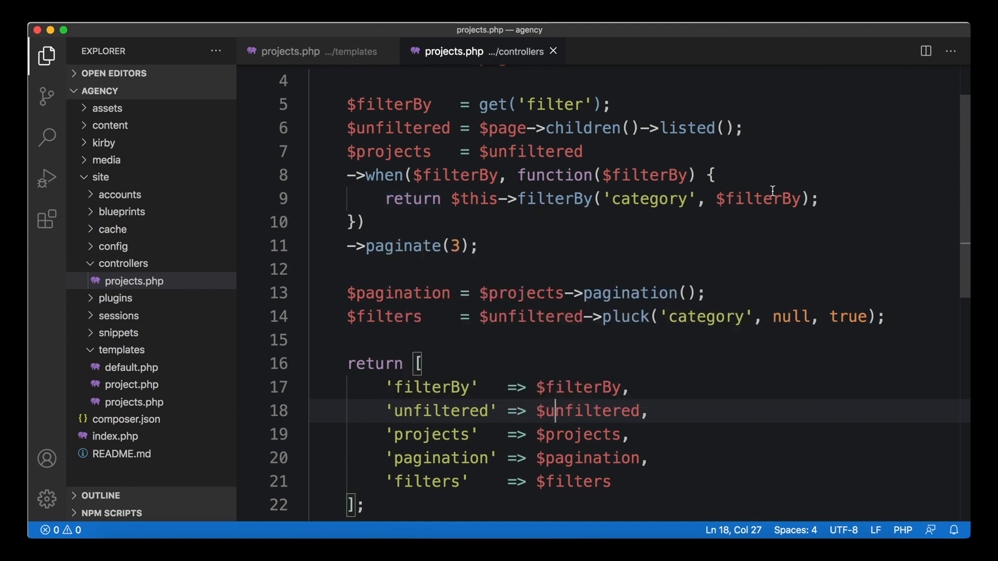
{"action": "mouse_move", "coordinate": [619, 242]}
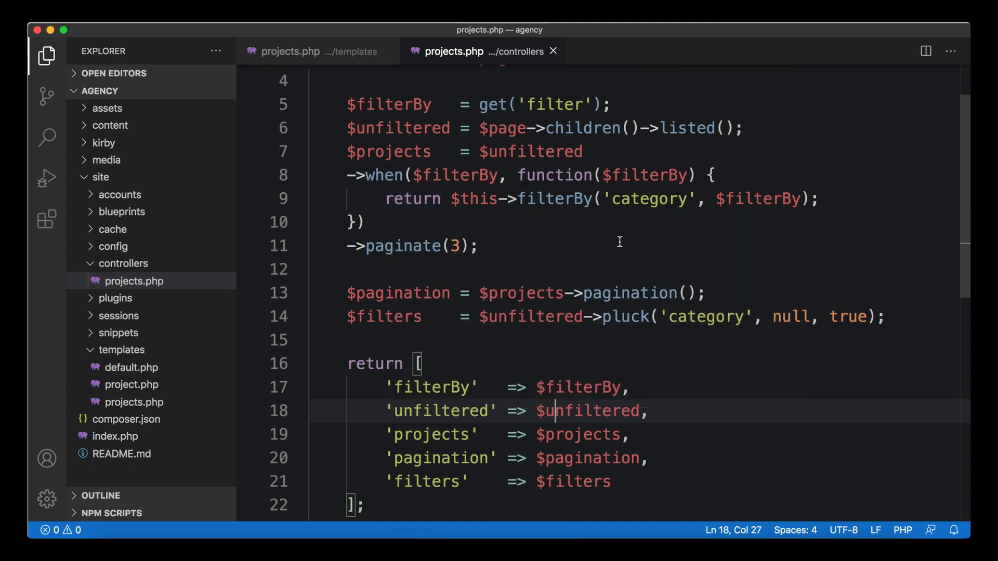
{"action": "mouse_move", "coordinate": [530, 307]}
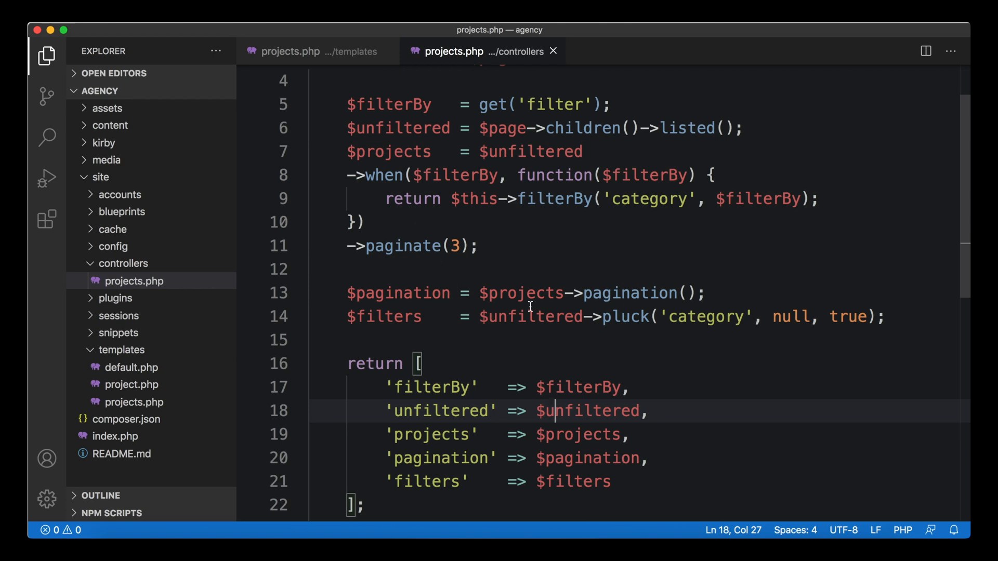
{"action": "mouse_move", "coordinate": [528, 263]}
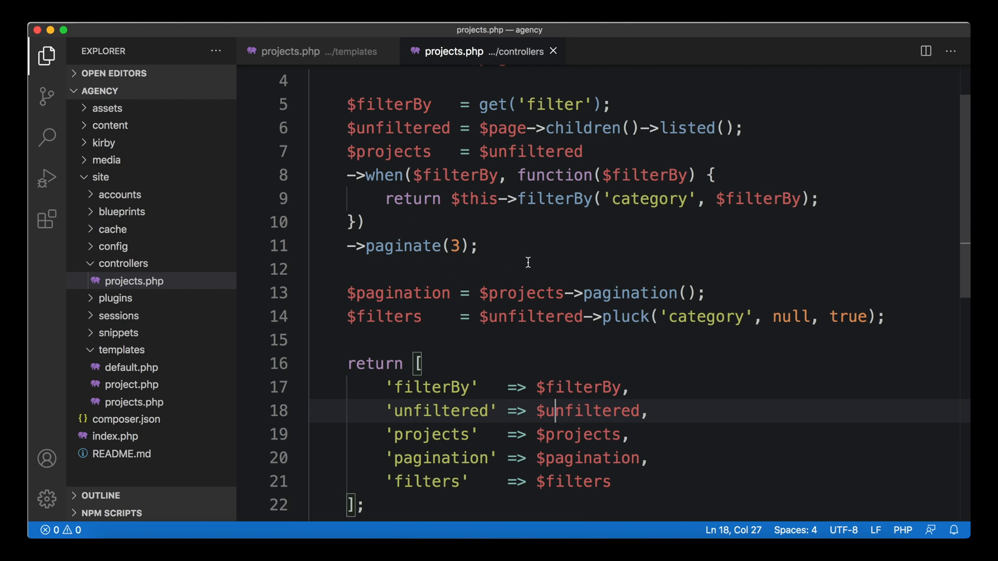
Reopen templates/projects.php and scroll down to its if-hasPages pagination block
{"action": "left_click", "coordinate": [317, 51]}
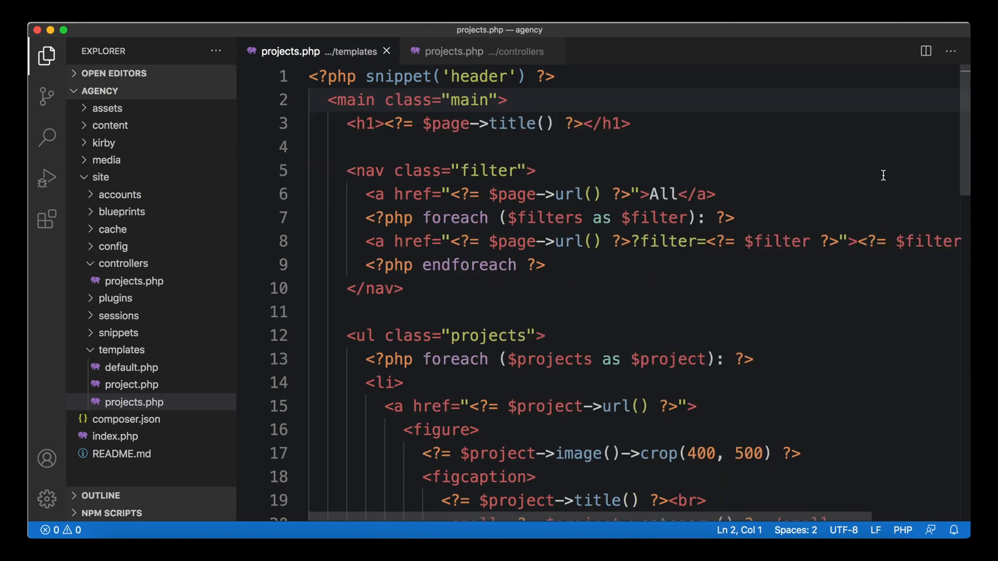
{"action": "scroll", "scroll_direction": "down", "scroll_amount": 3}
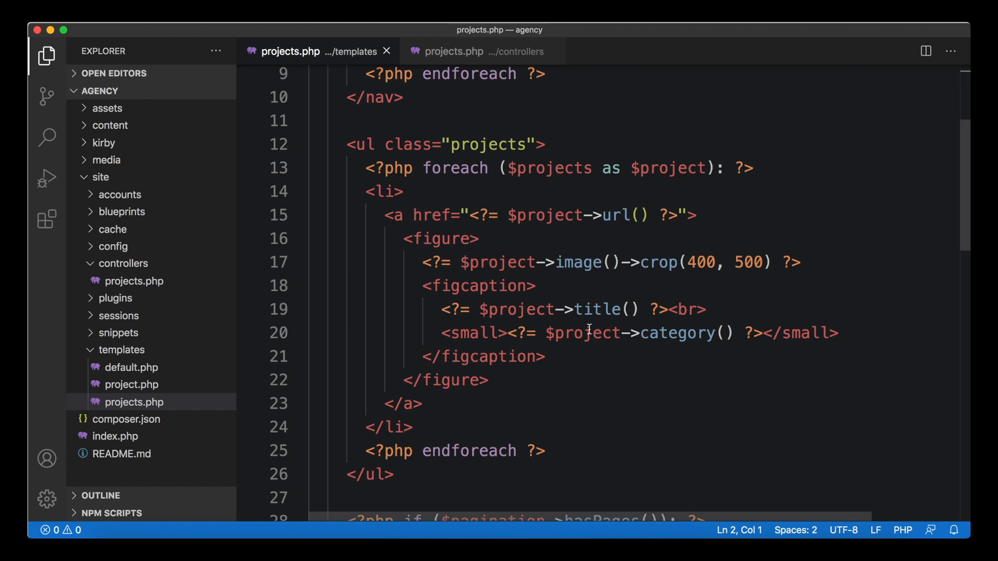
{"action": "mouse_move", "coordinate": [576, 313]}
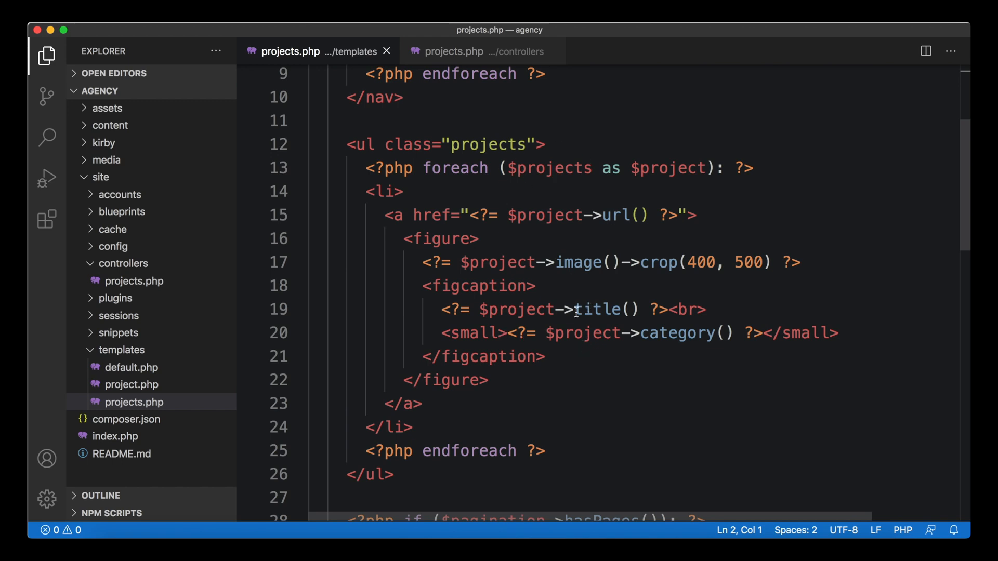
{"action": "scroll", "scroll_direction": "down", "scroll_amount": 3}
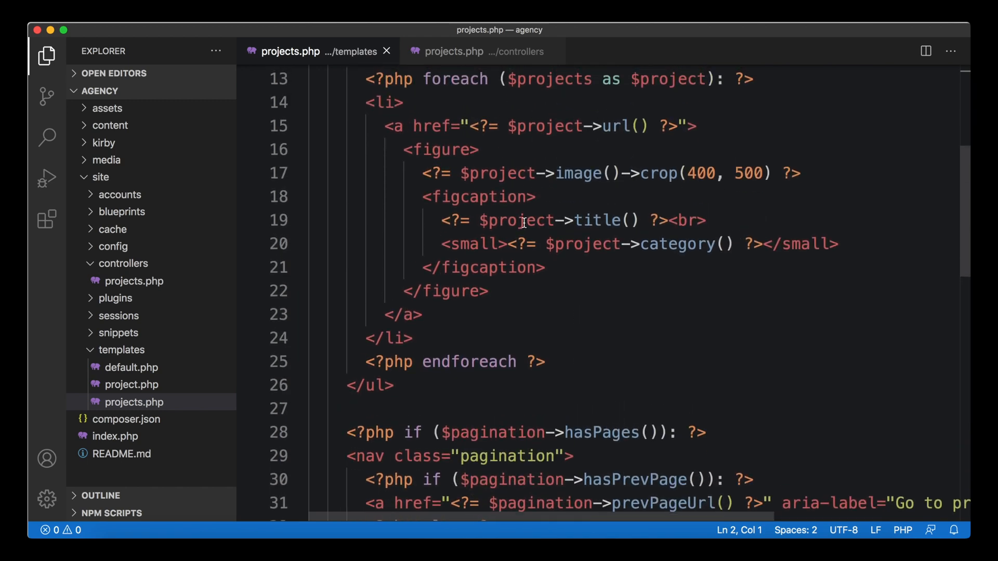
{"action": "left_click", "coordinate": [454, 51]}
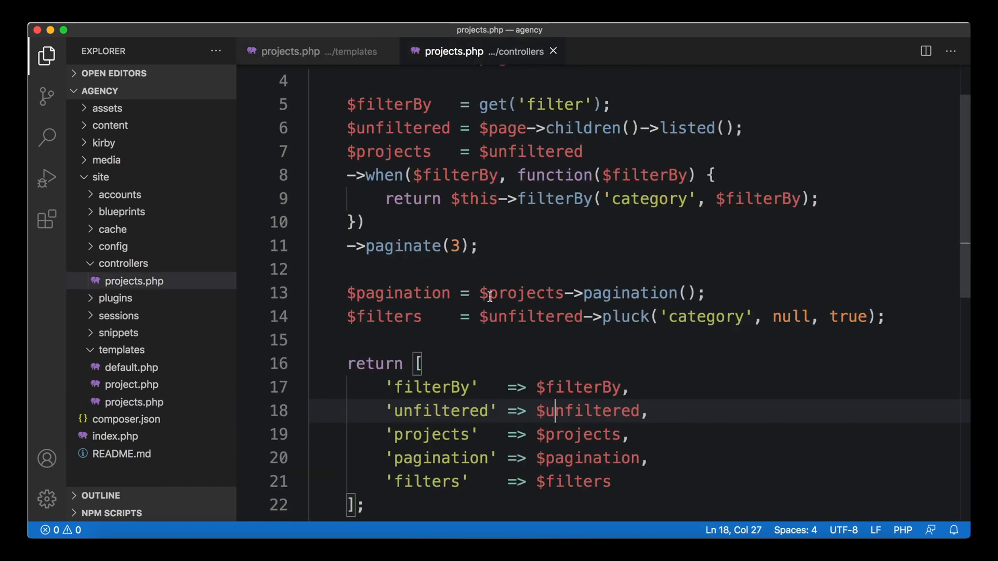
{"action": "mouse_move", "coordinate": [430, 471]}
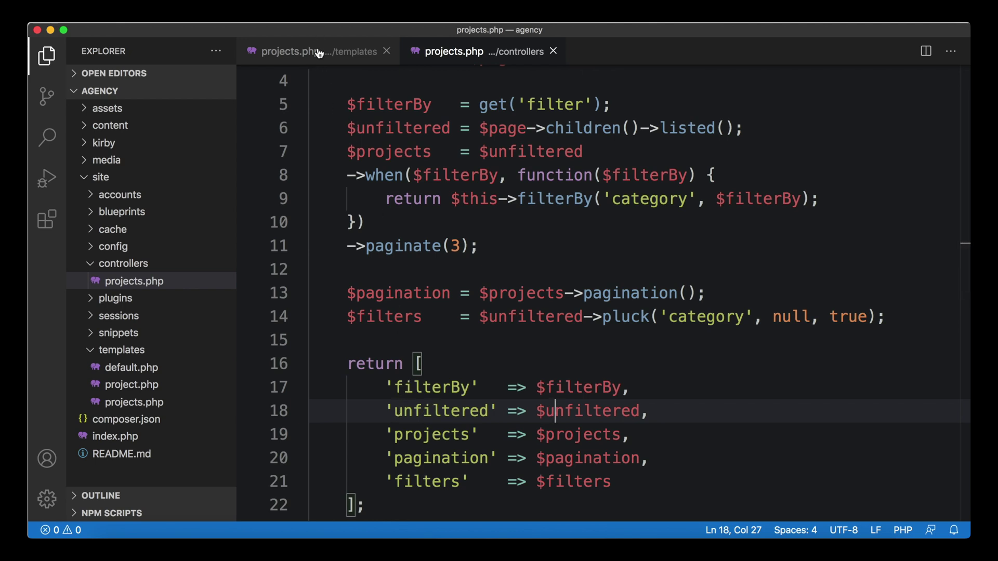
{"action": "left_click", "coordinate": [311, 51]}
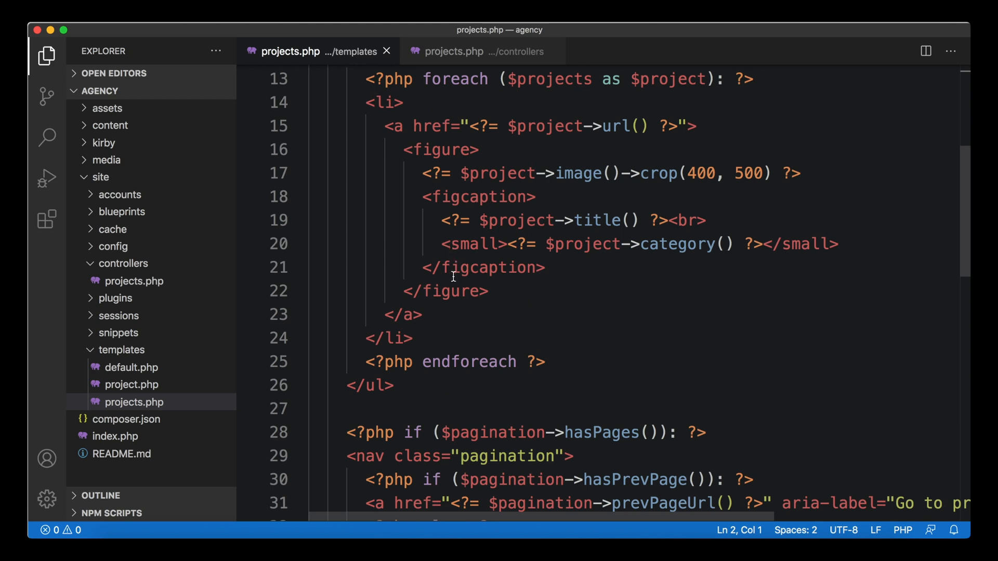
{"action": "mouse_move", "coordinate": [473, 244]}
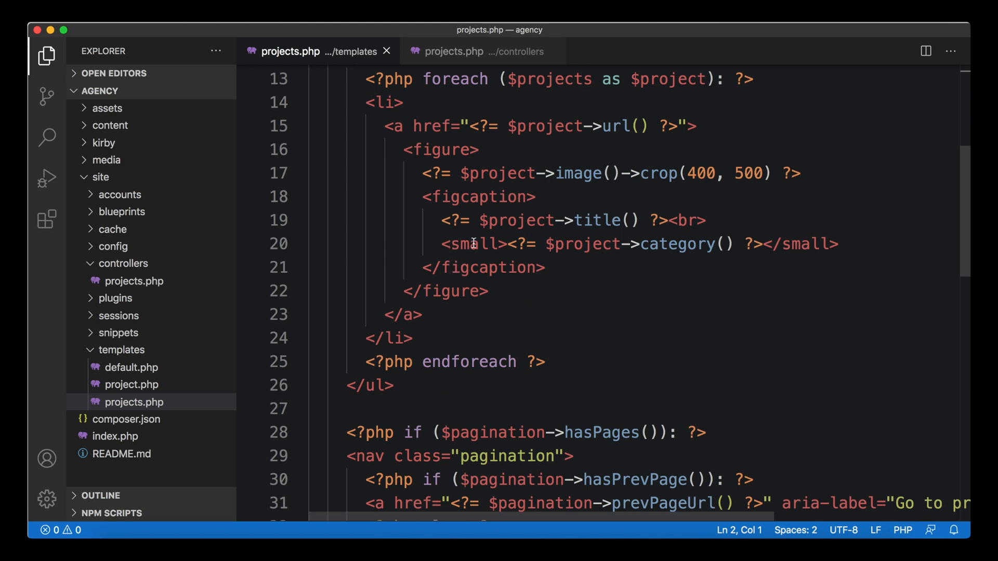
{"action": "scroll", "scroll_direction": "down", "scroll_amount": 3}
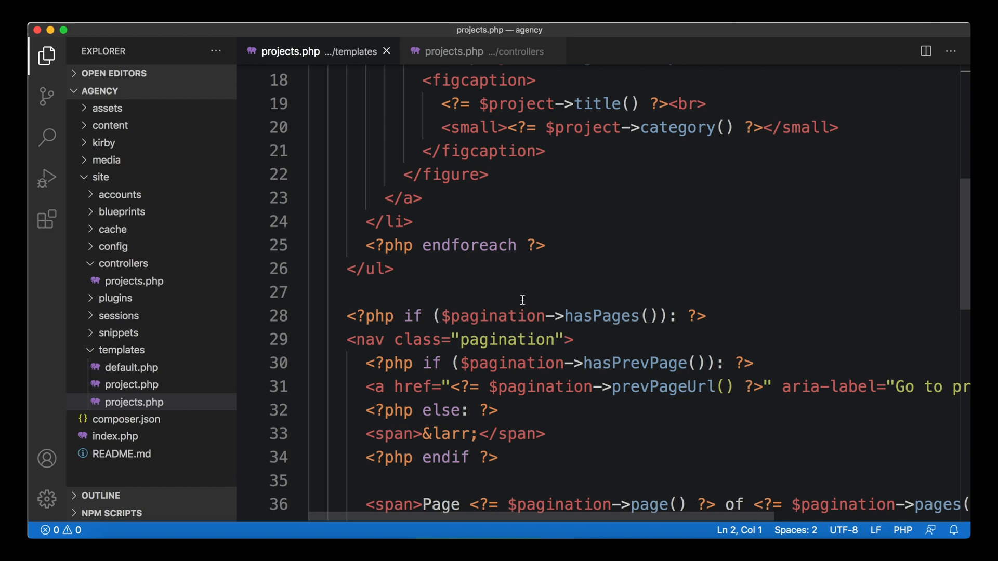
{"action": "scroll", "scroll_direction": "down", "scroll_amount": 3}
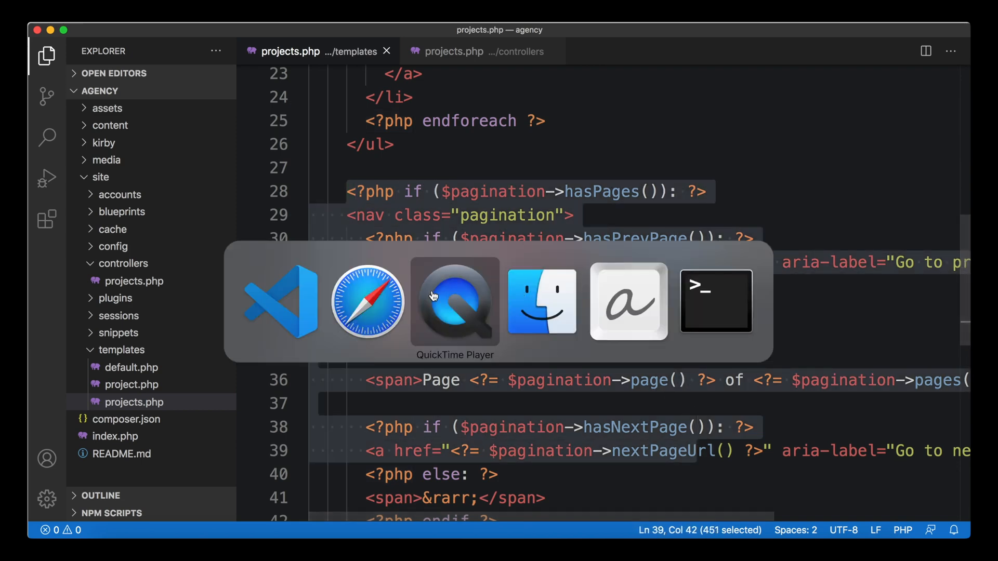
Reload localhost:8080/projects in Safari and scroll to check the filters and project grid
{"action": "left_click", "coordinate": [368, 300]}
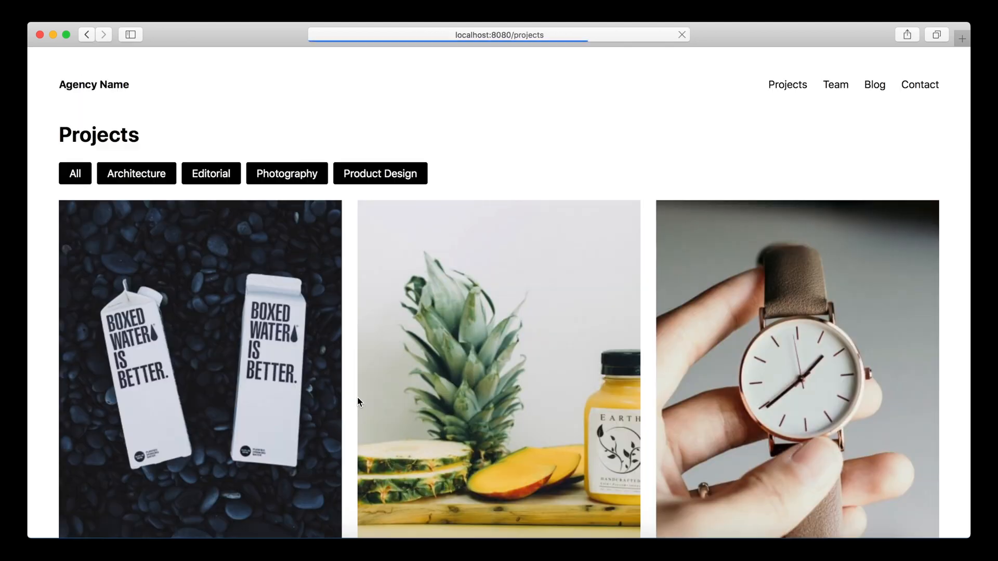
{"action": "scroll", "scroll_direction": "down", "scroll_amount": 3}
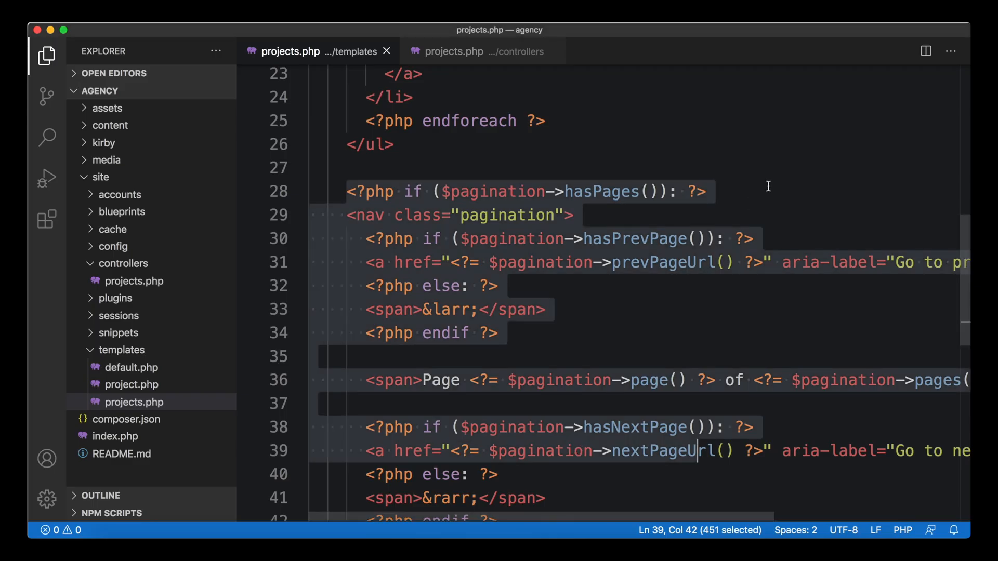
Create snippets/pagination.php and paste the pagination markup into it
{"action": "left_click", "coordinate": [369, 190]}
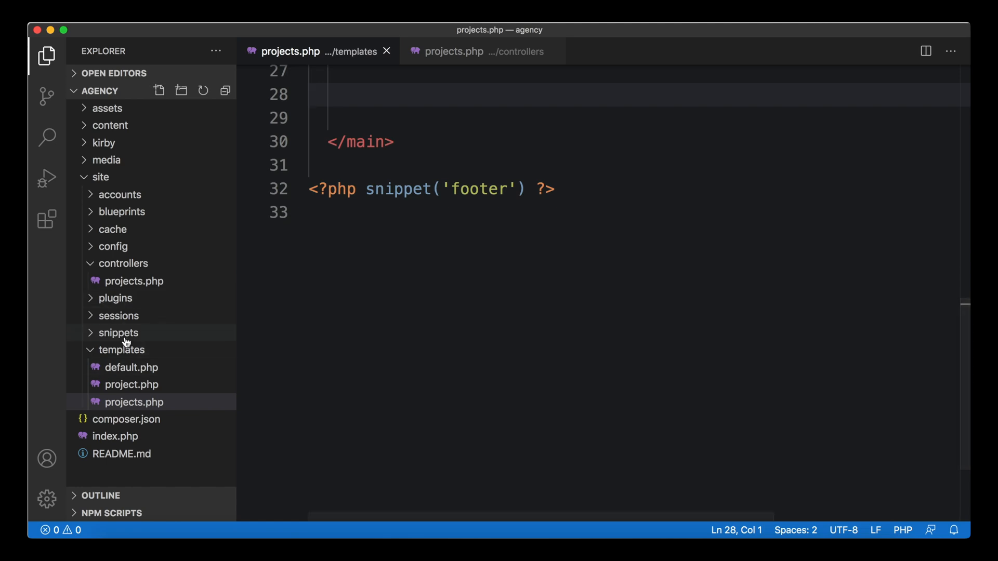
{"action": "right_click", "coordinate": [118, 332]}
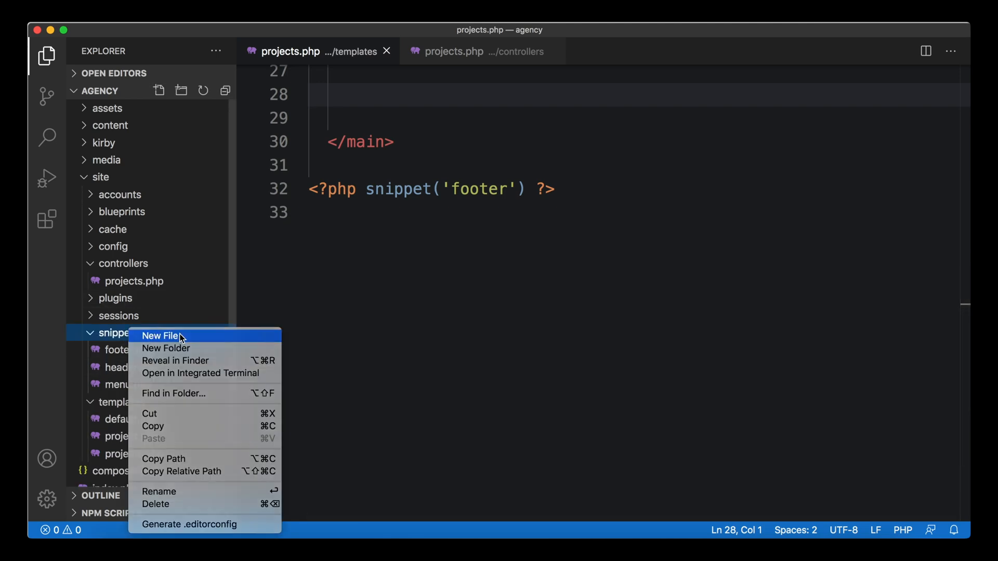
{"action": "left_click", "coordinate": [160, 336]}
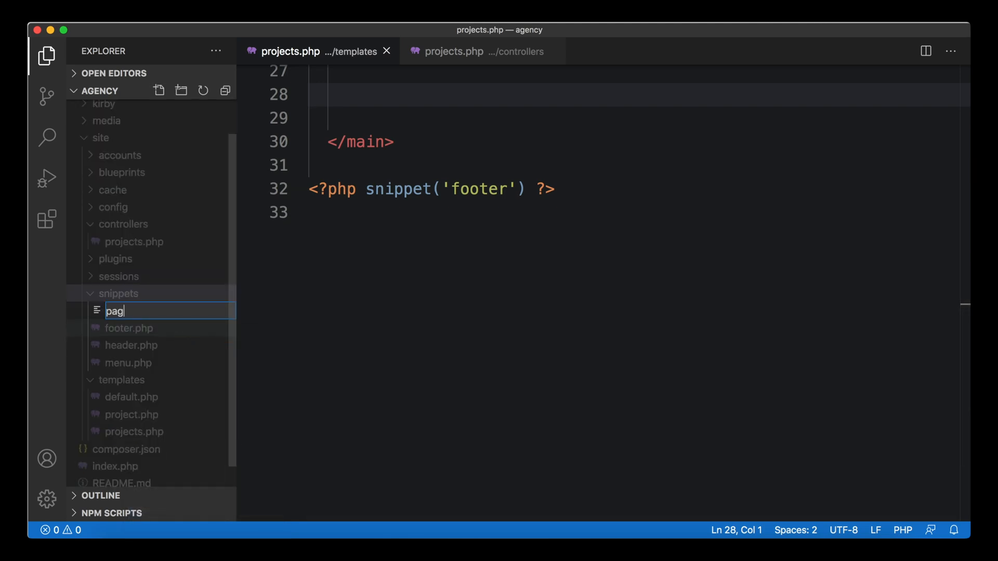
{"action": "key", "text": "Return"}
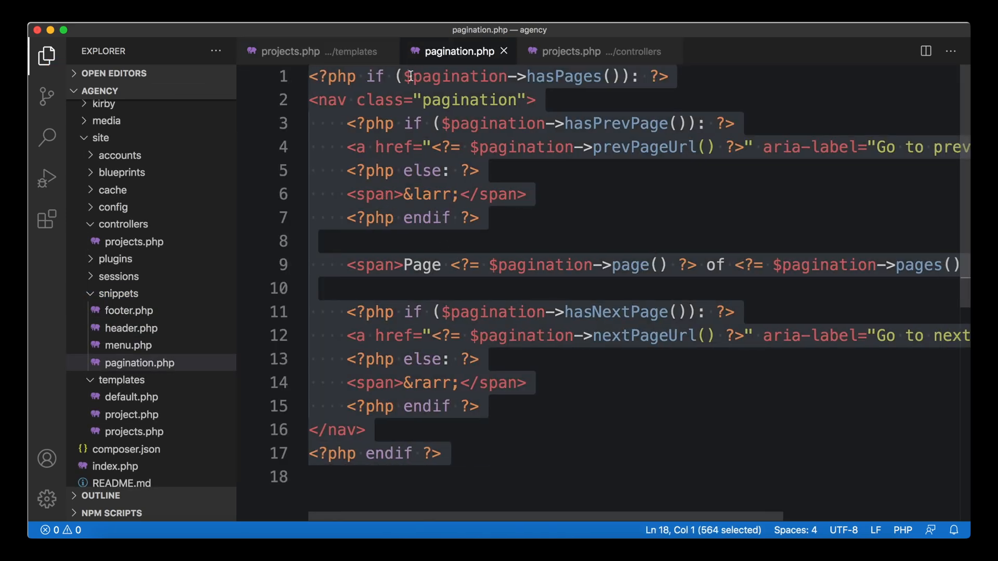
{"action": "left_click", "coordinate": [456, 100]}
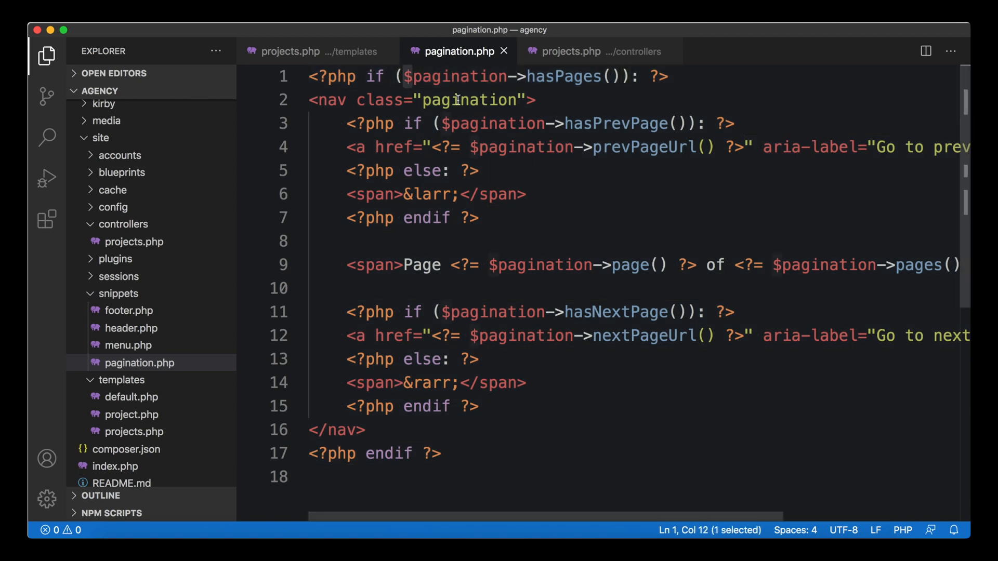
{"action": "mouse_move", "coordinate": [440, 88]}
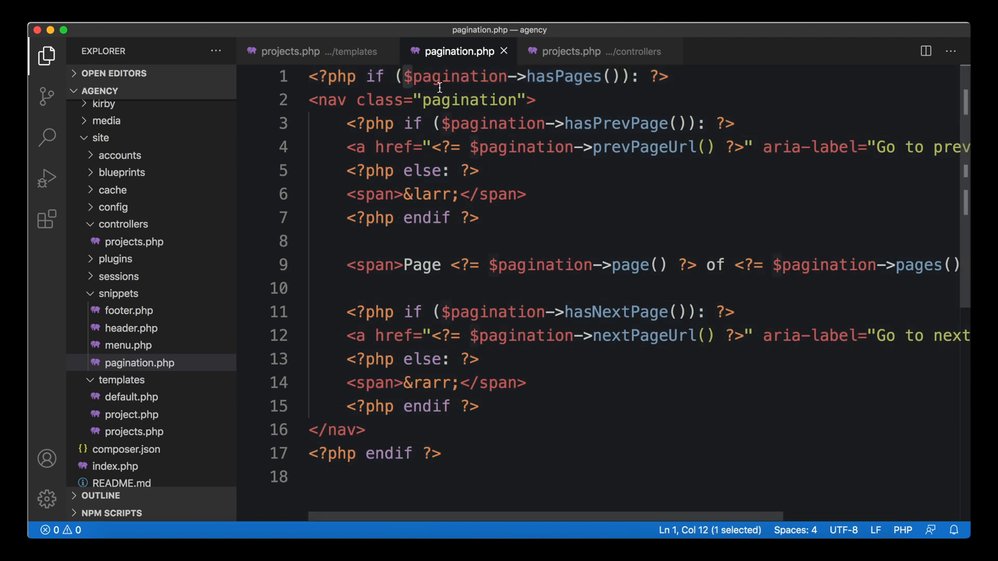
{"action": "mouse_move", "coordinate": [356, 56]}
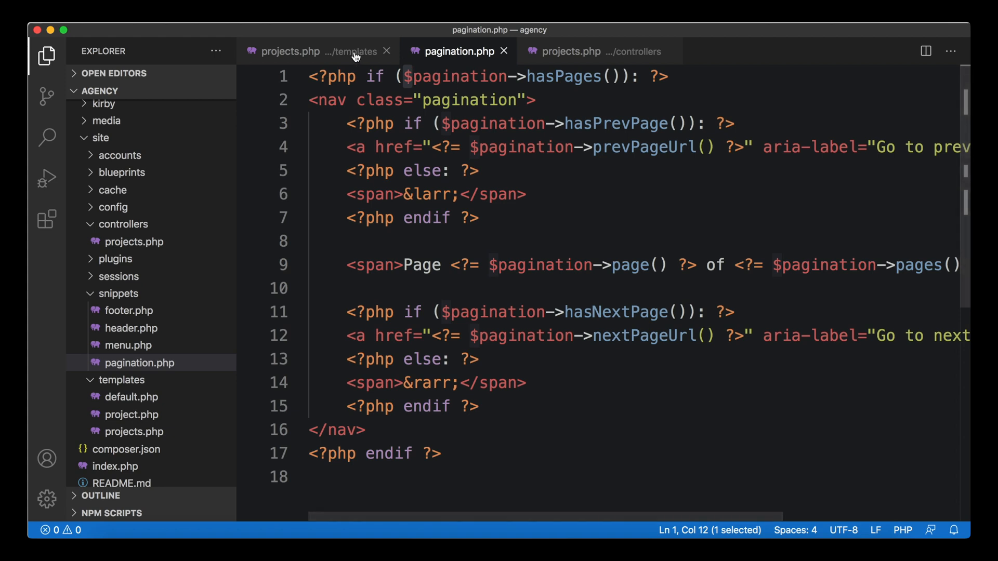
Add <?php snippet('pagination') ?> on line 28 of templates/projects.php, after the project list
{"action": "left_click", "coordinate": [290, 51]}
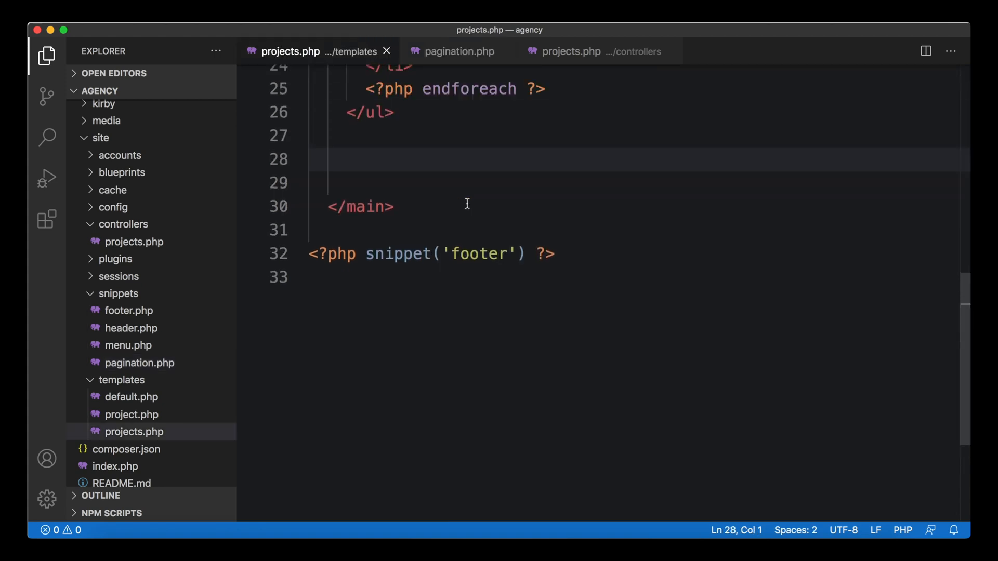
{"action": "type", "text": "<?"}
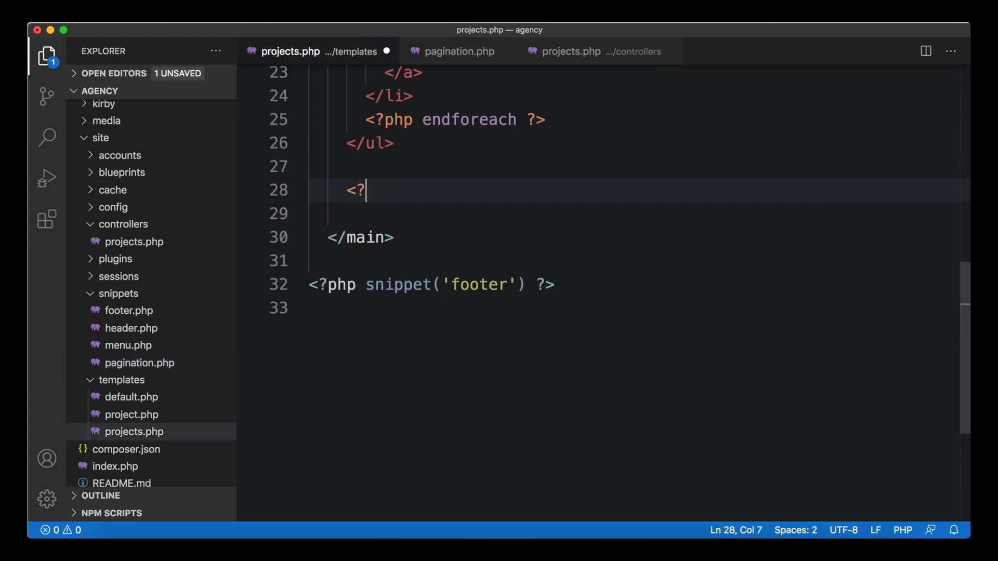
{"action": "type", "text": "php snippet('') ?>"}
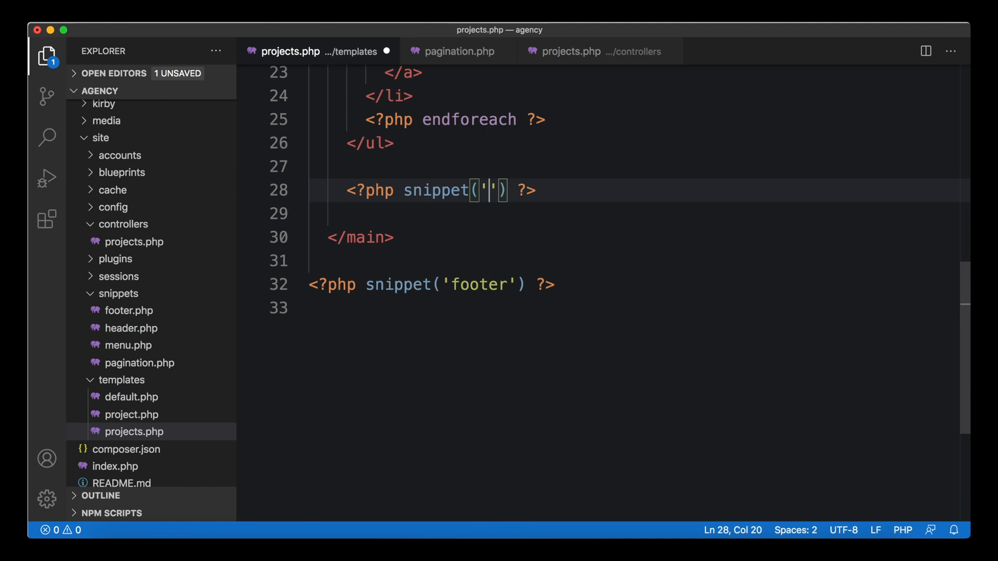
{"action": "type", "text": "pagina"}
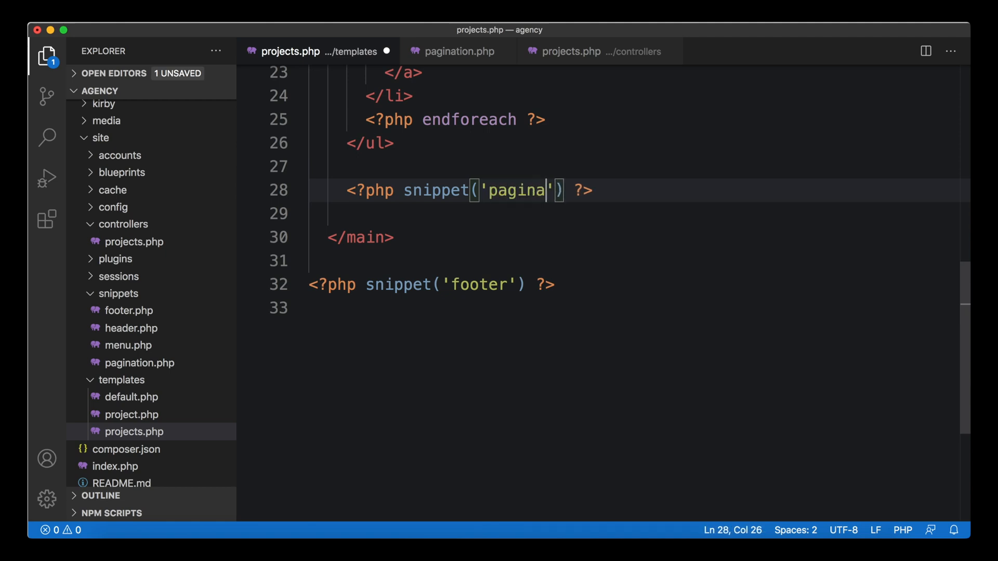
{"action": "type", "text": "tion"}
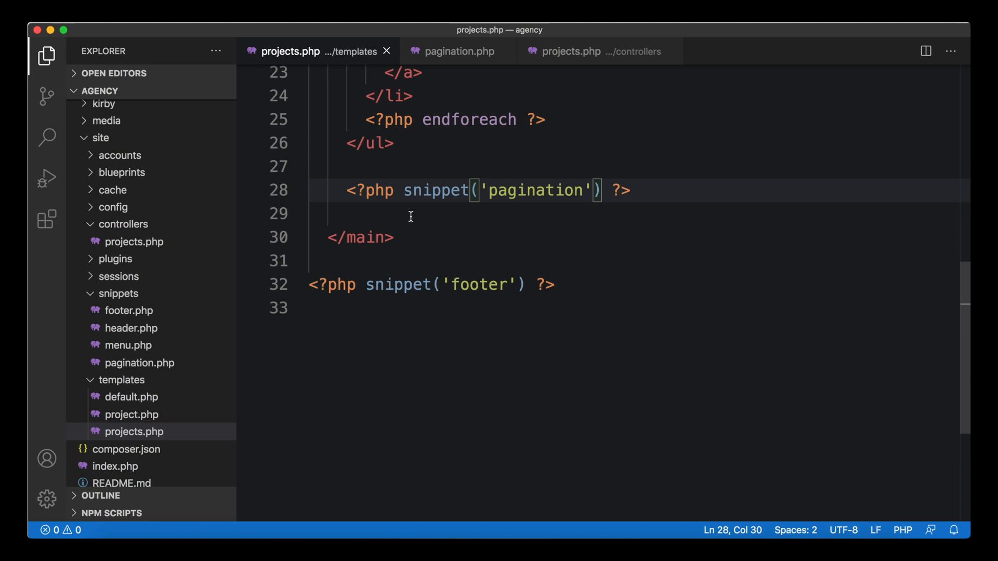
{"action": "mouse_move", "coordinate": [480, 211]}
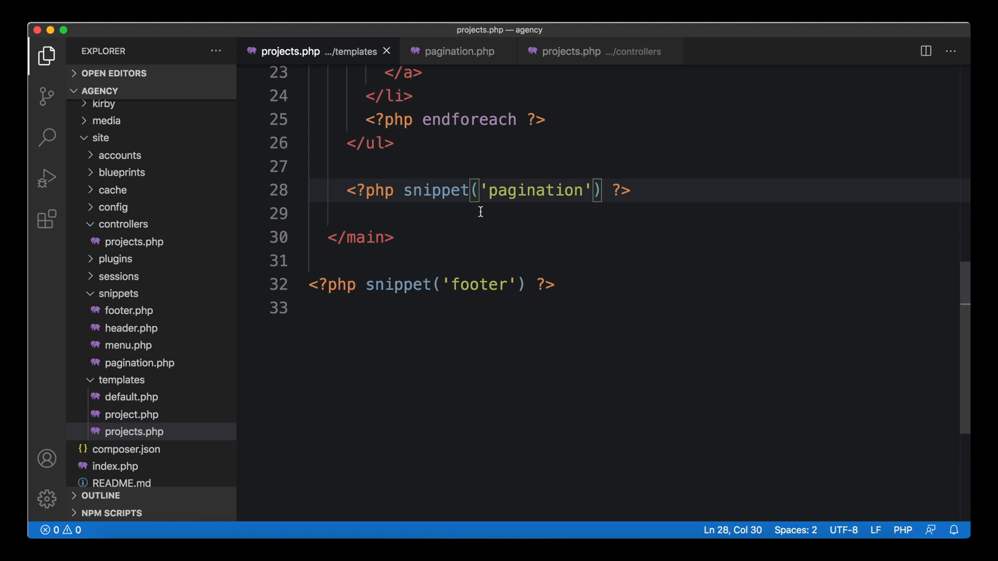
{"action": "mouse_move", "coordinate": [485, 266]}
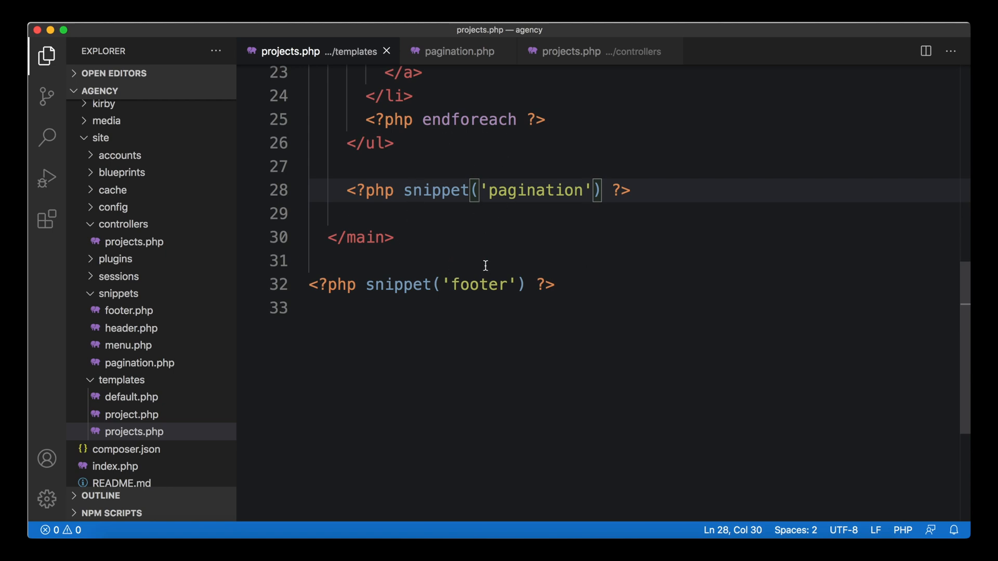
{"action": "scroll", "scroll_direction": "up", "scroll_amount": 3}
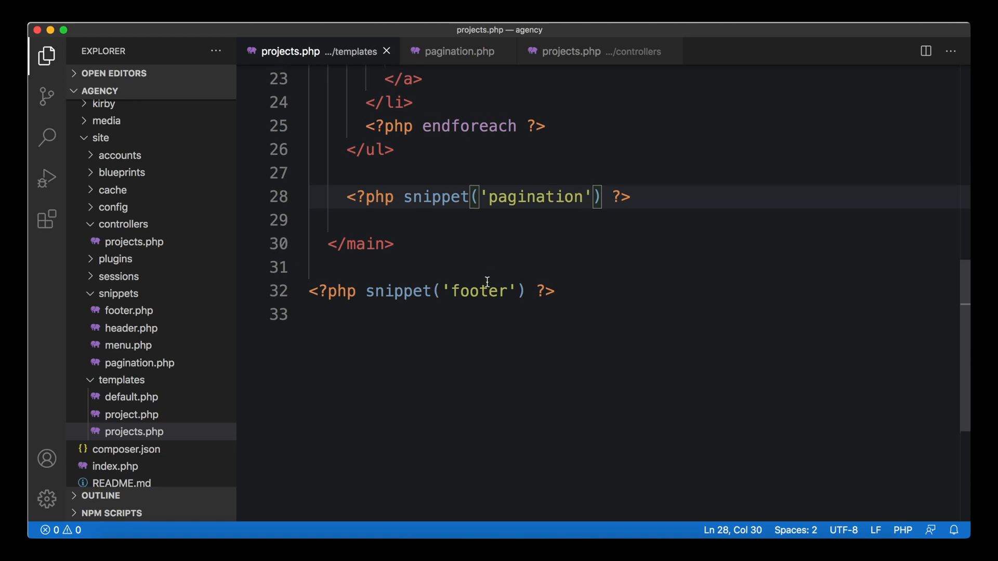
{"action": "scroll", "scroll_direction": "up", "scroll_amount": 3}
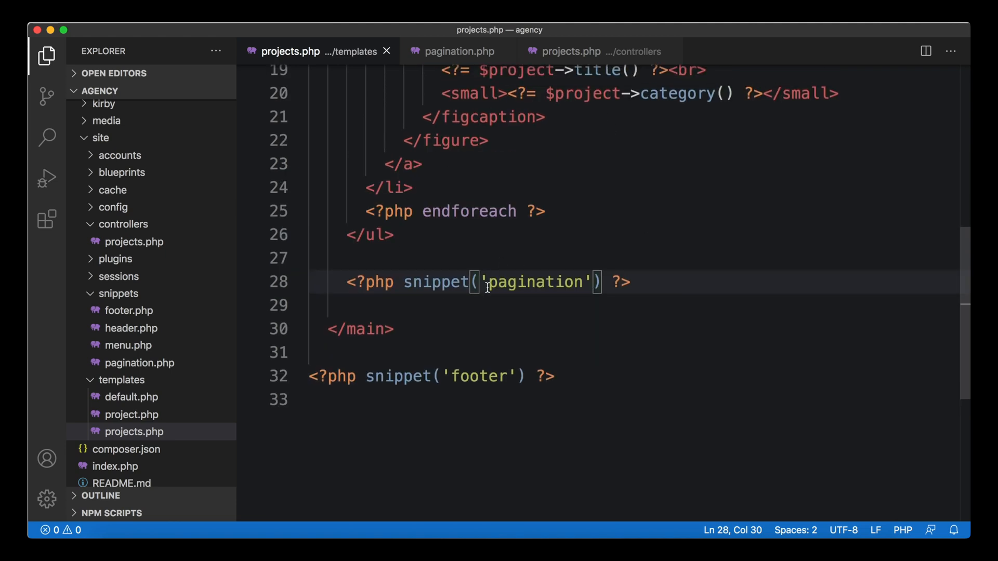
{"action": "left_click", "coordinate": [456, 51]}
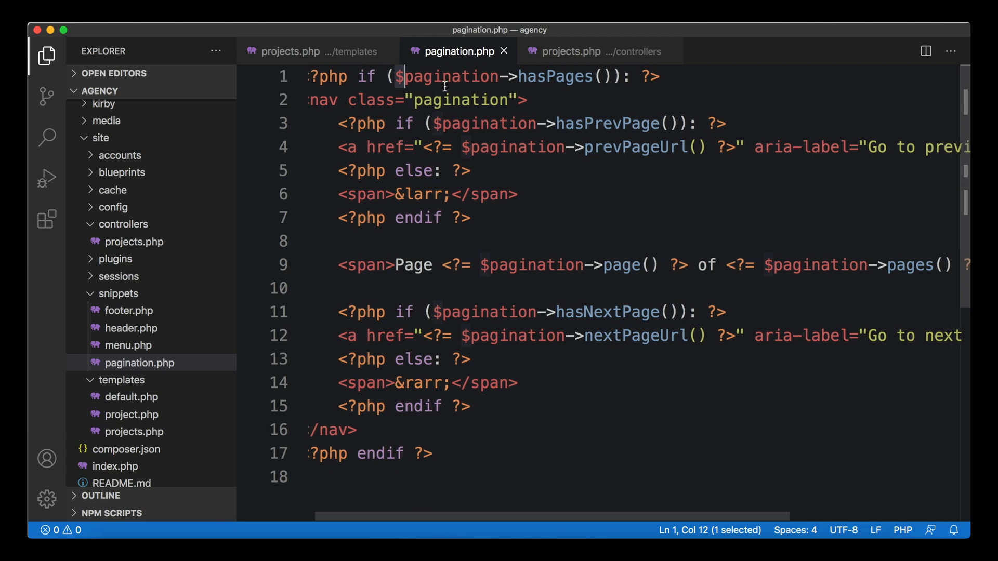
{"action": "left_click", "coordinate": [289, 52]}
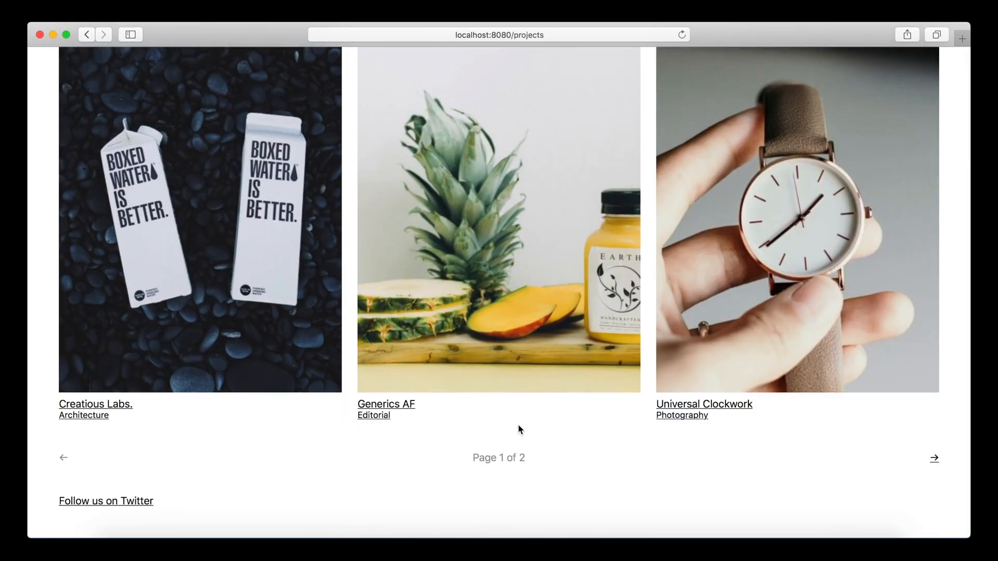
Scroll the Projects page to check the Page 1 of 2 pagination
{"action": "scroll", "scroll_direction": "up", "scroll_amount": 3}
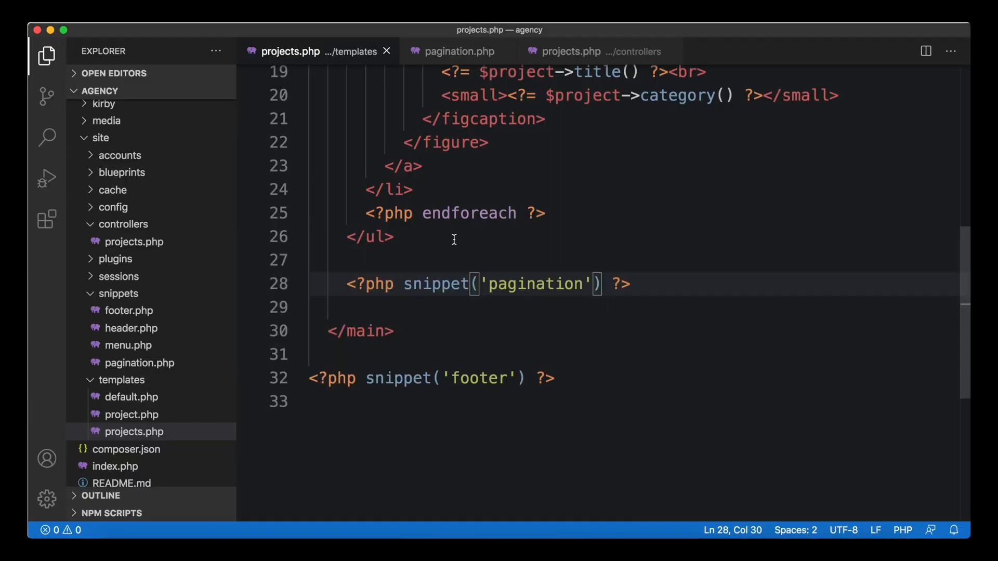
Change the template call to snippet('pagination', ['pagination' => $pagination])
{"action": "scroll", "scroll_direction": "up", "scroll_amount": 3}
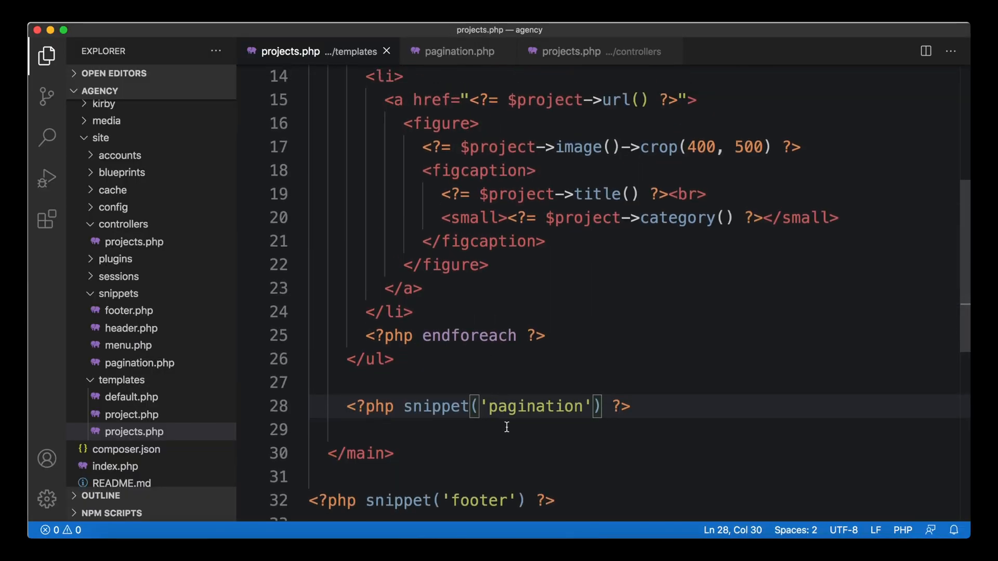
{"action": "mouse_move", "coordinate": [516, 393]}
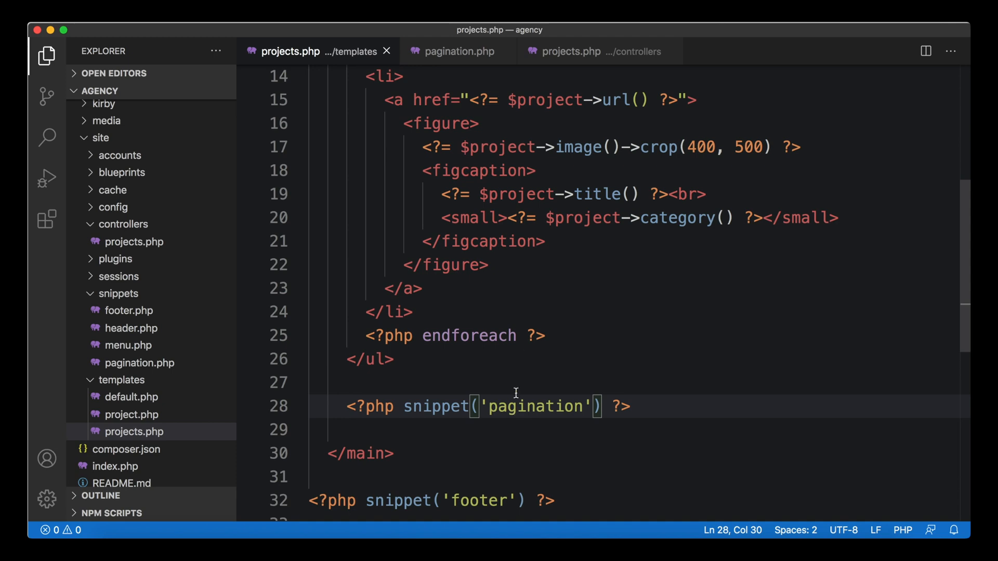
{"action": "mouse_move", "coordinate": [583, 71]}
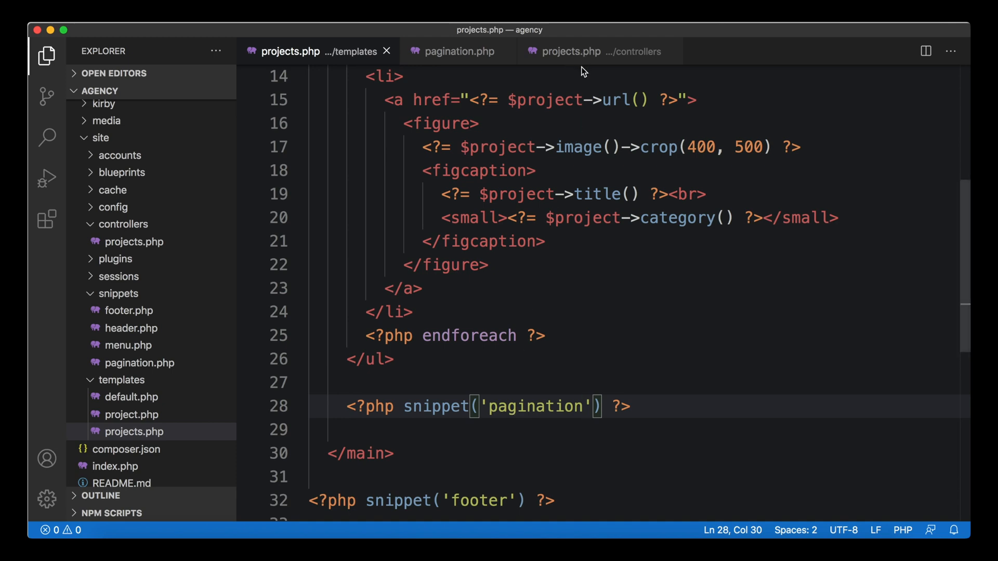
{"action": "type", "text": ", []"}
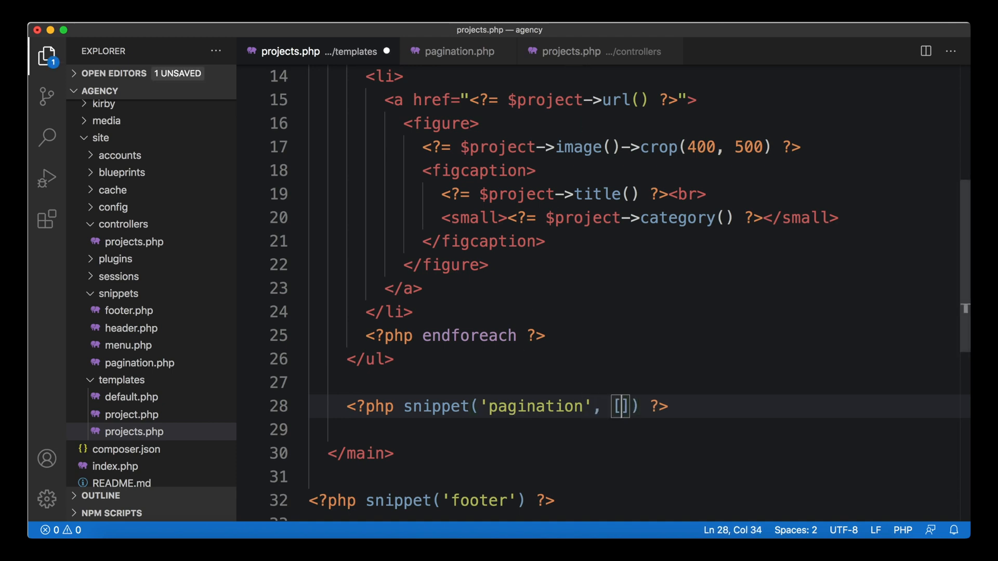
{"action": "type", "text": "'pag'"}
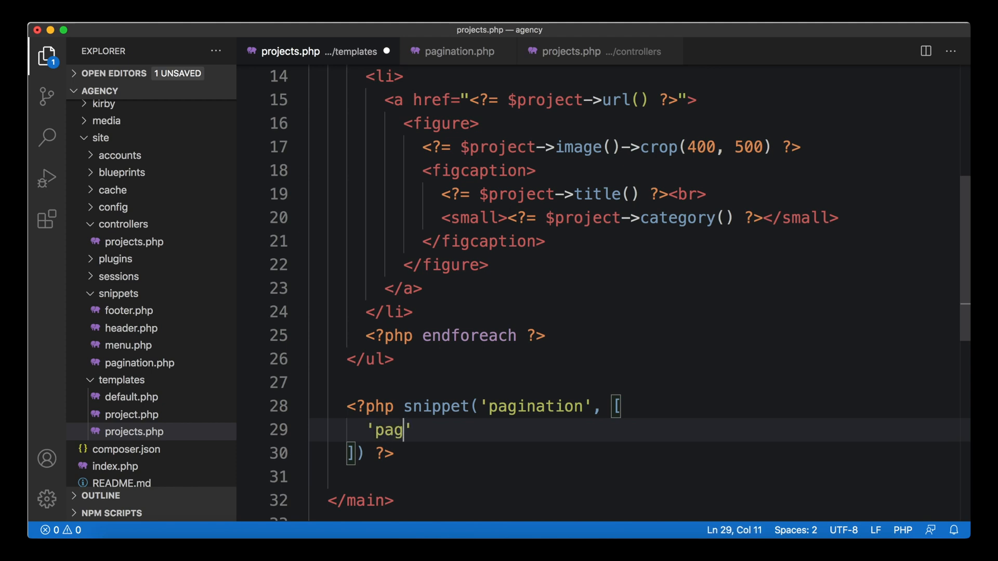
{"action": "type", "text": "ination' =>"}
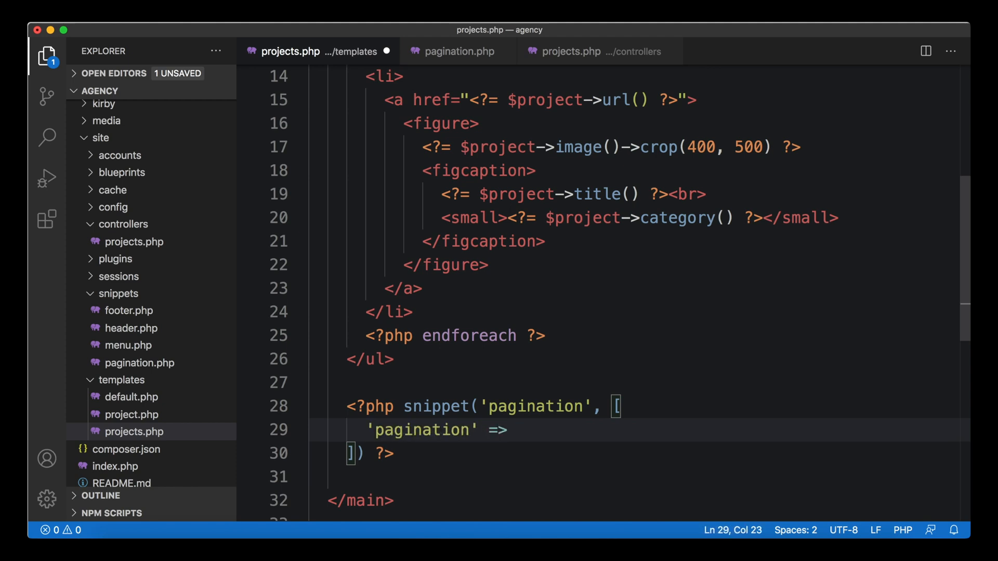
{"action": "type", "text": "$pagi"}
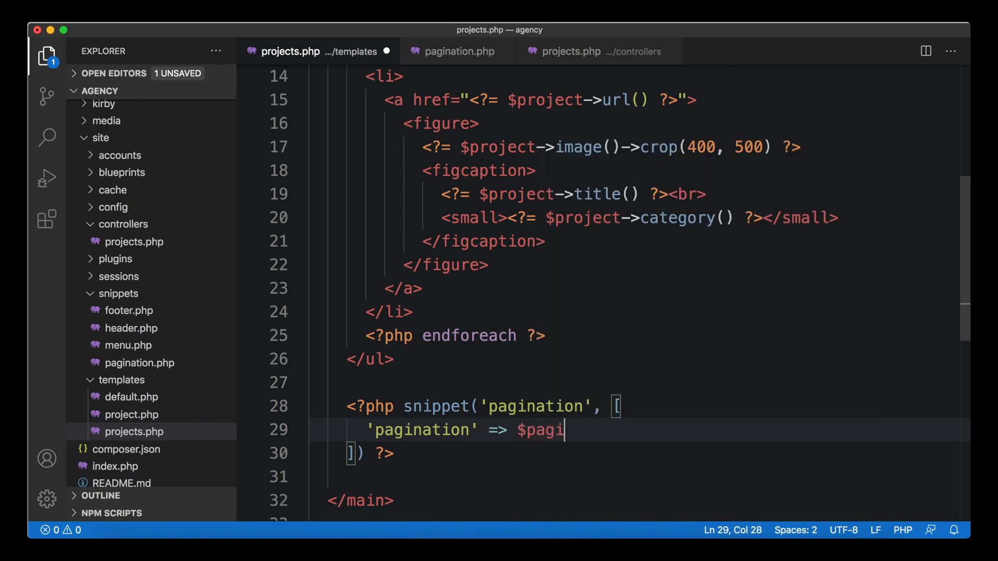
{"action": "type", "text": "nation"}
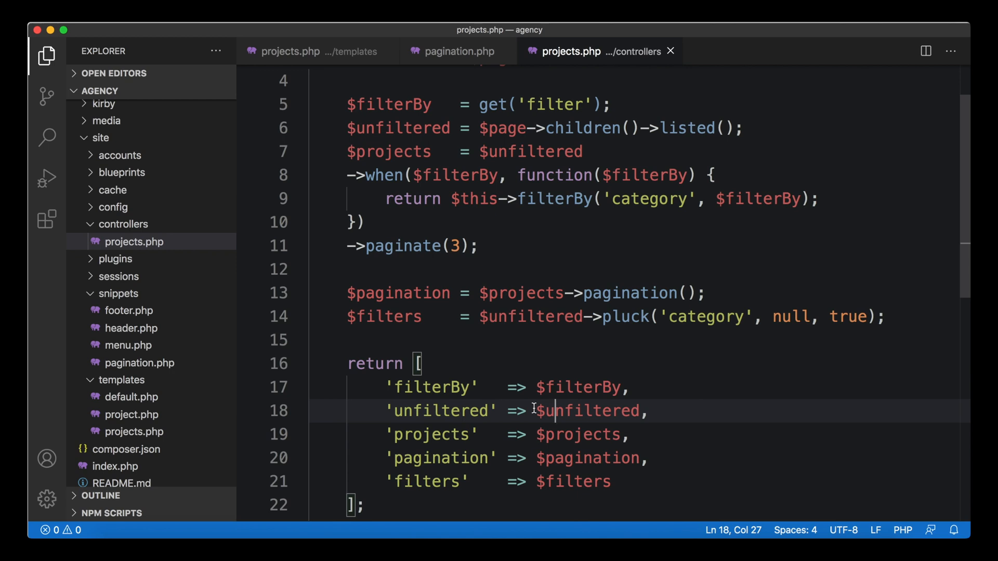
Review the controller's returned $pagination, then reopen templates/projects.php
{"action": "scroll", "scroll_direction": "up", "scroll_amount": 3}
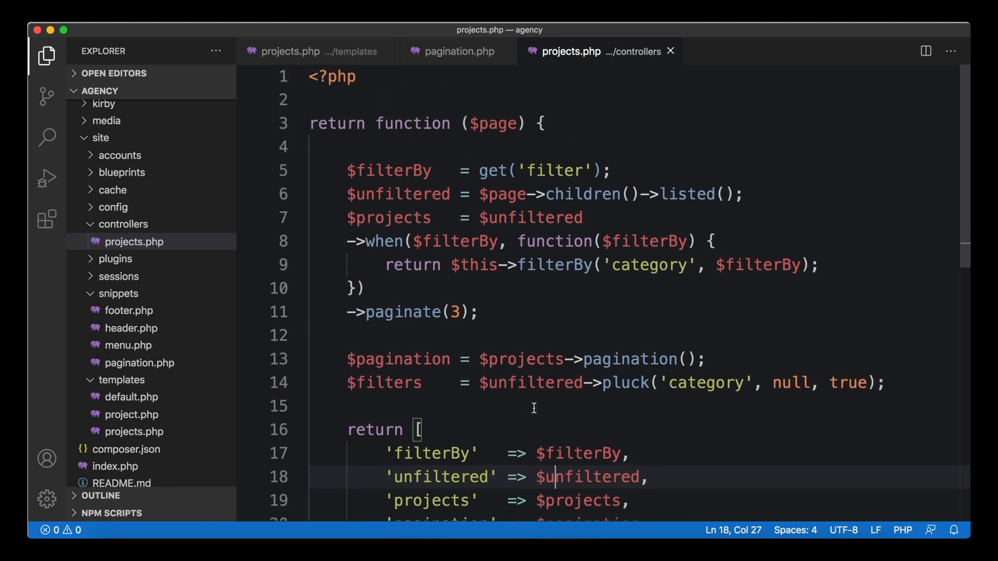
{"action": "mouse_move", "coordinate": [304, 51]}
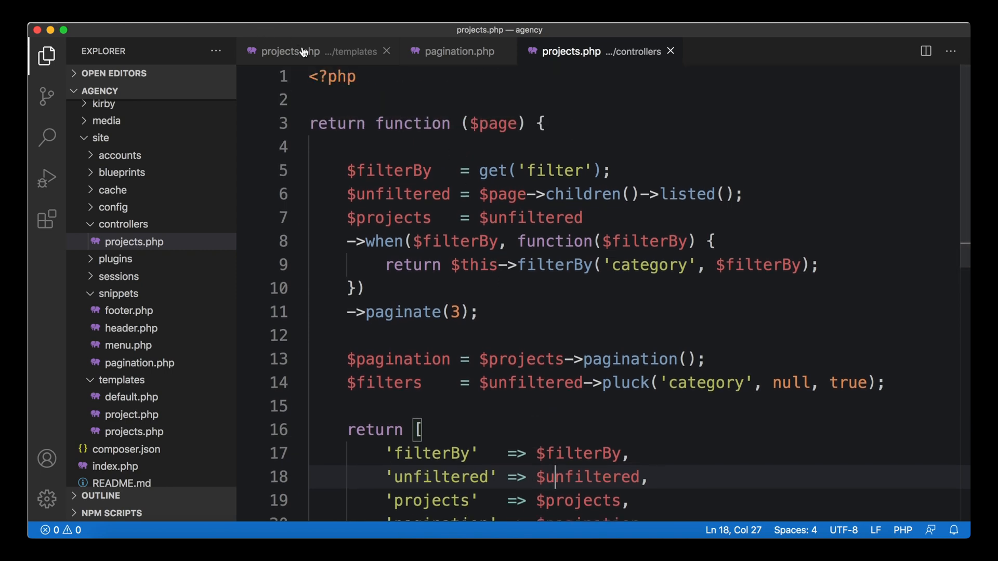
{"action": "mouse_move", "coordinate": [293, 51]}
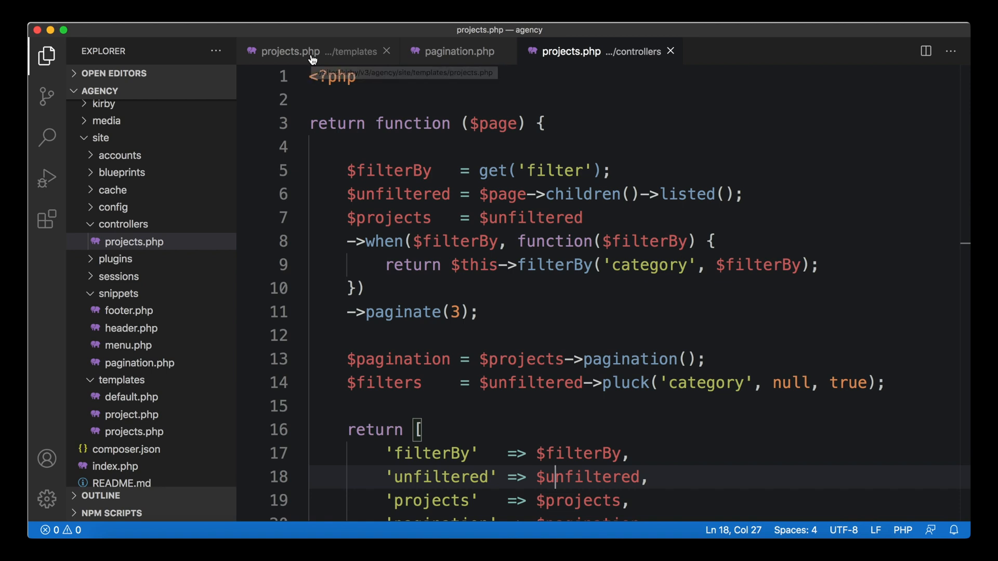
{"action": "mouse_move", "coordinate": [293, 51]}
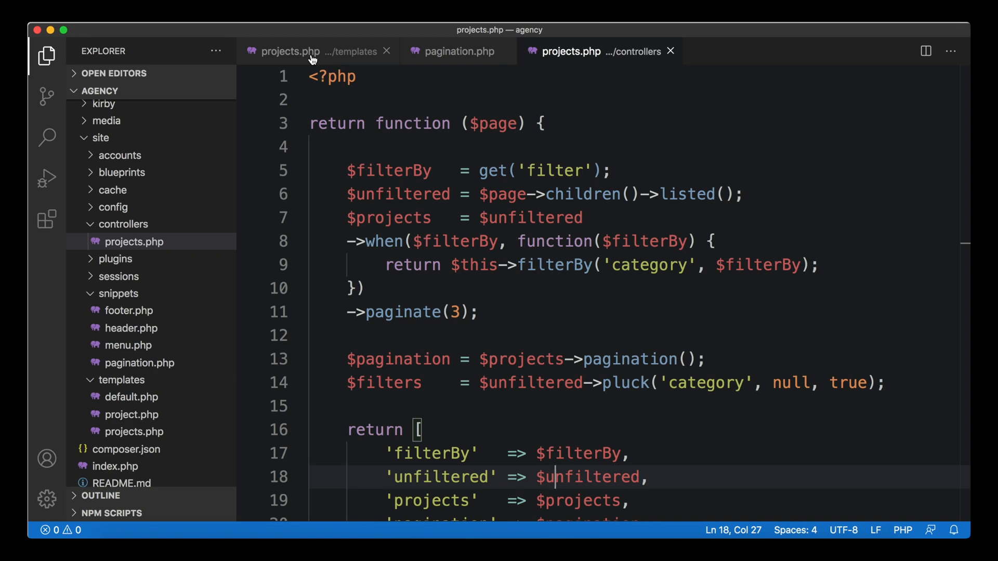
{"action": "left_click", "coordinate": [291, 51]}
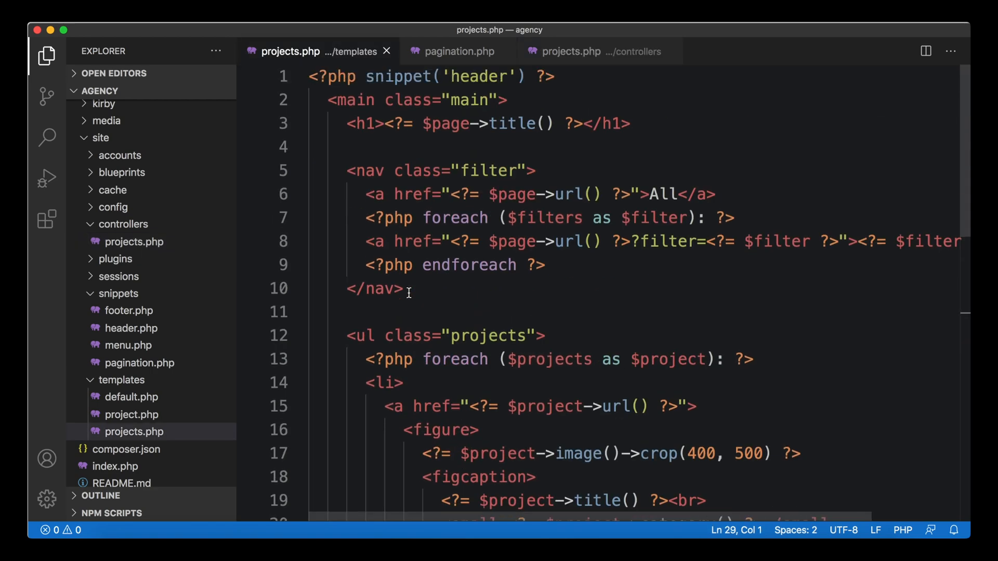